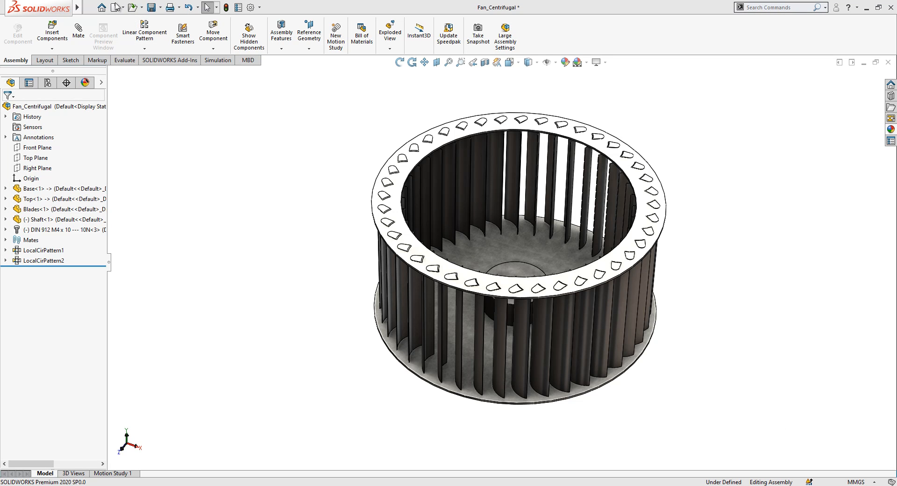
Create a new part and sketch a 180 mm circle centred on the origin on the Top Plane
click(92, 8)
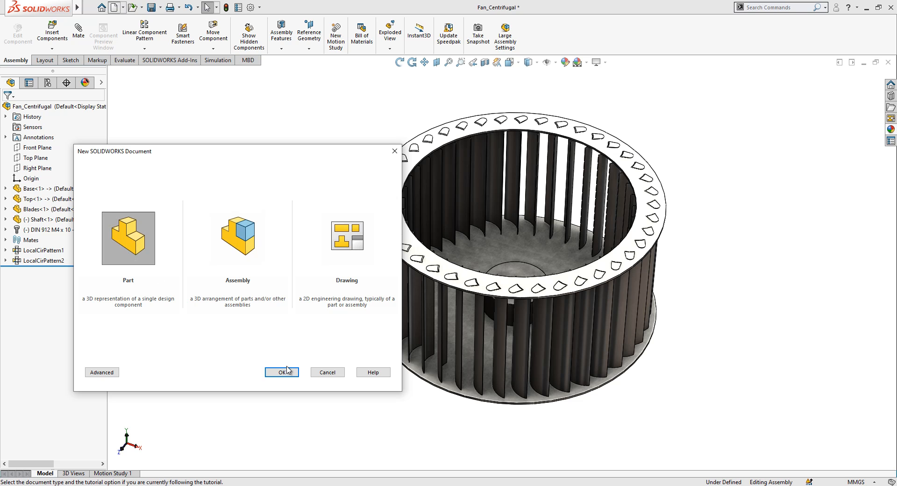
click(282, 372)
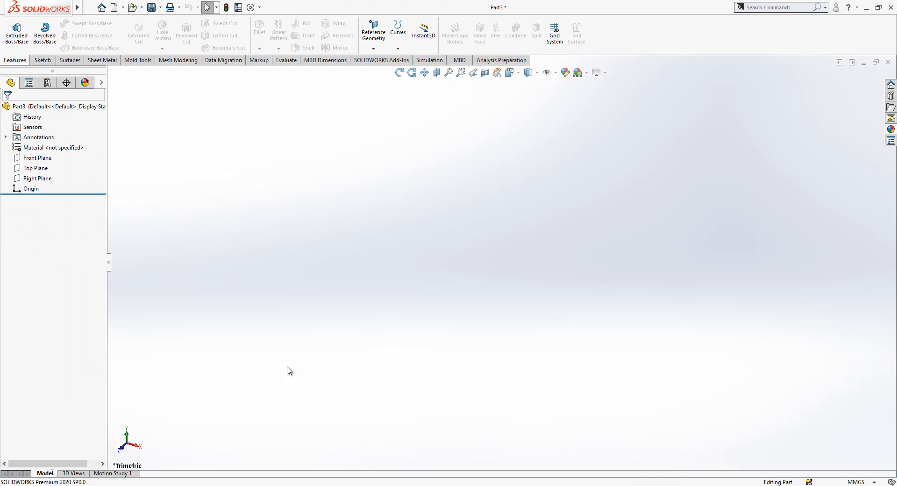
click(33, 168)
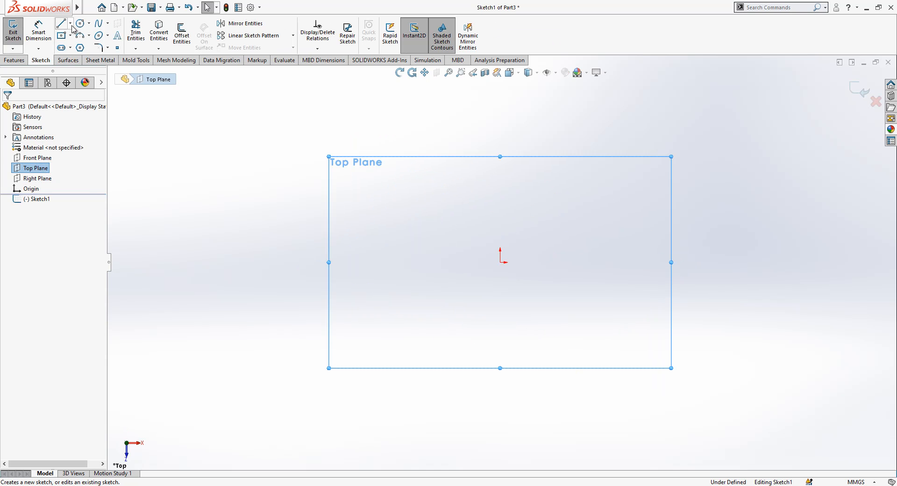
click(81, 23)
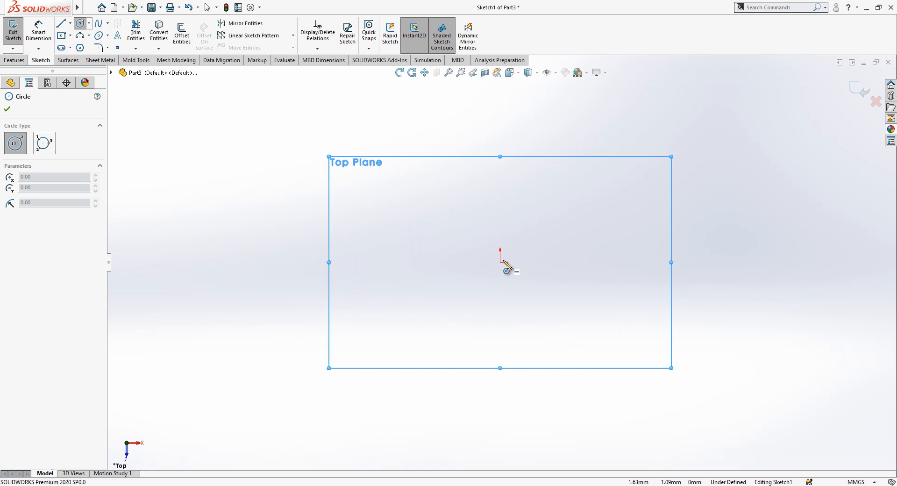
drag(500, 262, 482, 216)
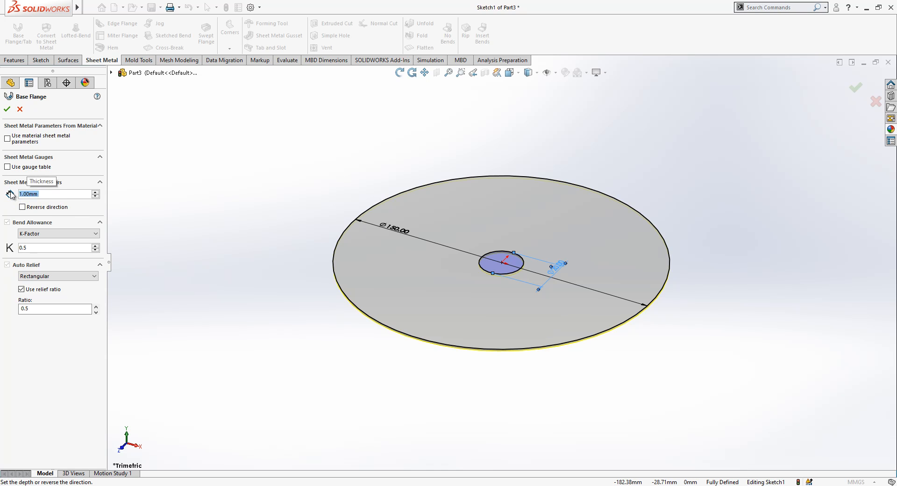
Accept the thin base flange disc and save the part as Base_plate
click(6, 109)
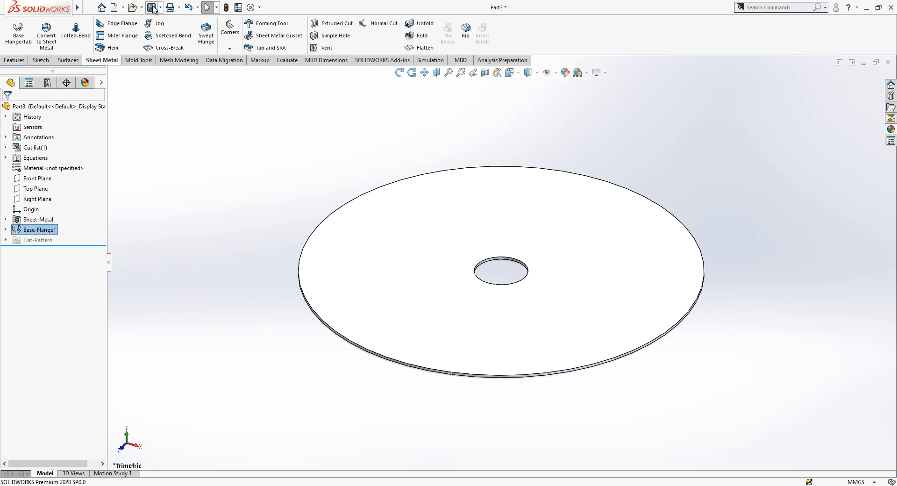
click(153, 7)
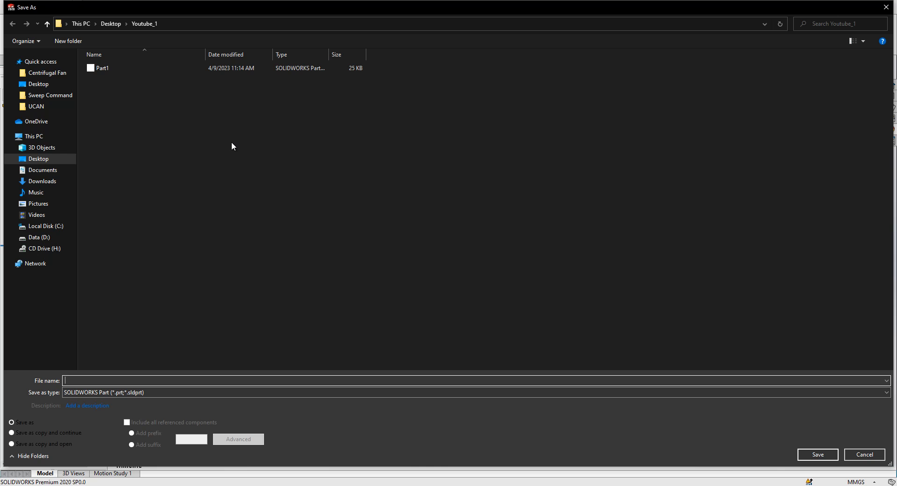
text(Base_plate)
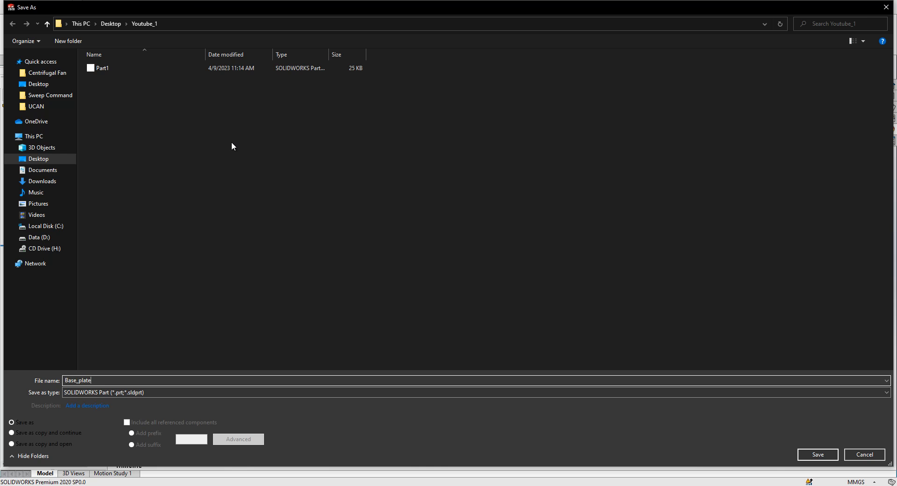
click(817, 454)
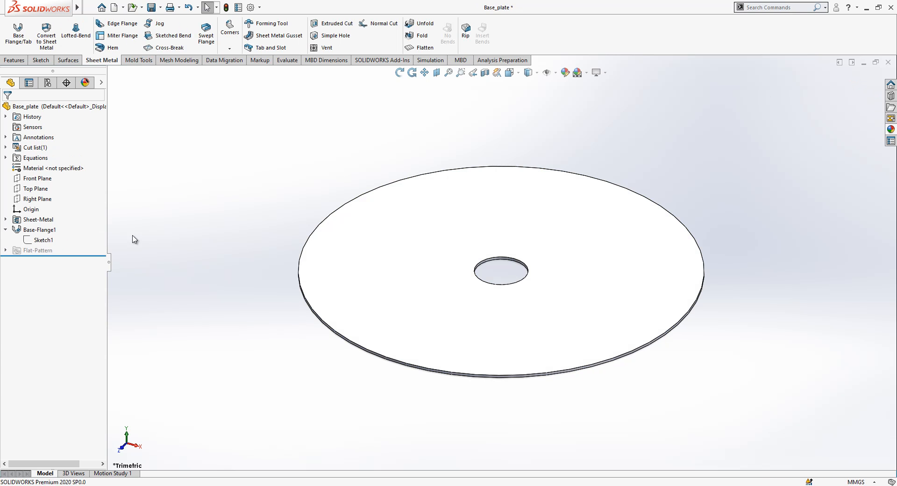
Enlarge the inner circle dimension in Sketch1, then save the widened ring as Top_plate
click(42, 240)
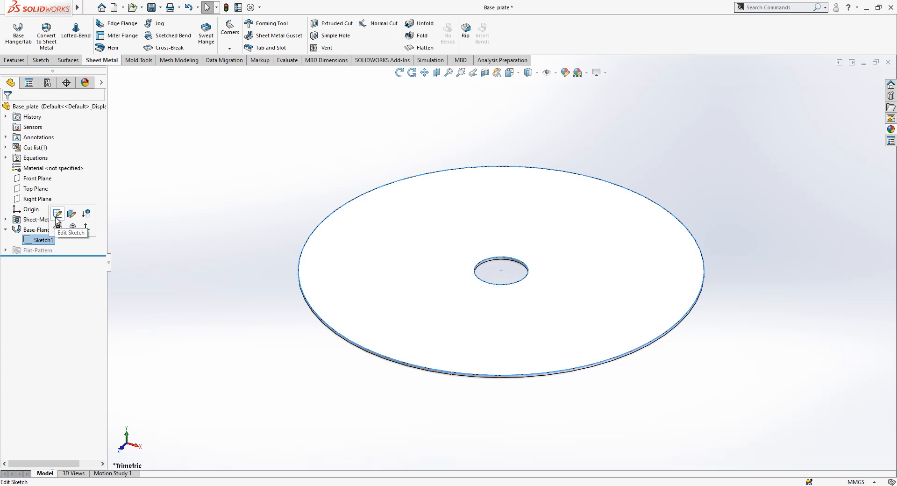
click(56, 213)
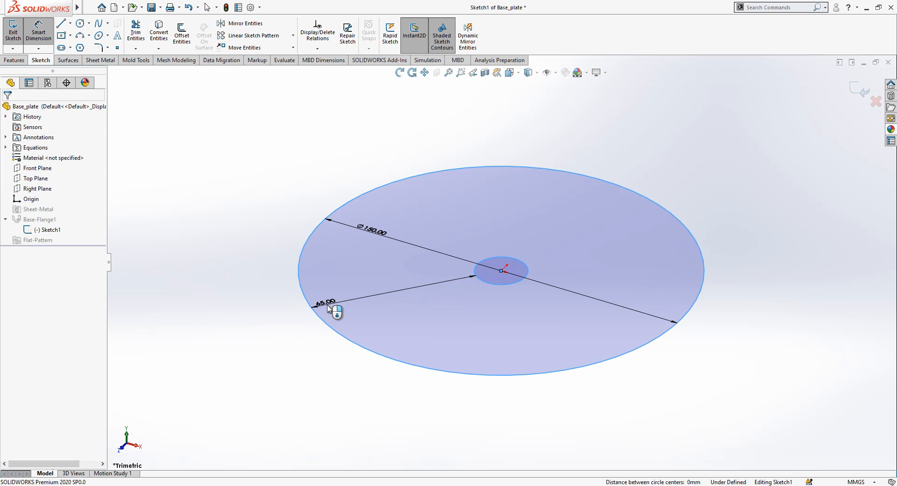
click(324, 302)
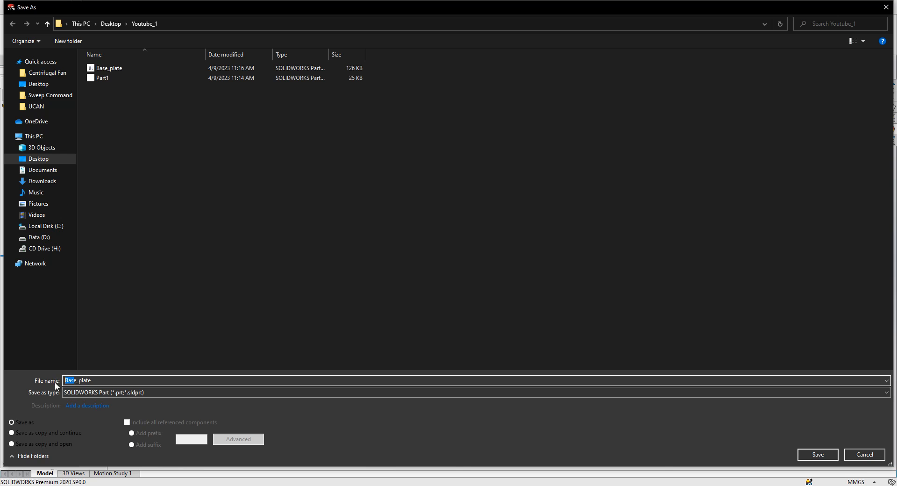
mouse_move(56, 387)
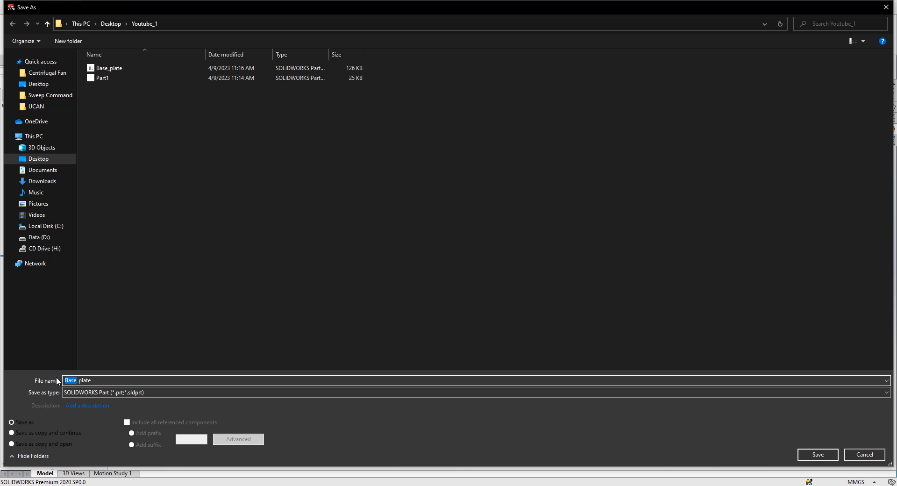
click(817, 454)
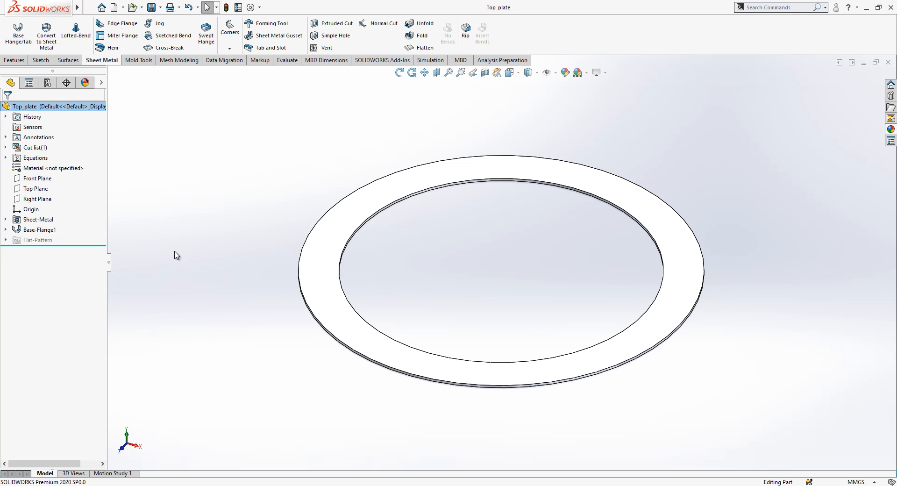
Create a new assembly document
click(127, 9)
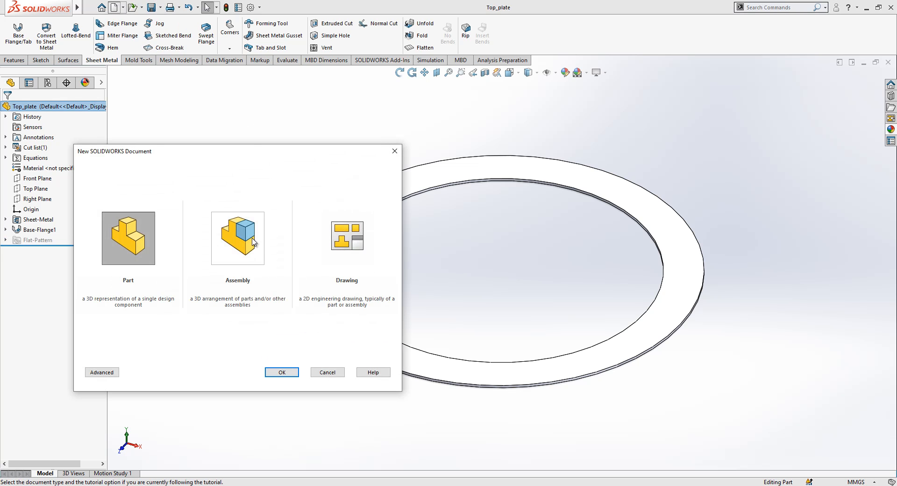
click(281, 372)
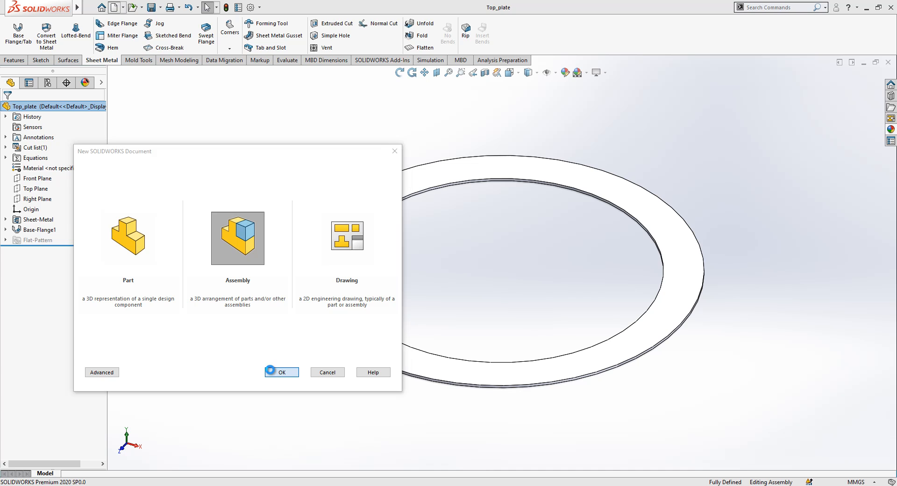
click(281, 372)
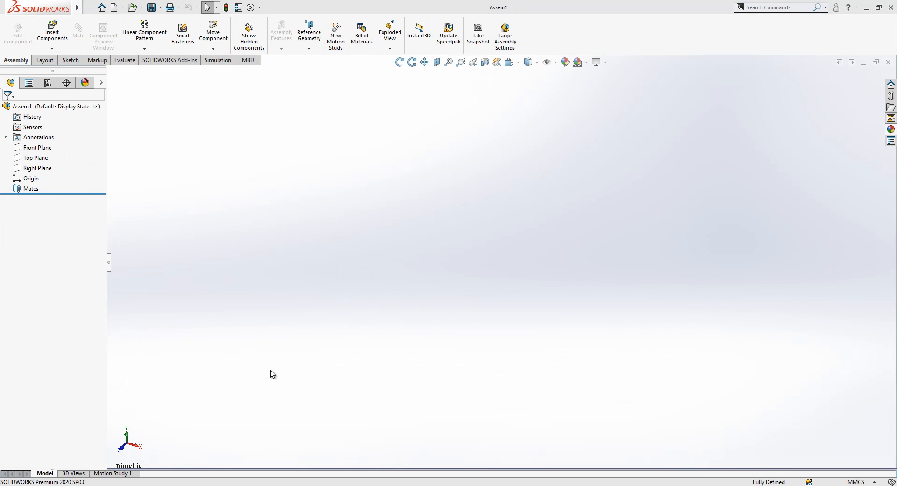
Place Top_plate from open documents, then browse to add the Base_plate part
click(47, 35)
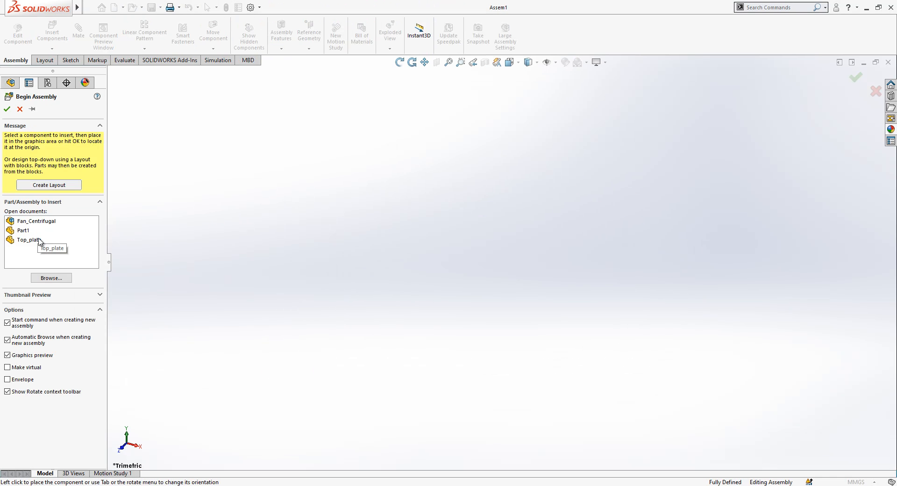
click(24, 240)
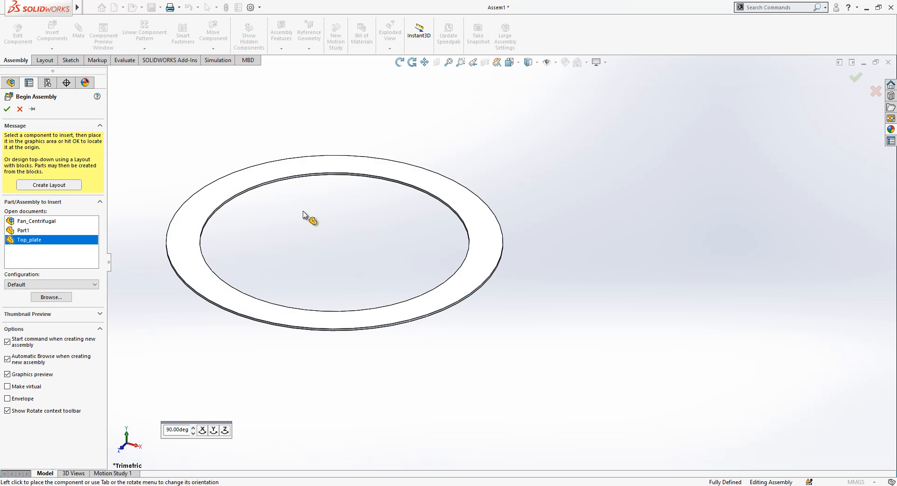
click(50, 35)
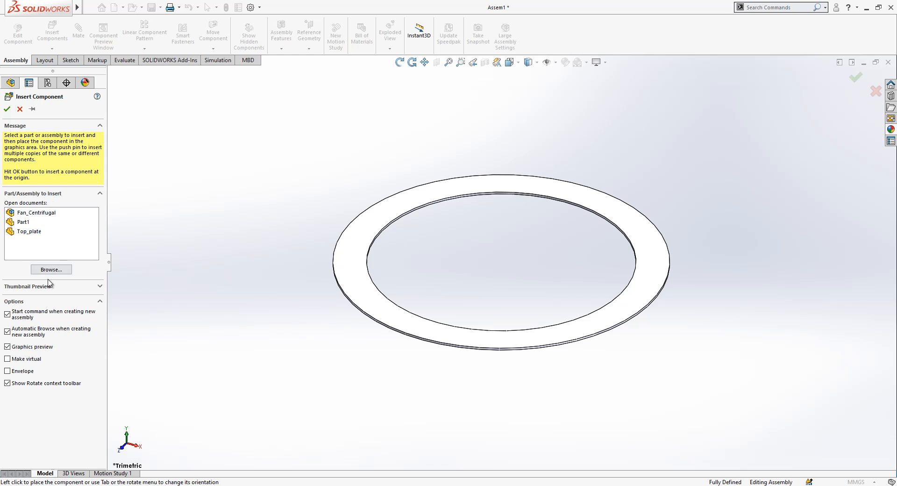
click(50, 269)
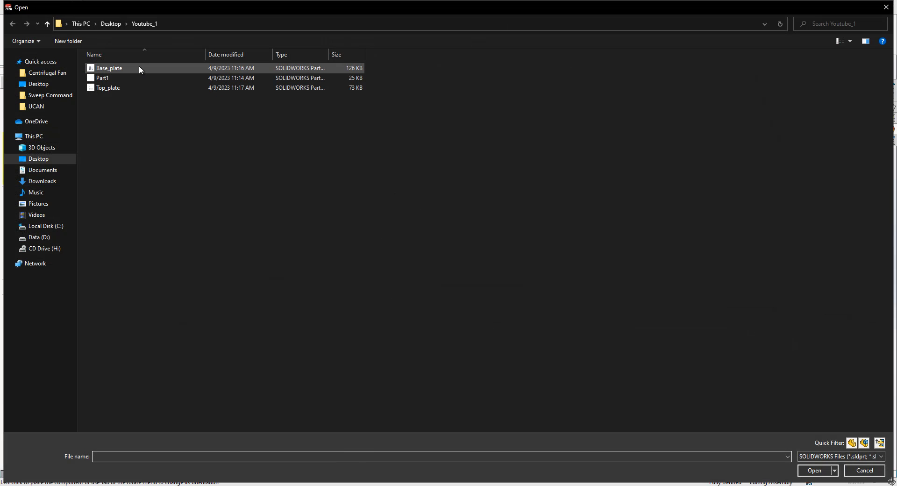
click(814, 470)
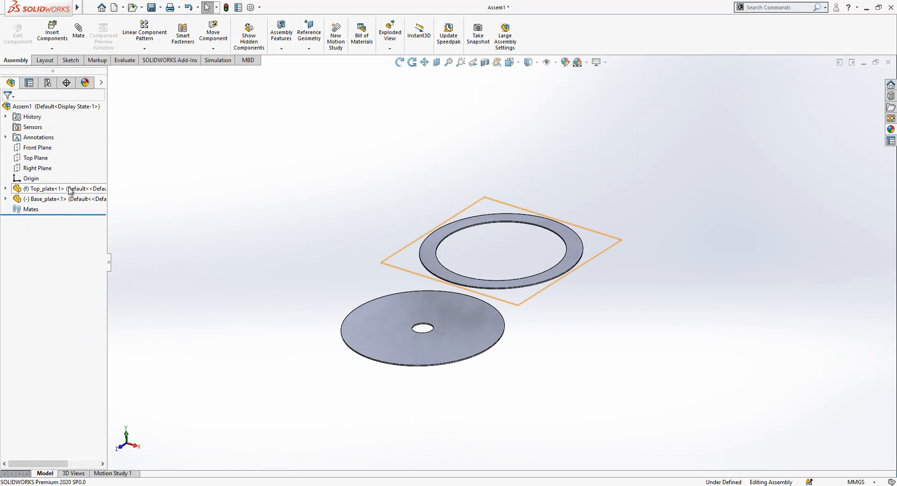
Float Top_plate and add coincident mates, including assembly Front Plane to Base_plate's Front Plane
right_click(35, 188)
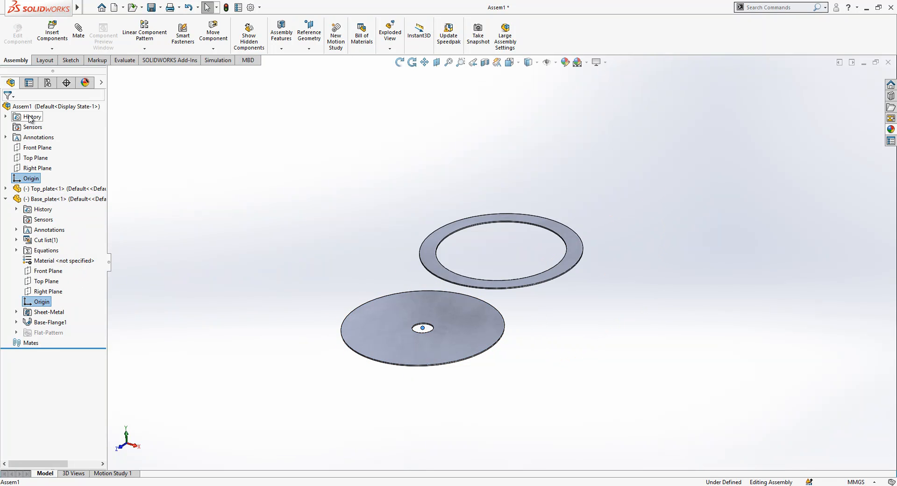
mouse_move(78, 29)
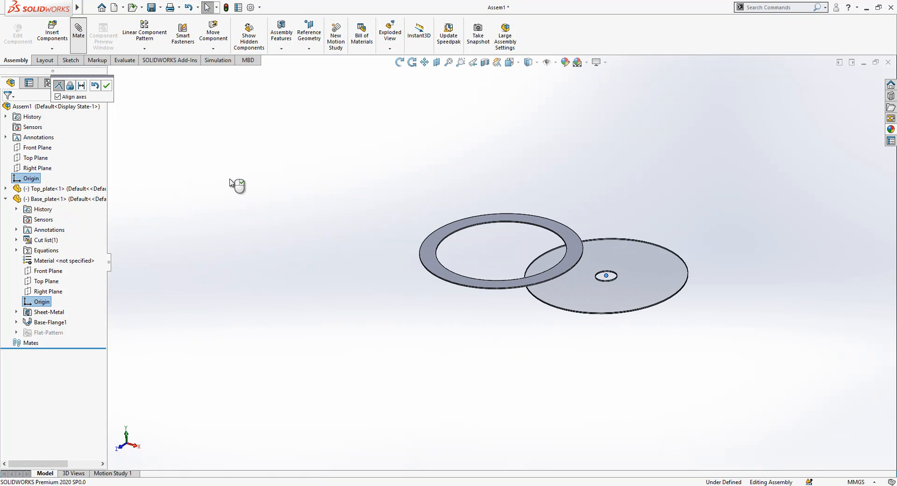
click(78, 32)
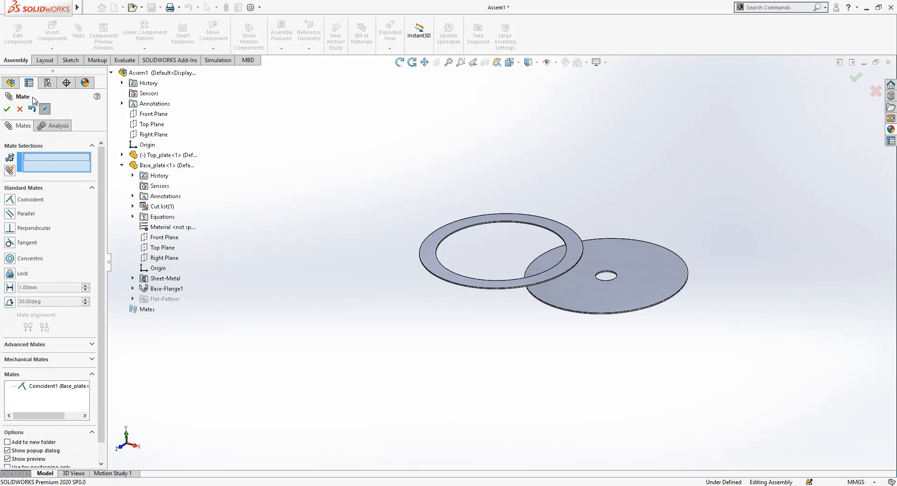
click(6, 109)
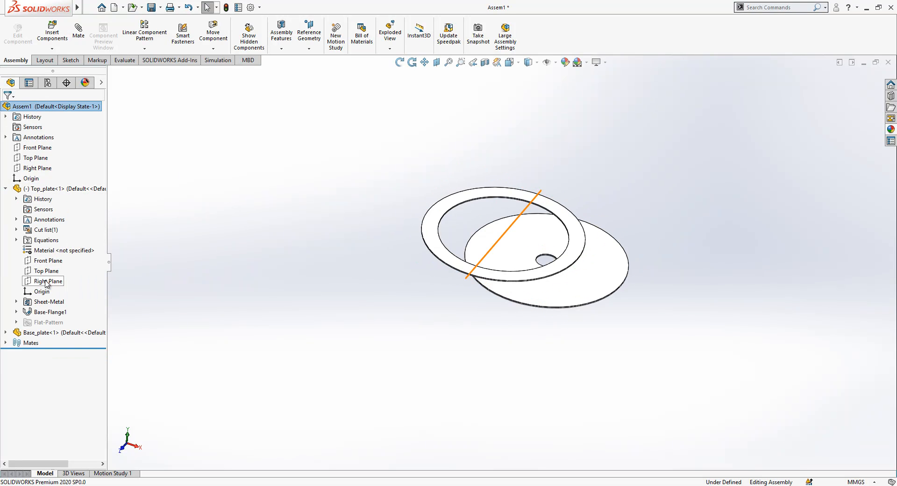
click(48, 281)
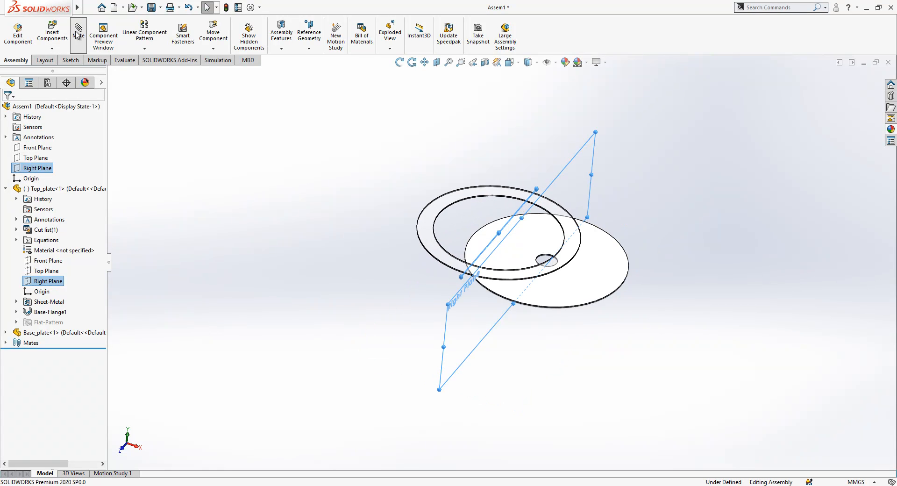
click(78, 29)
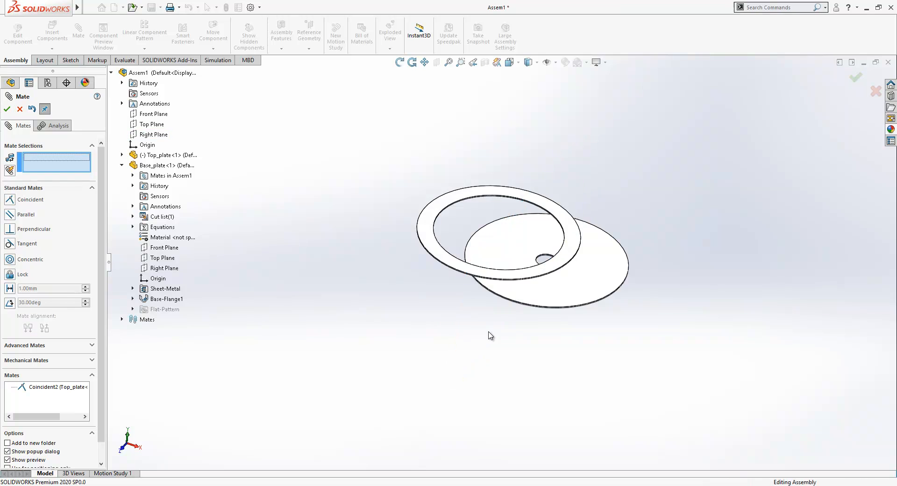
click(151, 124)
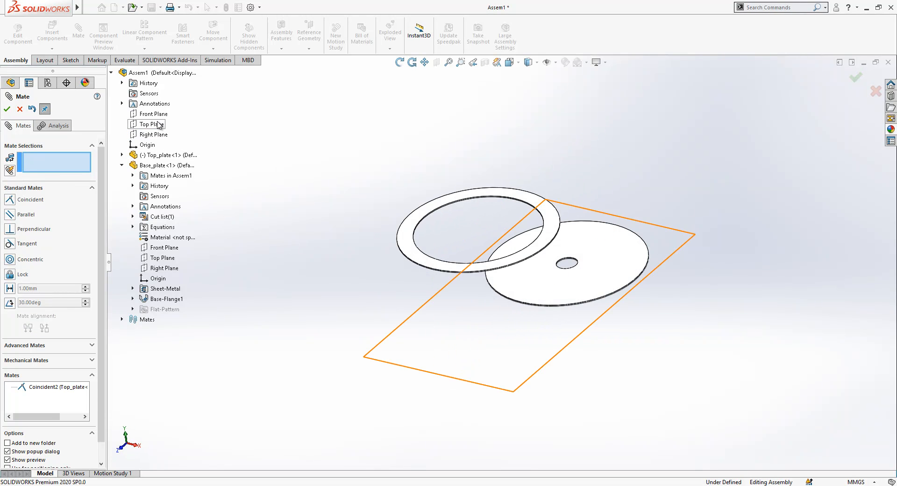
click(153, 113)
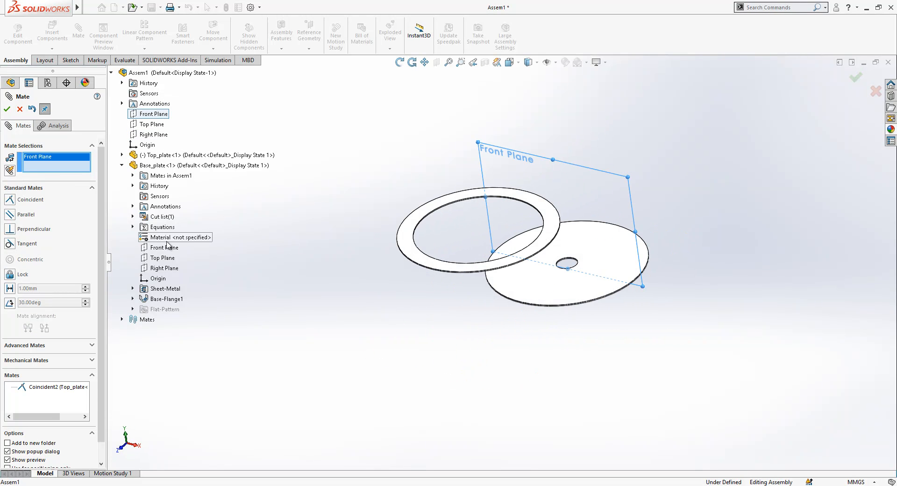
click(164, 247)
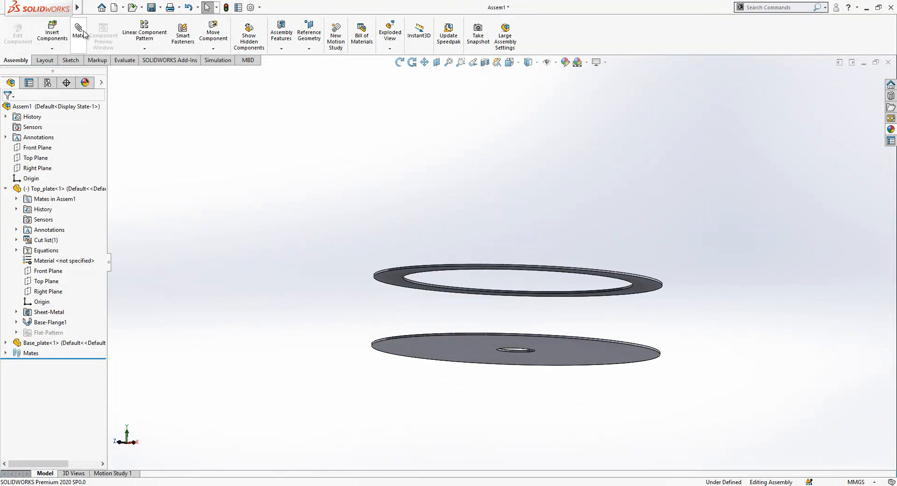
Add the final mate so the assembly is Fully Defined, then open Top_plate
click(78, 29)
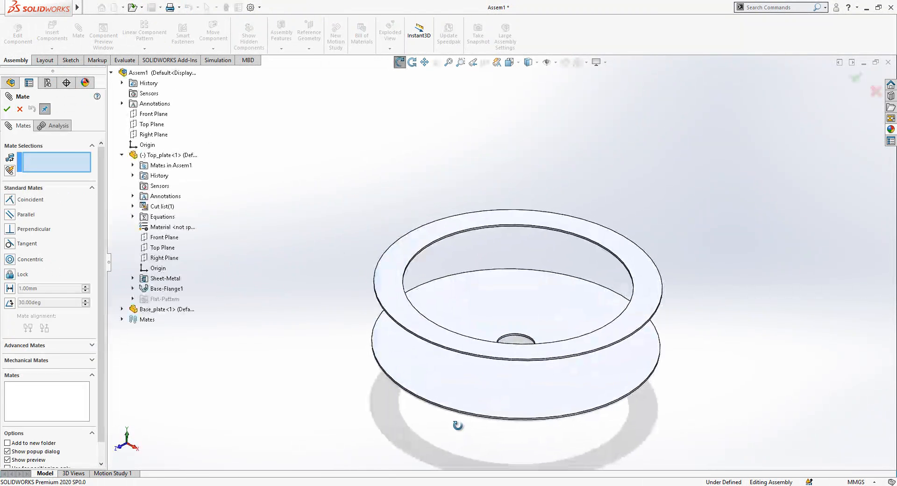
click(395, 292)
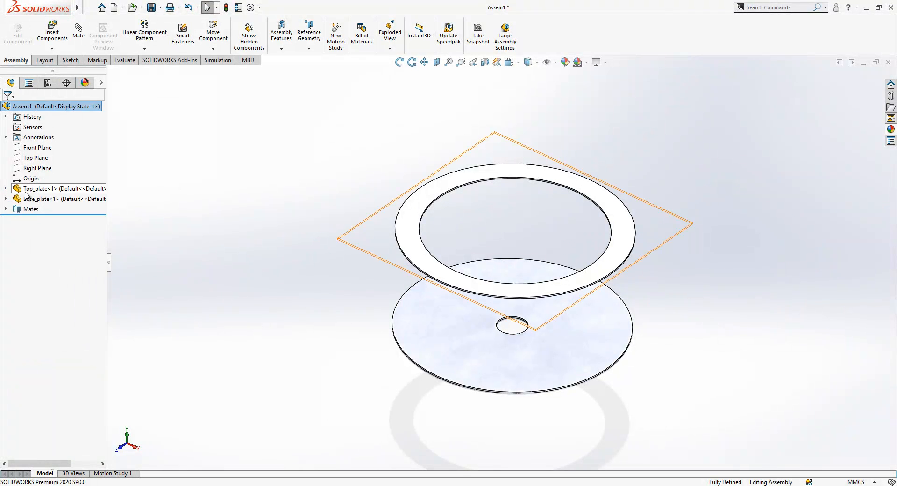
click(47, 189)
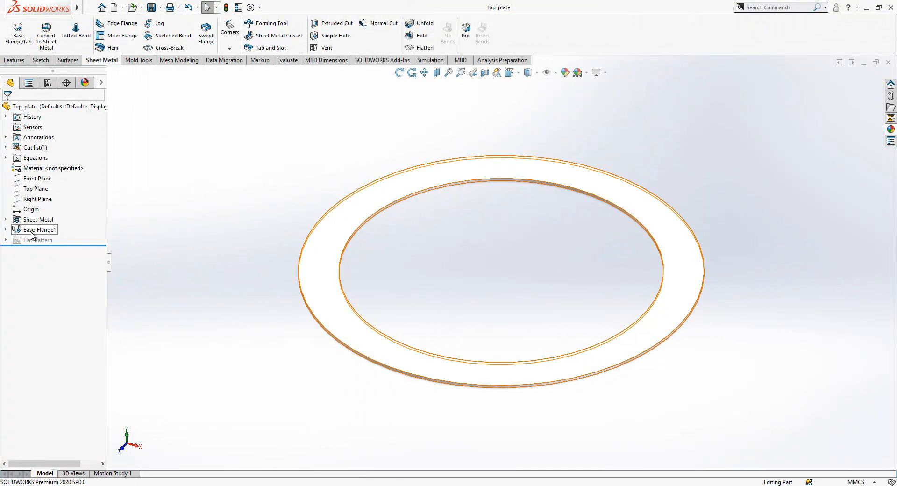
Return to the assembly and create a new blank part, Part4
click(35, 229)
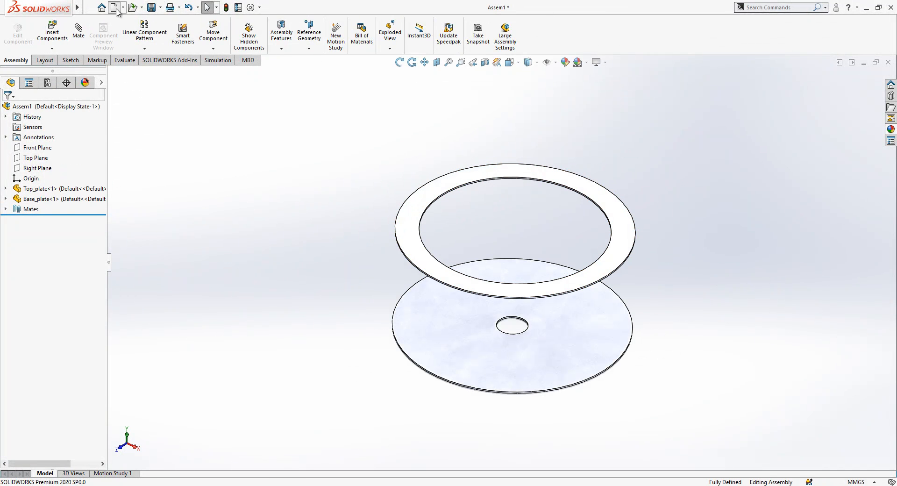
click(114, 7)
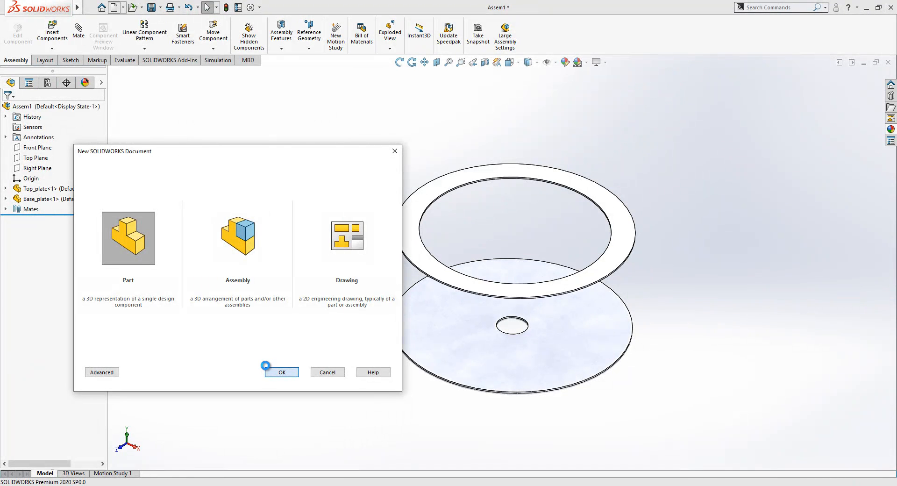
click(282, 372)
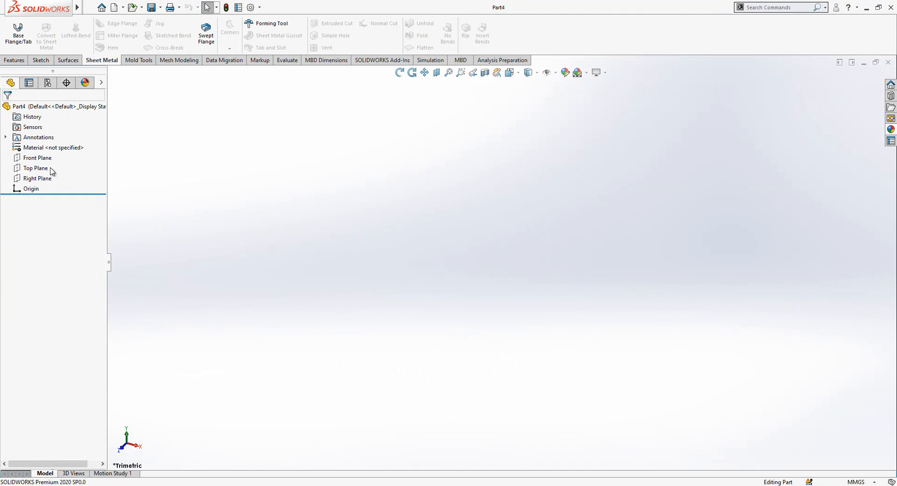
Sketch circles on the Top Plane and convert them to construction geometry
click(34, 167)
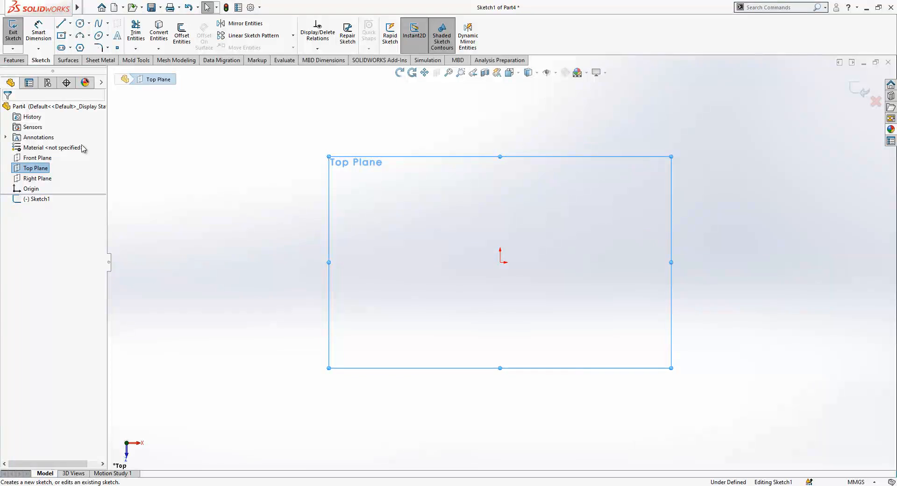
click(81, 23)
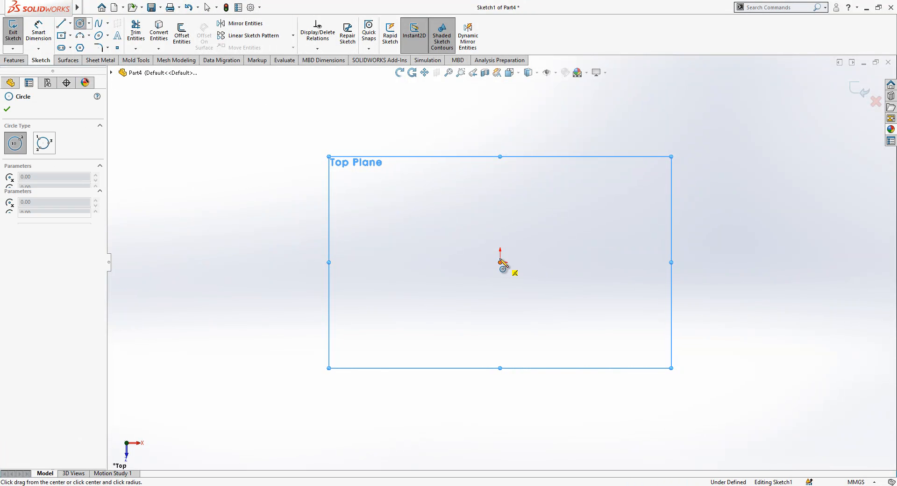
drag(500, 262, 375, 232)
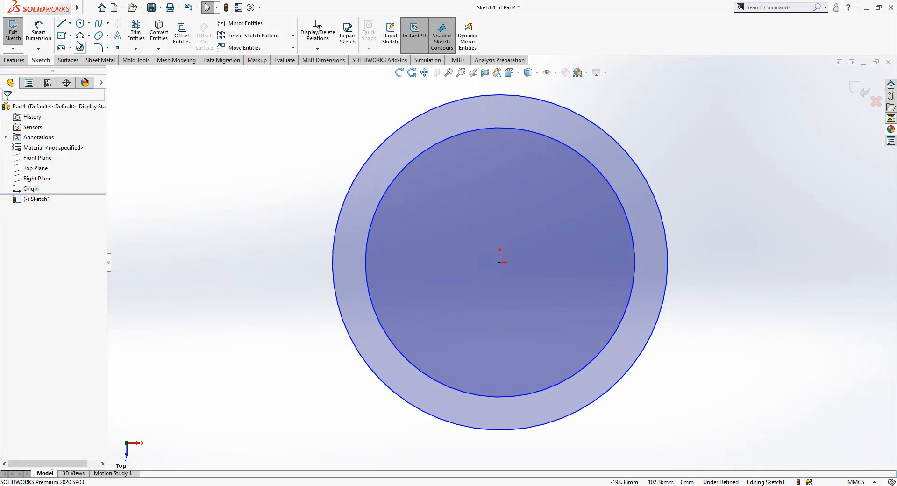
click(58, 24)
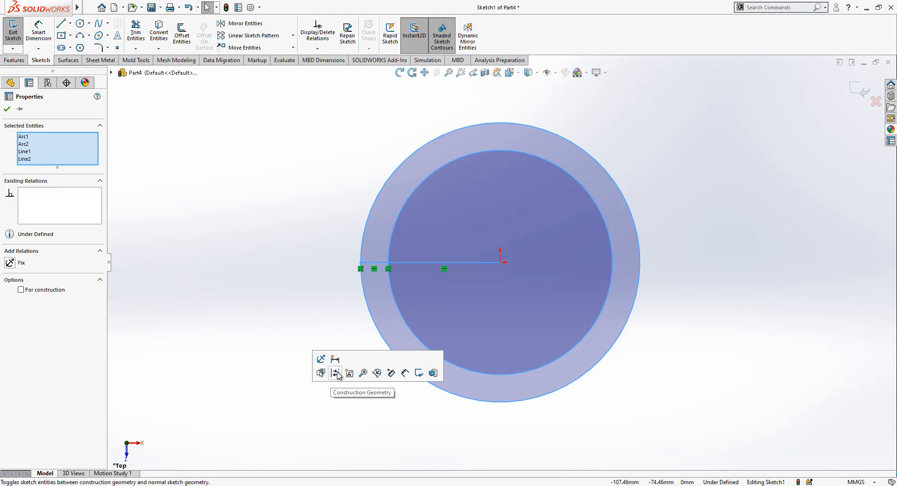
click(335, 373)
text(150)
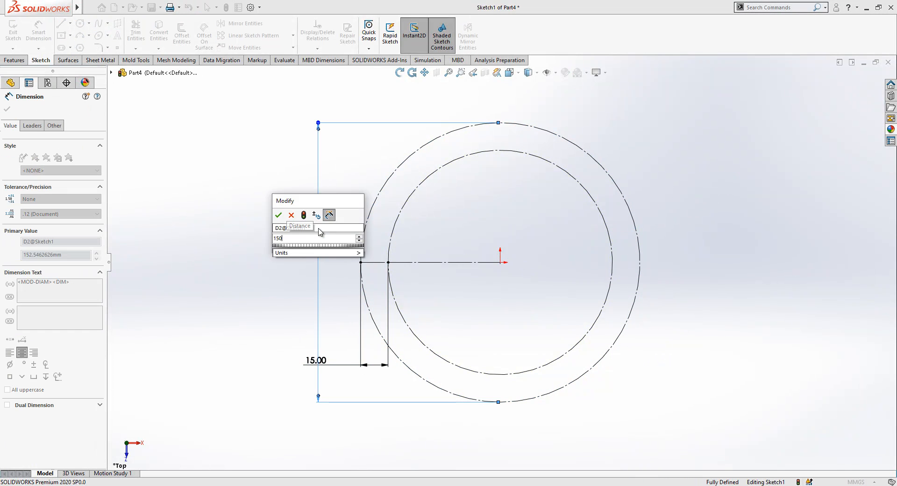
Dimension the ⌀150 and 15 mm references, draw the blade arc and dimension its angle
click(278, 215)
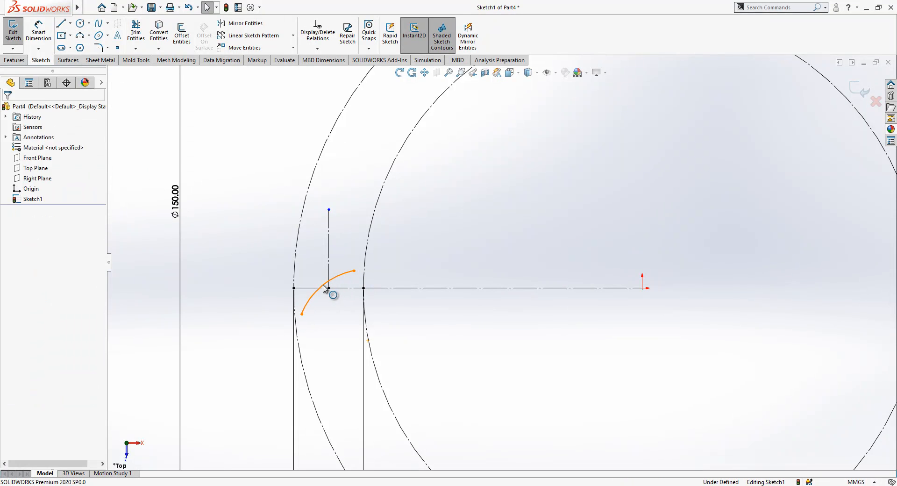
click(328, 289)
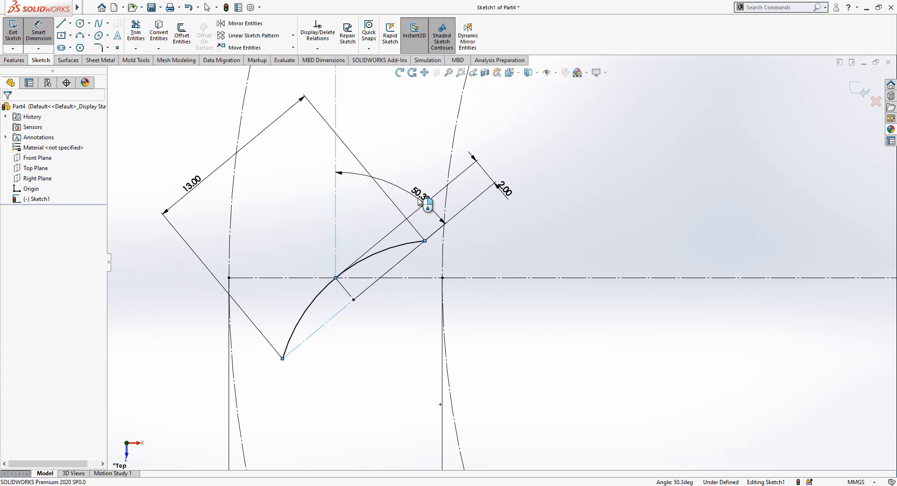
click(421, 201)
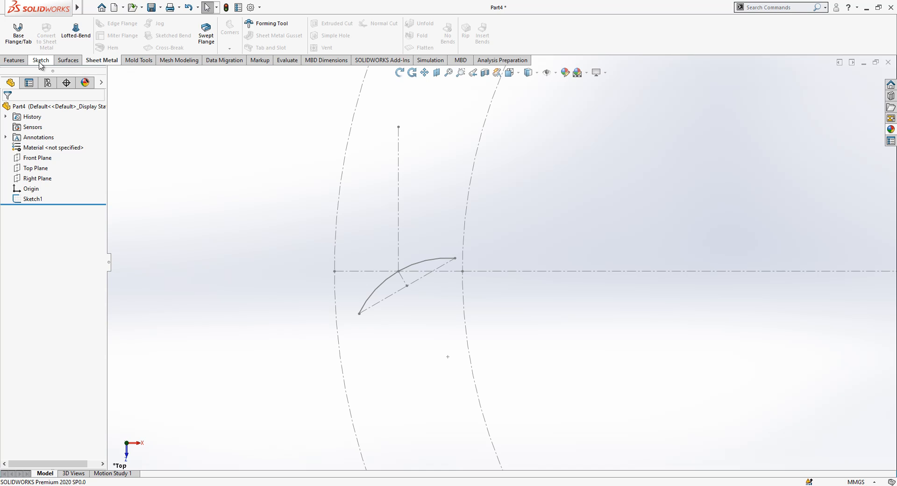
Extrude the arc as a 0.25 mm mid-plane thin feature, 70 mm mid-plane depth
click(14, 73)
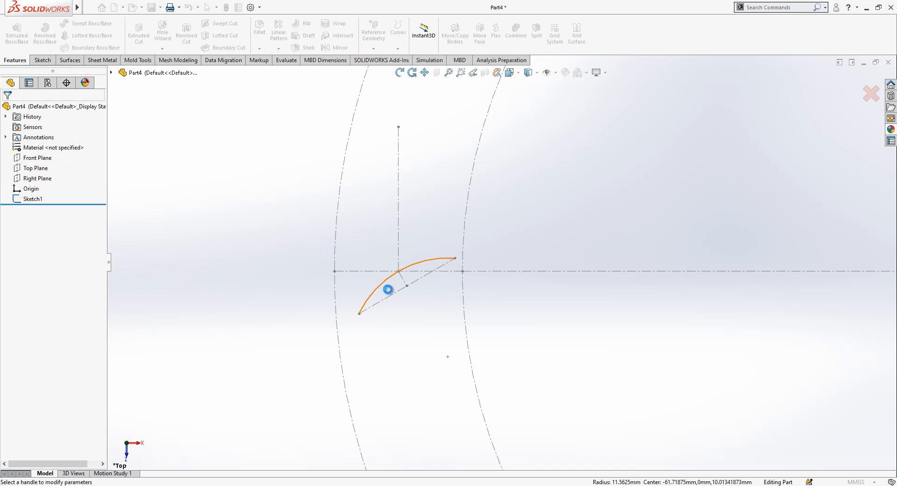
click(16, 32)
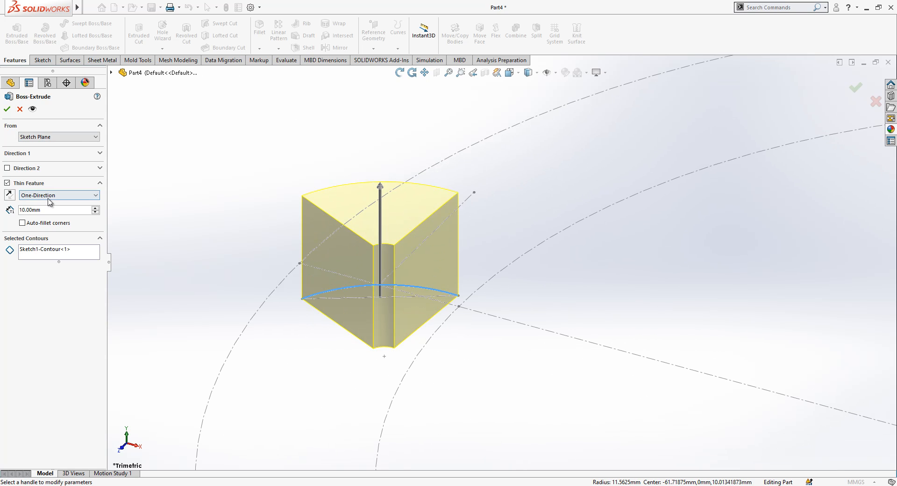
click(58, 195)
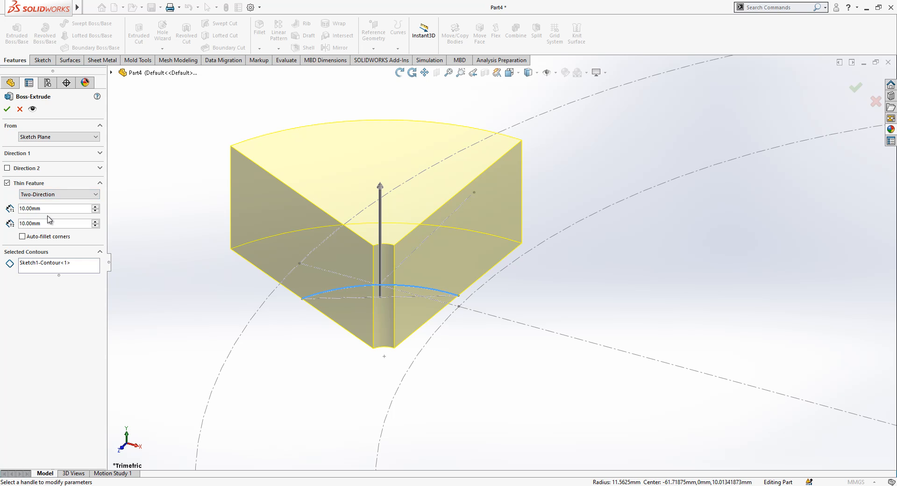
click(58, 194)
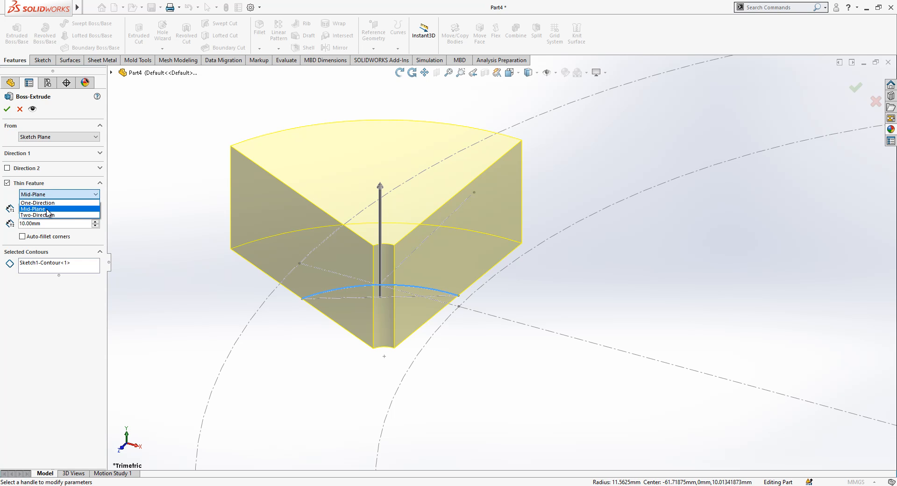
click(35, 208)
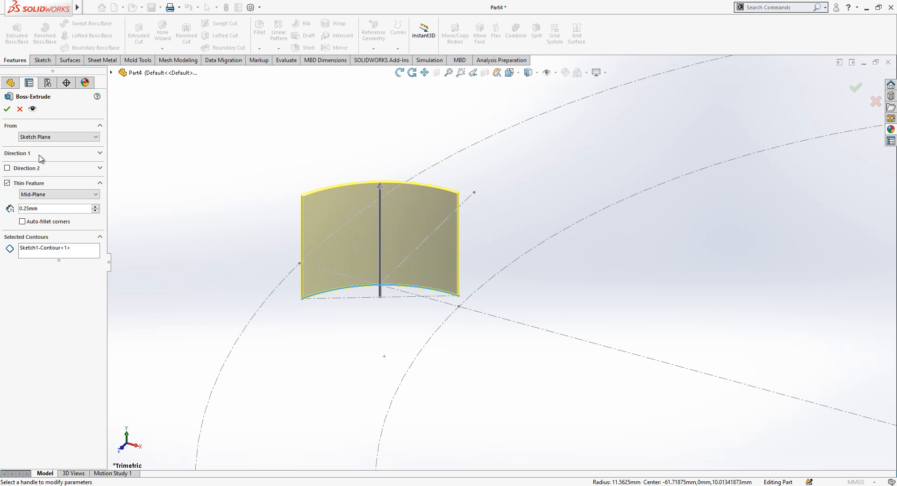
click(42, 153)
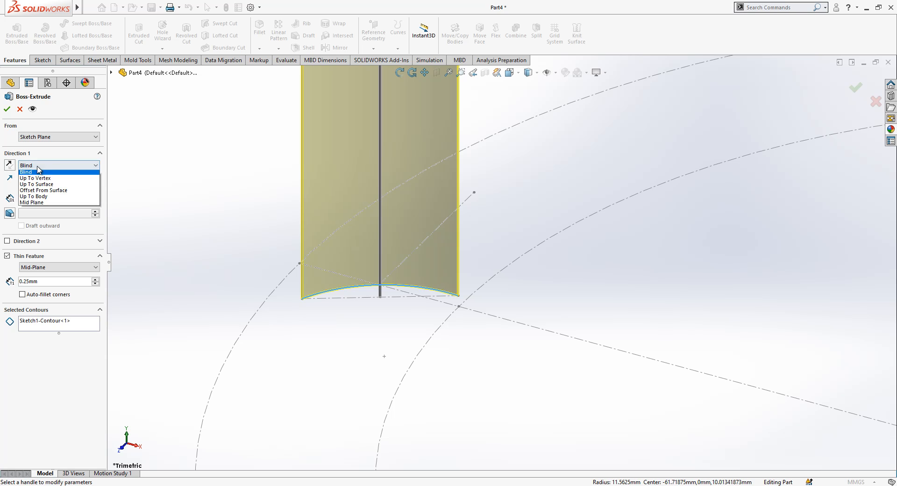
click(32, 203)
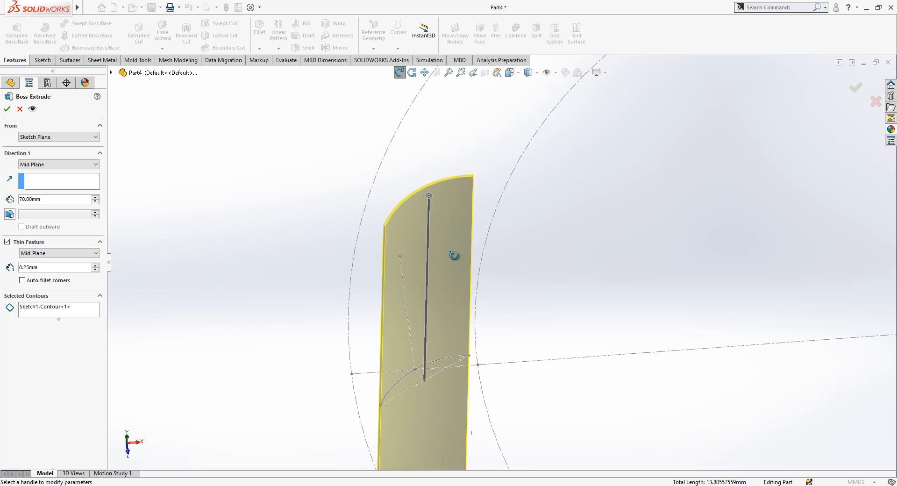
click(7, 109)
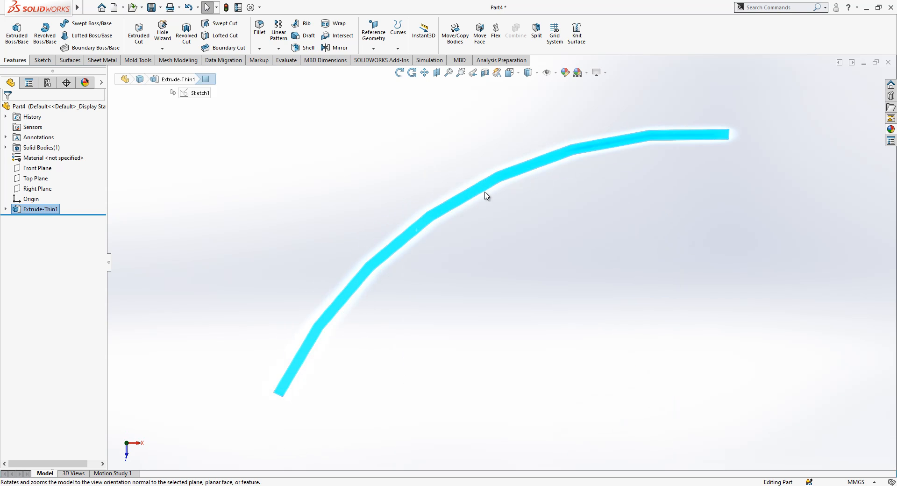
Start a sketch on the blade's top face and draw a line across the blade
click(42, 219)
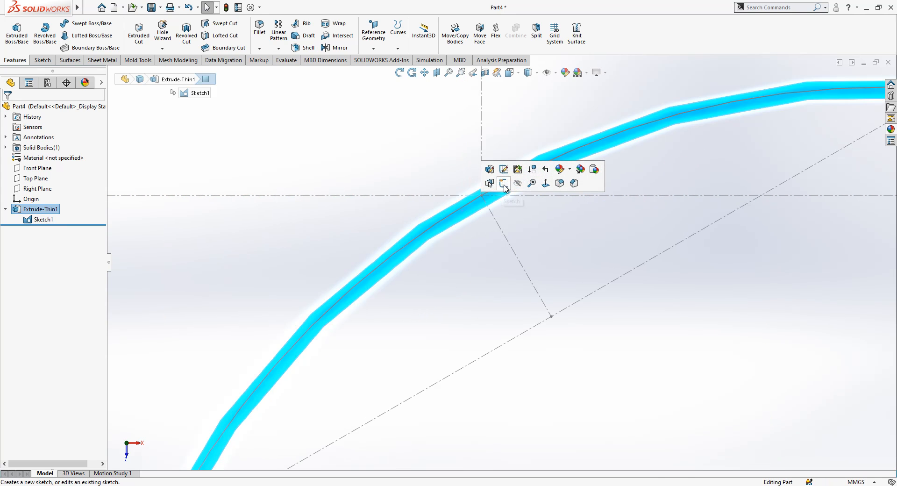
mouse_move(503, 183)
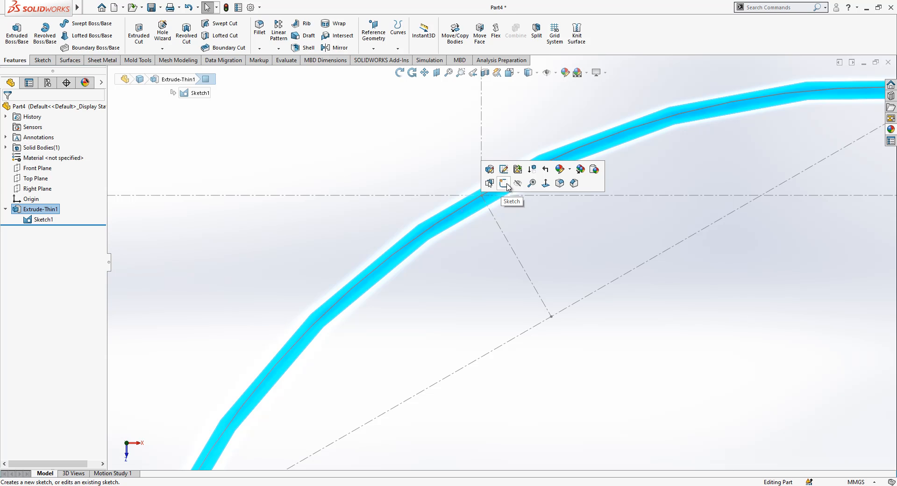
click(504, 183)
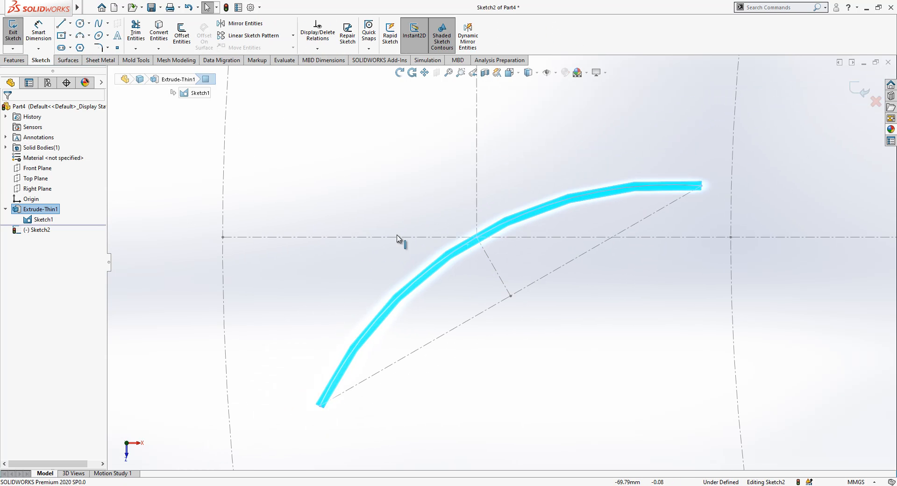
click(58, 23)
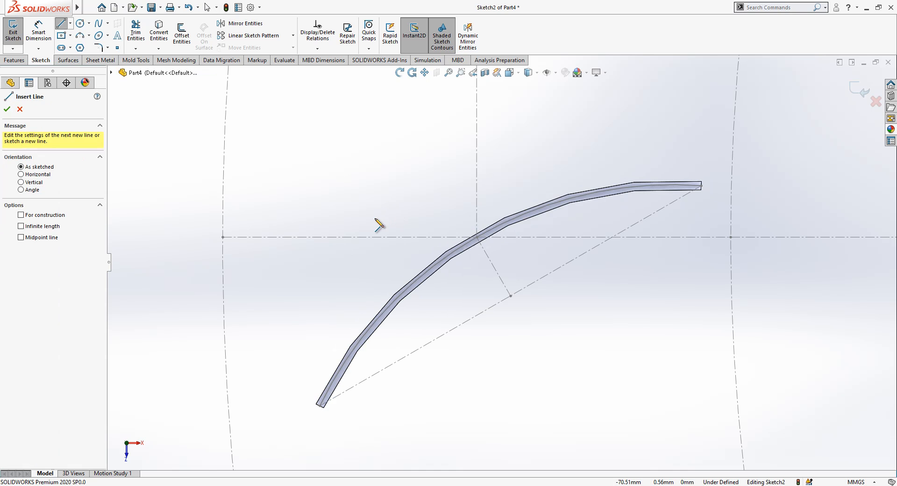
drag(374, 219, 452, 361)
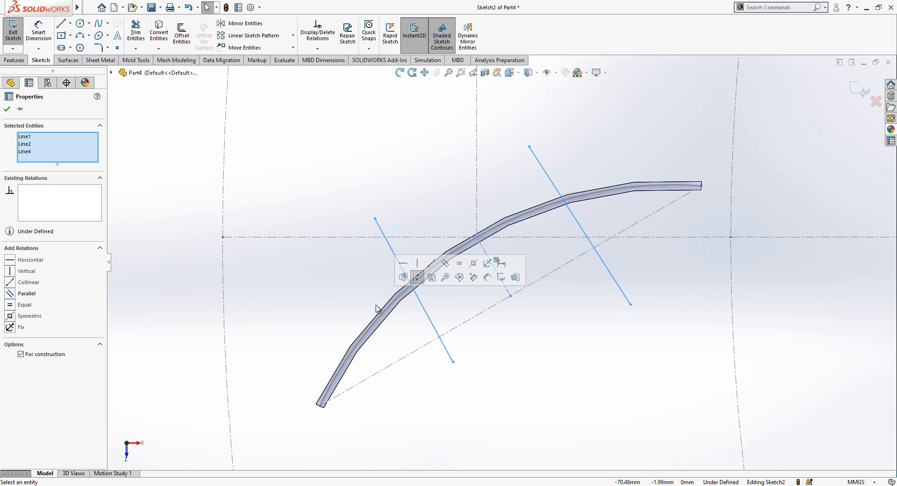
mouse_move(446, 277)
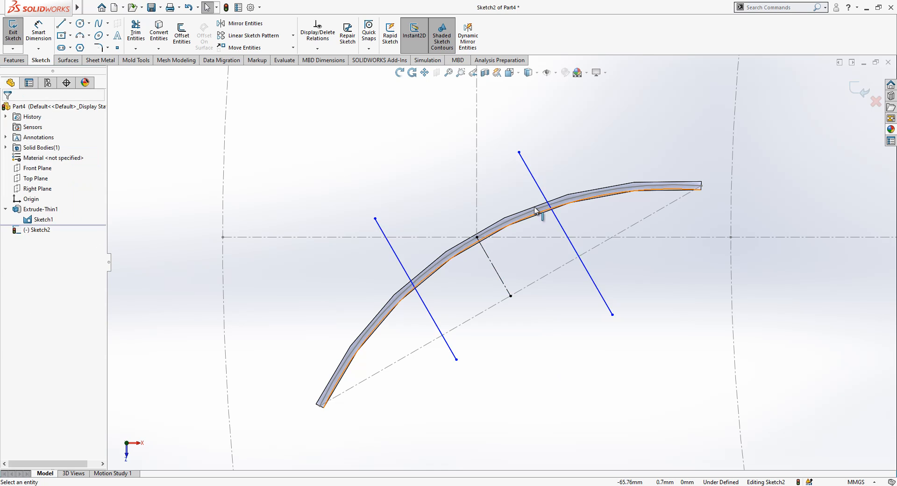
Dimension the spacing between the two lines to 4.64 and extrude the strip as a boss
click(524, 160)
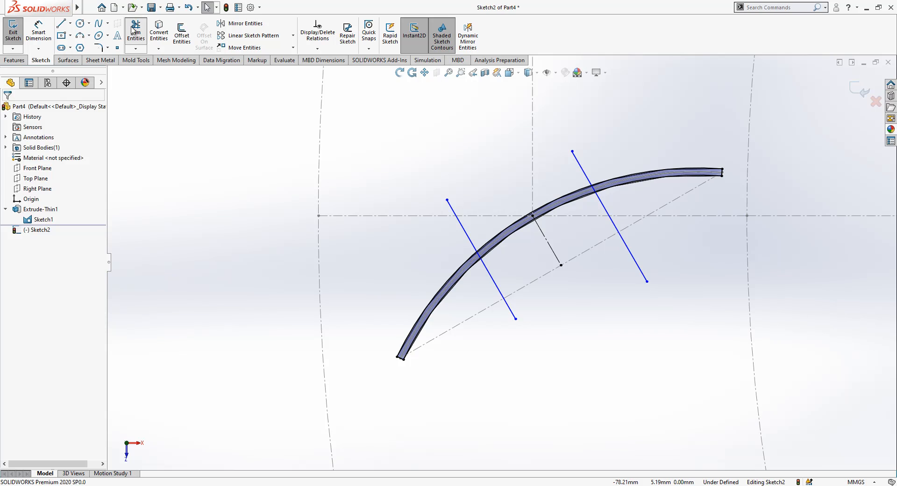
click(136, 29)
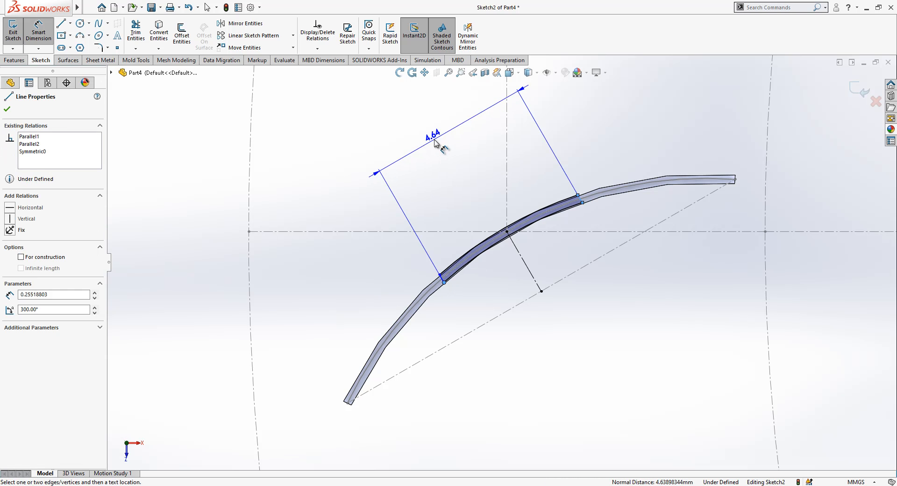
click(434, 138)
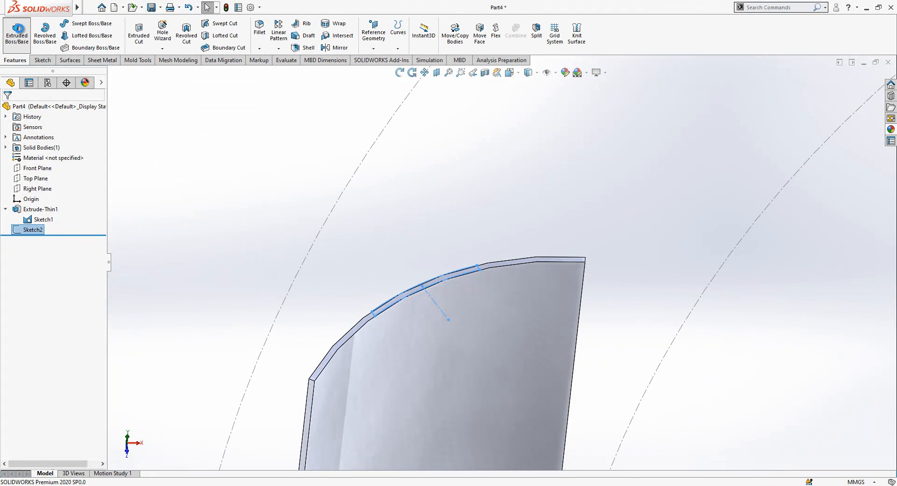
click(19, 32)
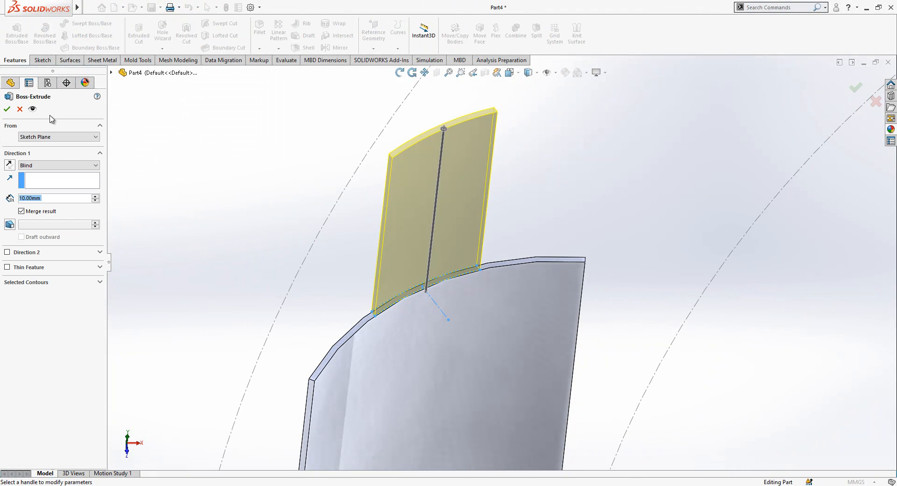
click(7, 109)
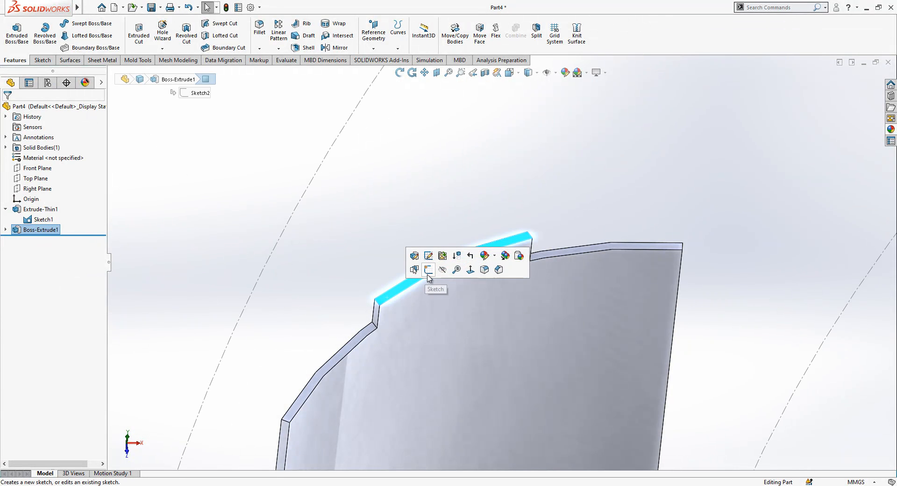
Sketch a rounded flap (R1.55, 4.00) on the strip's top face and preview a 0.25 mm boss
click(427, 269)
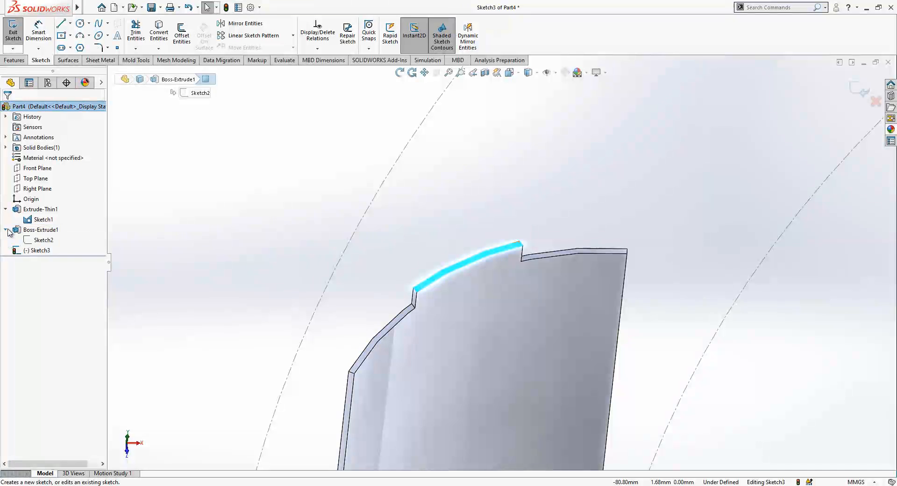
click(43, 240)
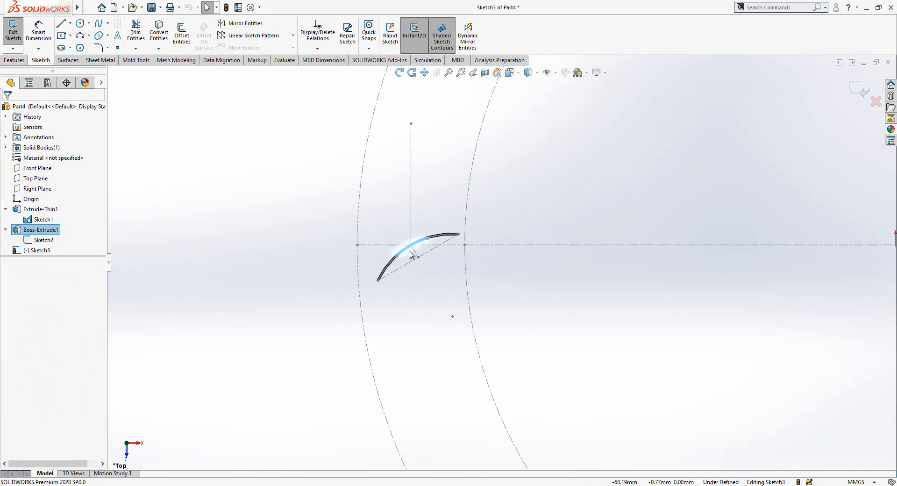
click(59, 23)
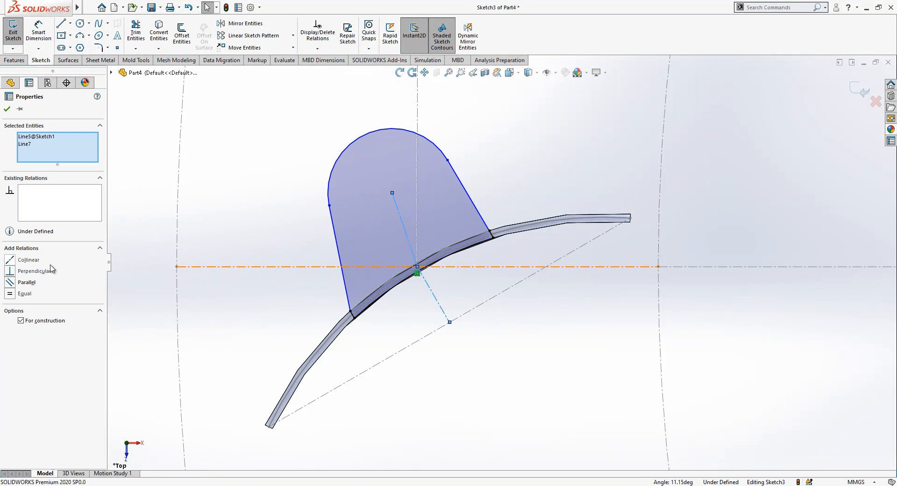
click(28, 259)
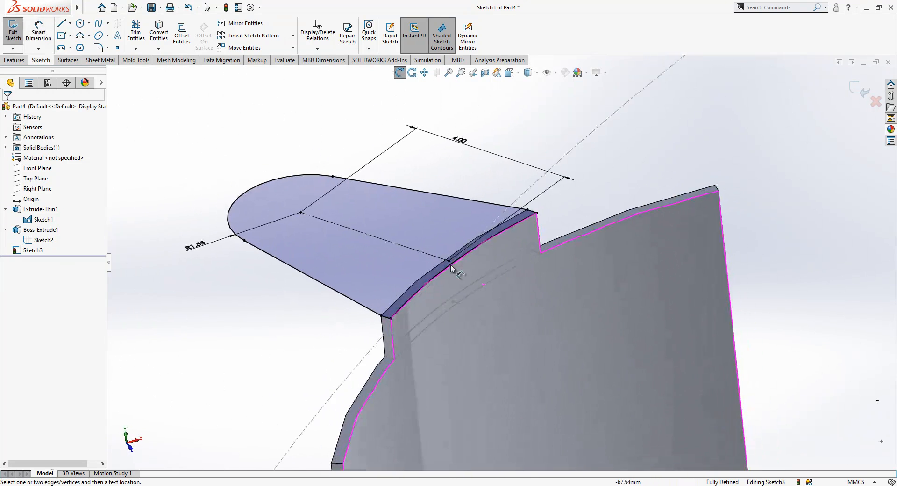
click(10, 29)
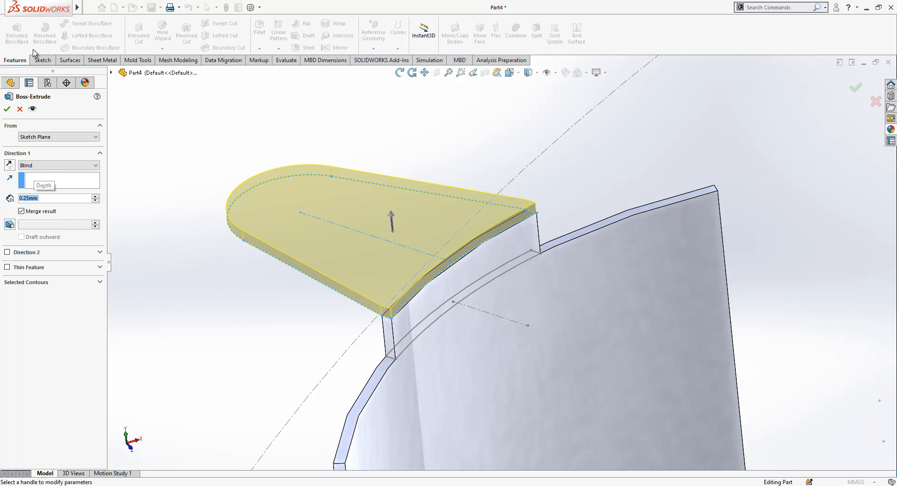
Confirm the 0.25 mm flap boss and fillet its joint edges with a small radius
click(6, 109)
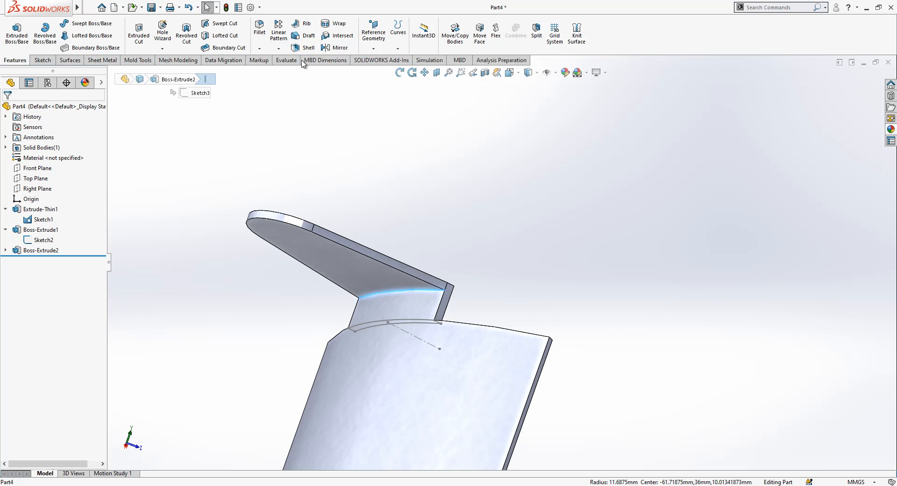
click(258, 27)
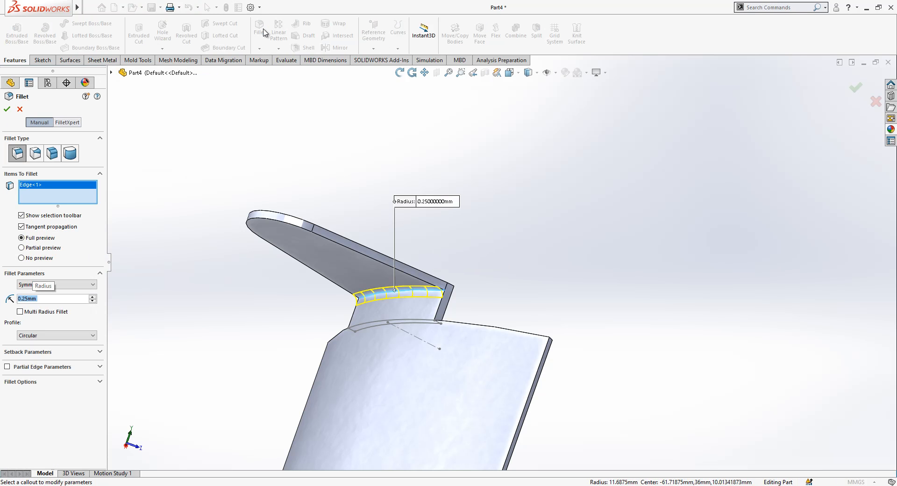
click(7, 111)
text(0)
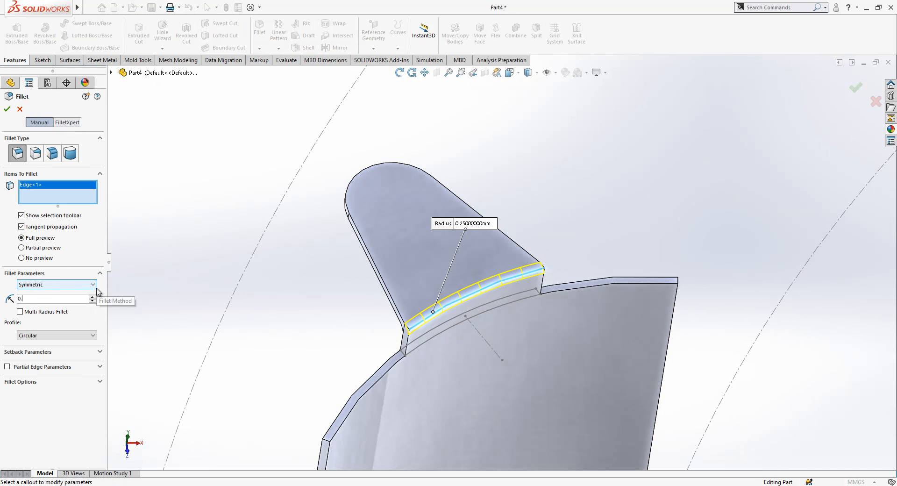
click(6, 109)
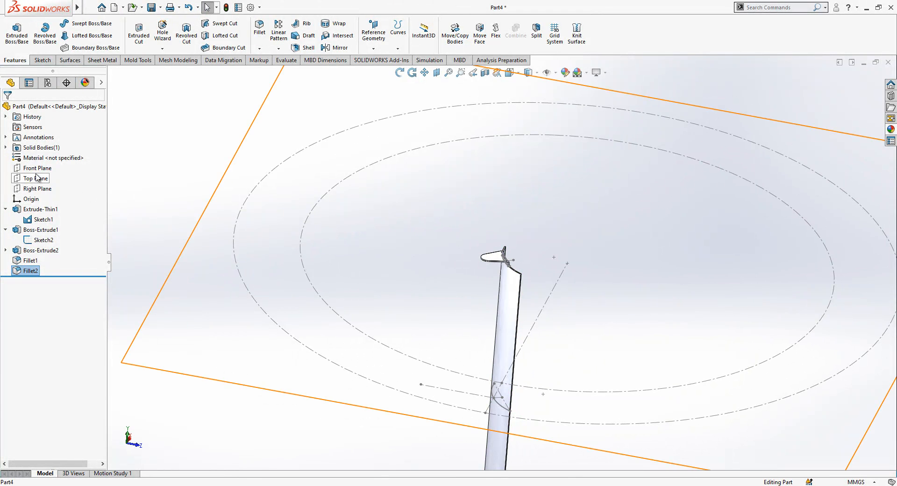
Trim the blade at the Top Plane using Cut With Surface
click(31, 178)
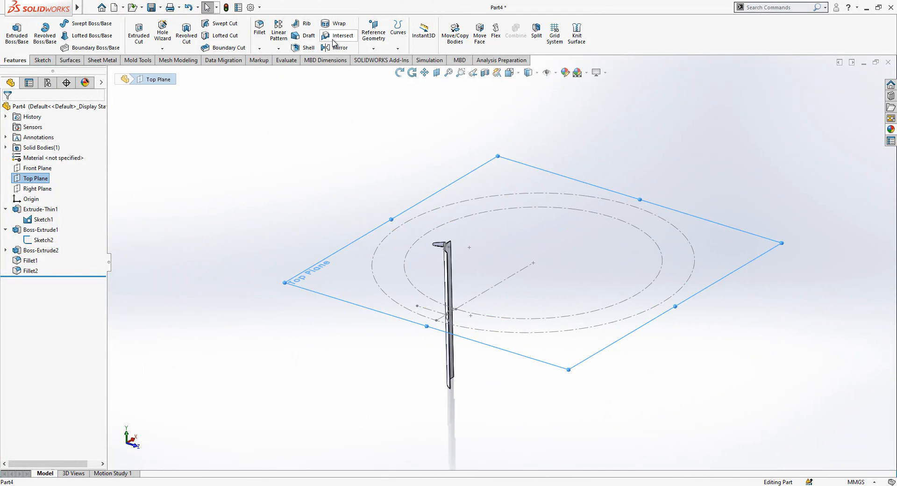
click(70, 59)
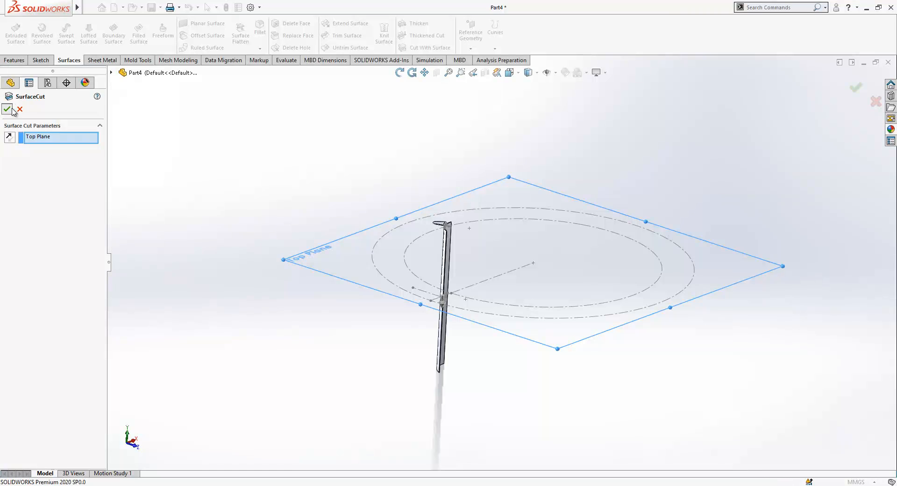
click(8, 109)
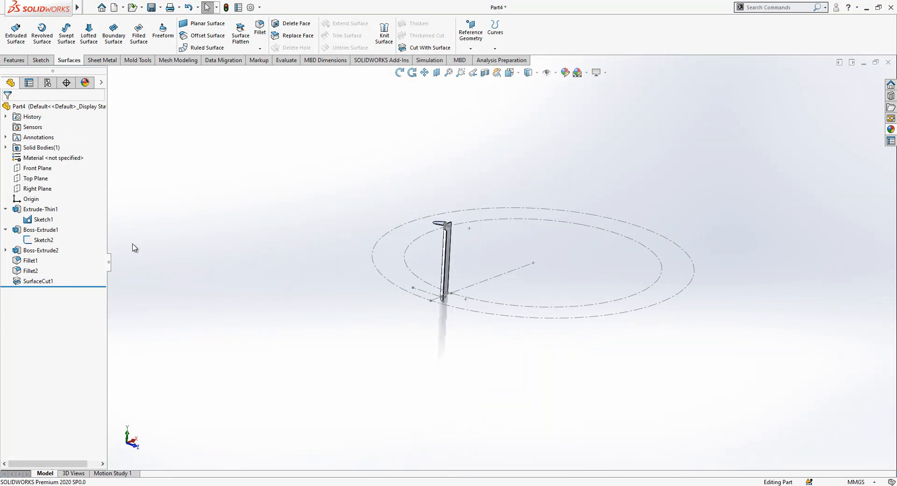
Mirror the trimmed blade body SurfaceCut1 across the Top Plane
click(36, 178)
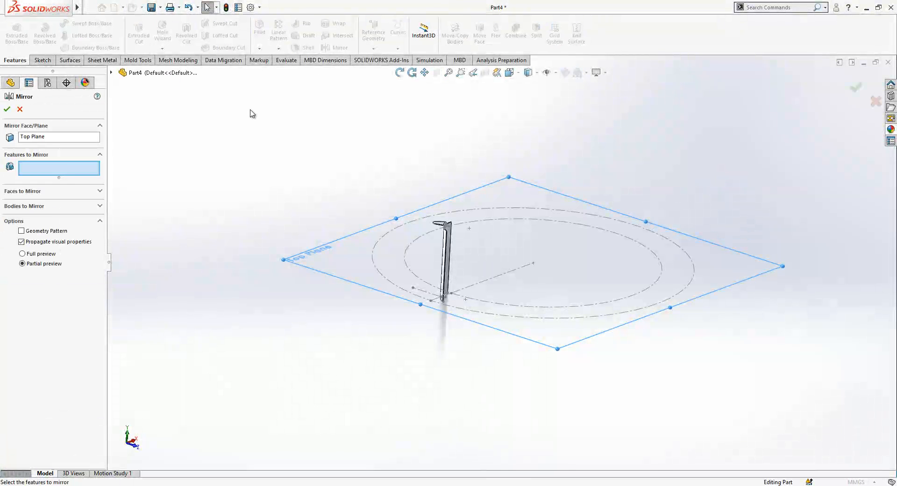
click(24, 184)
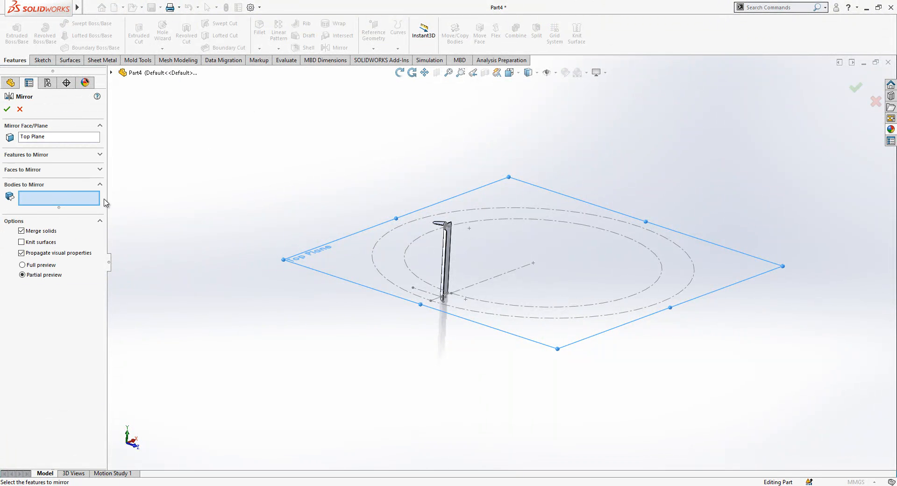
click(445, 260)
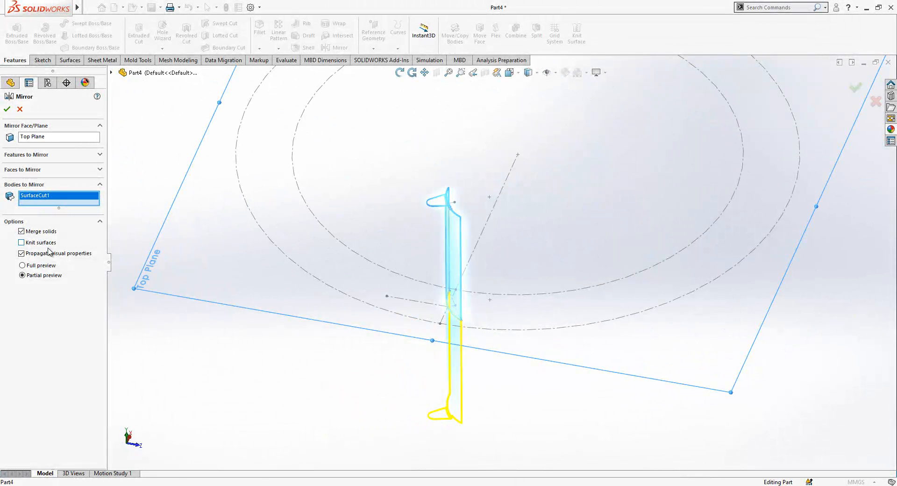
click(7, 109)
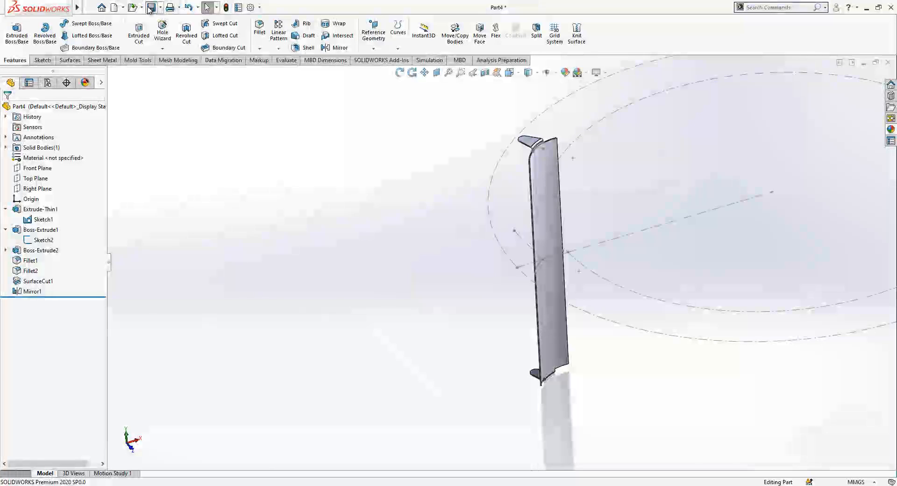
click(148, 7)
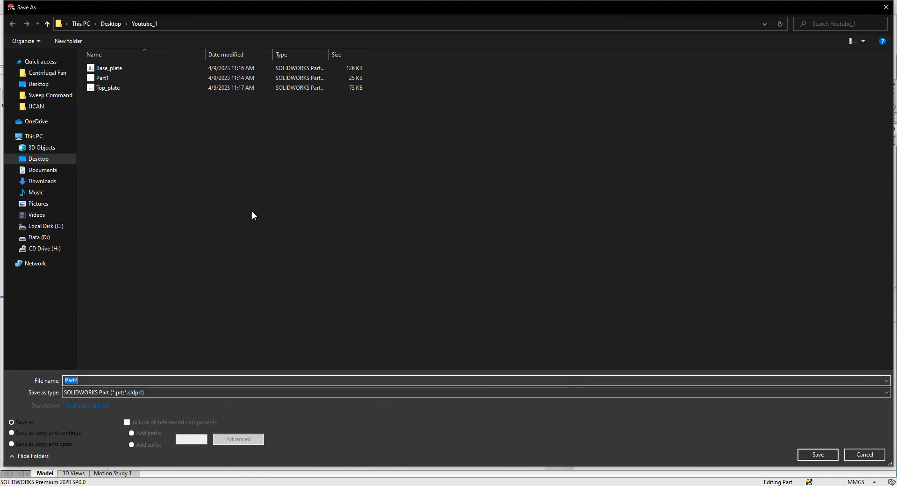
Save the blade part with the file name Blades_Fan
text(B)
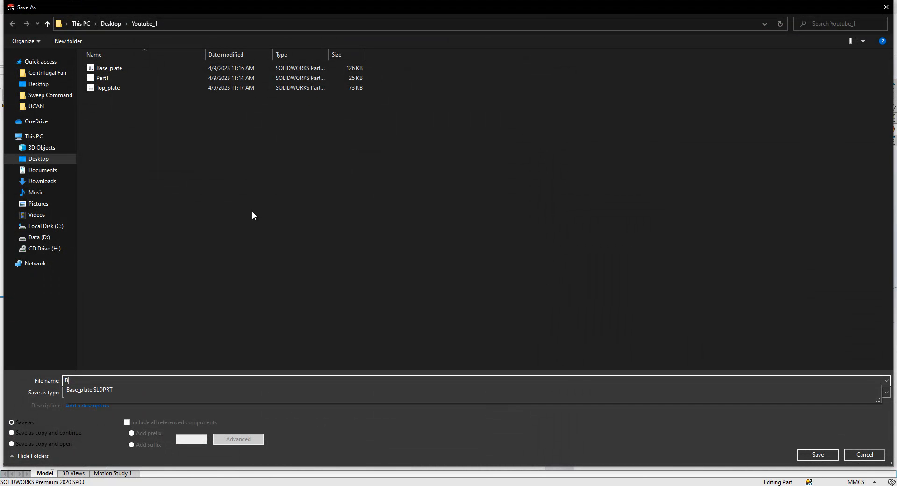
text(Blades_)
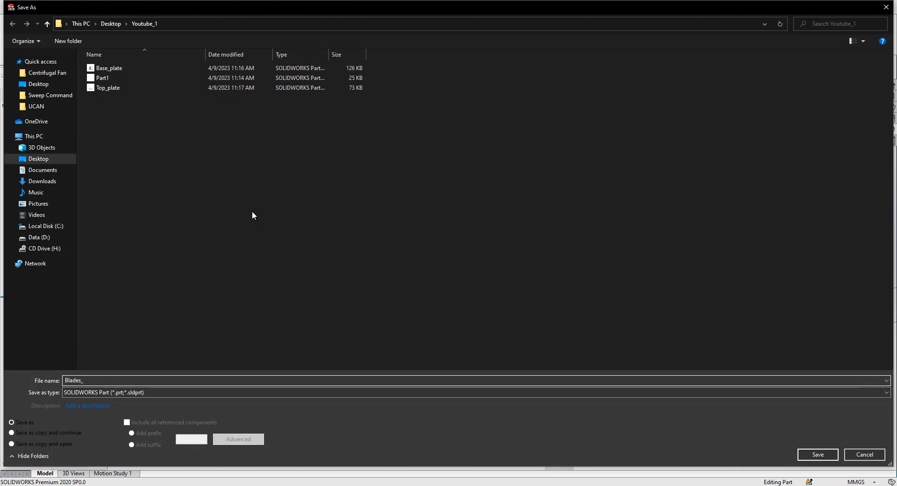
click(818, 454)
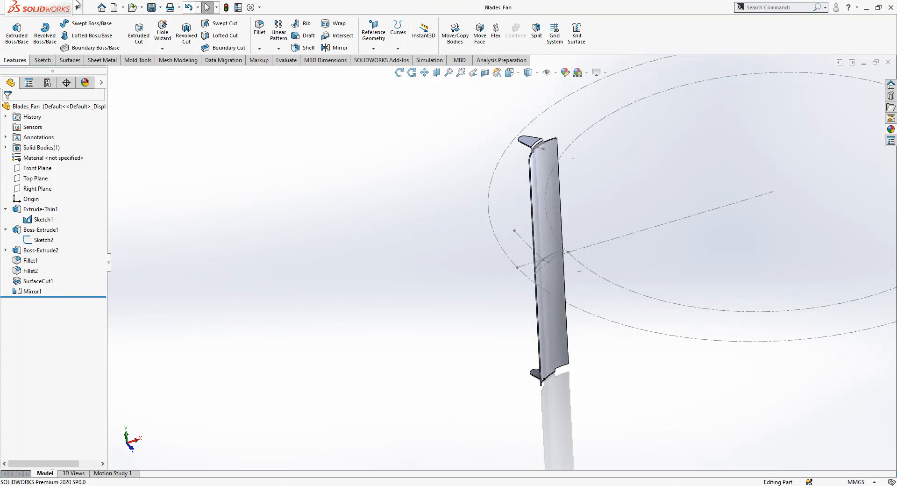
Switch to the Assem1 assembly and insert the Blades_Fan part
click(221, 8)
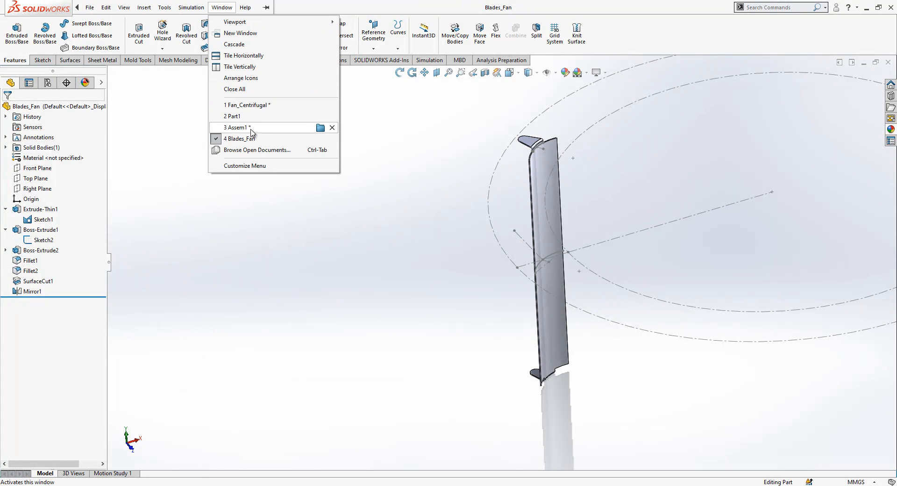
click(235, 127)
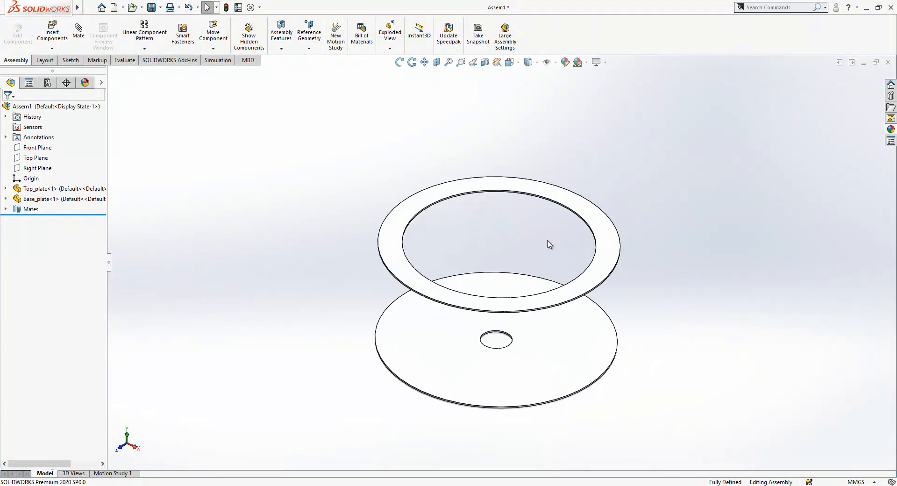
click(44, 33)
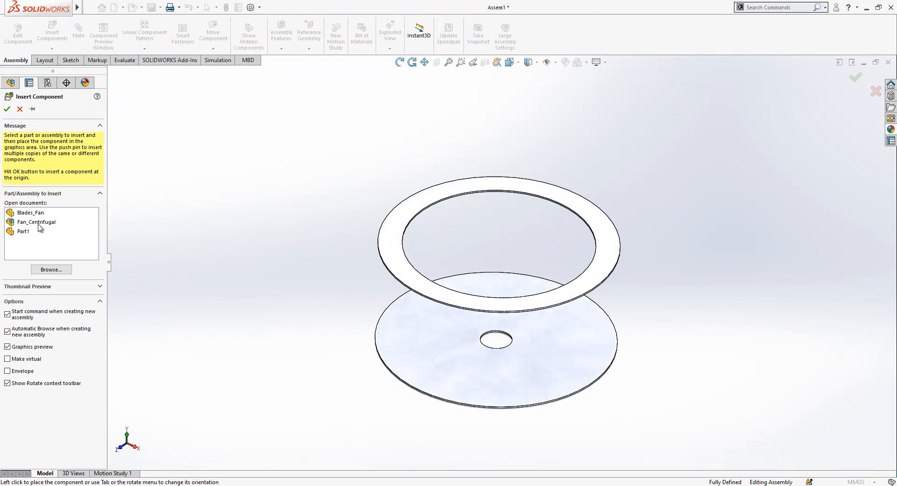
click(30, 213)
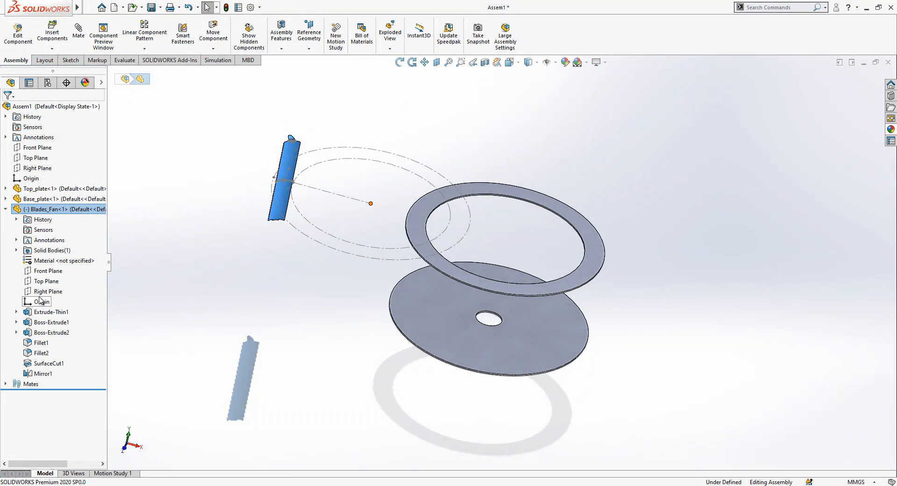
Mate the blade's Front and Right Planes coincident with the assembly's Front and Right Planes
click(48, 270)
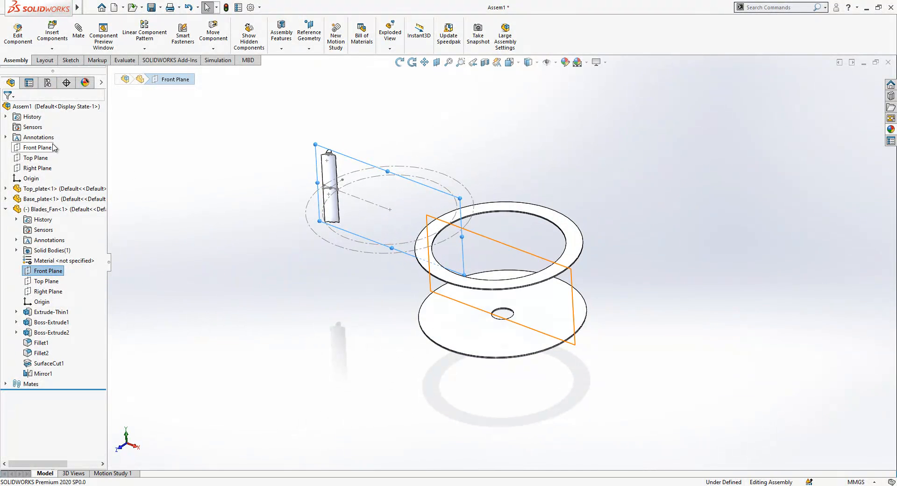
click(33, 147)
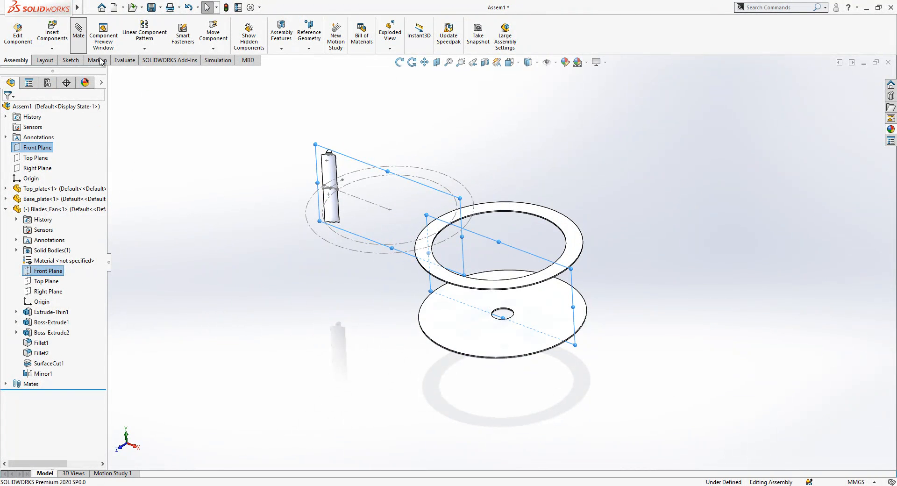
click(78, 29)
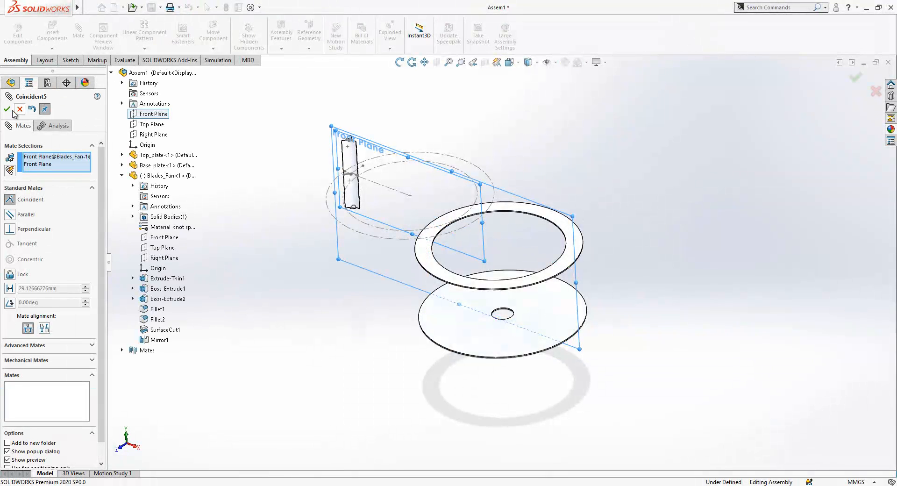
click(155, 134)
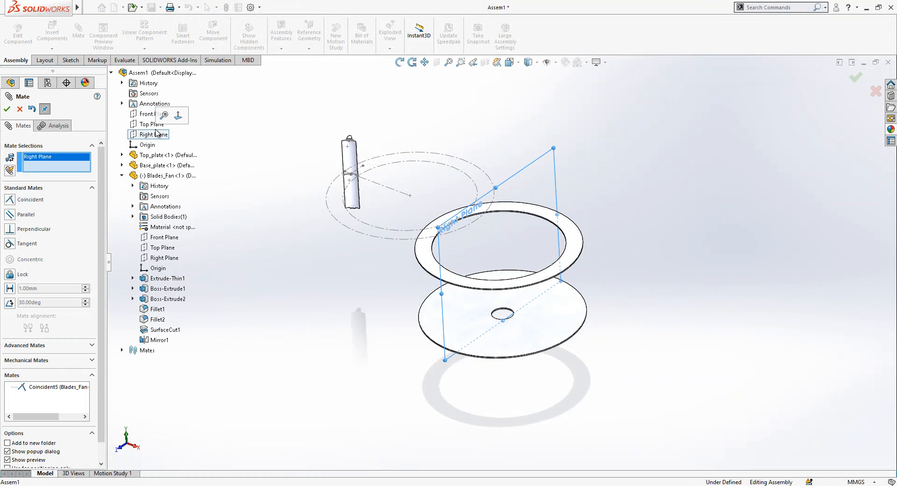
click(162, 258)
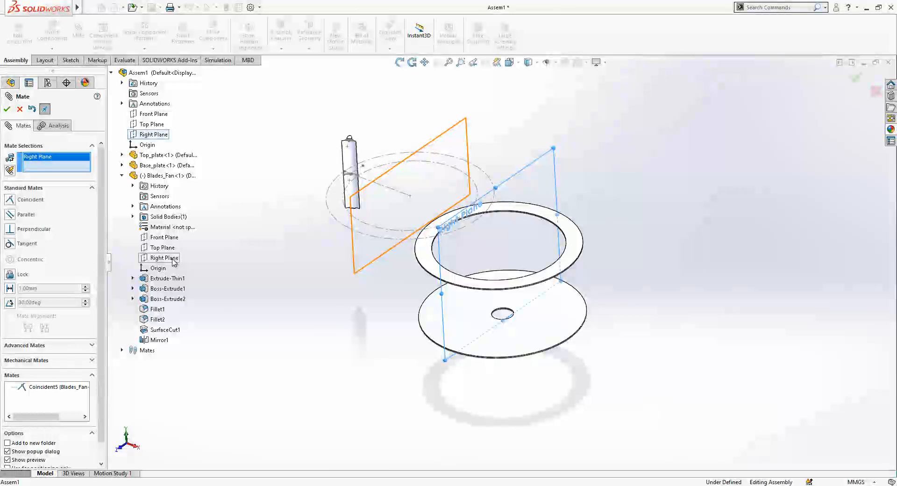
click(163, 258)
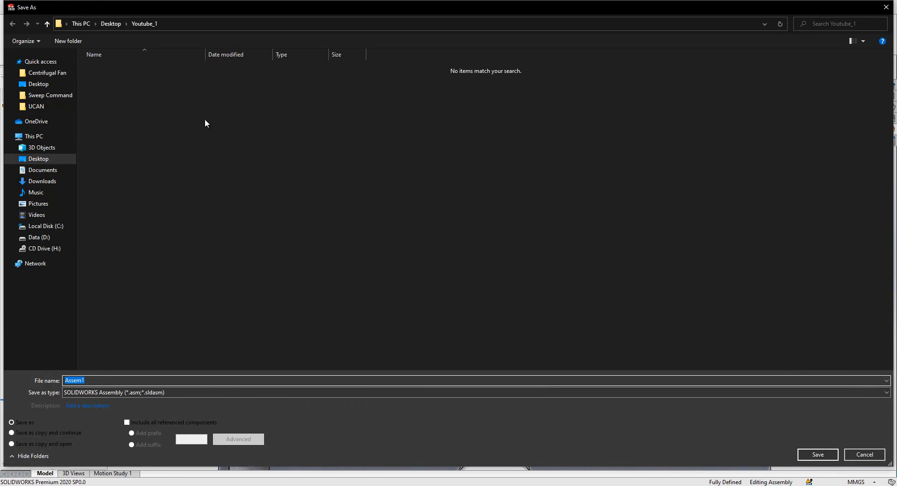
Save the assembly with the file name Centrifugal Fan
text(Centrifugal Fan)
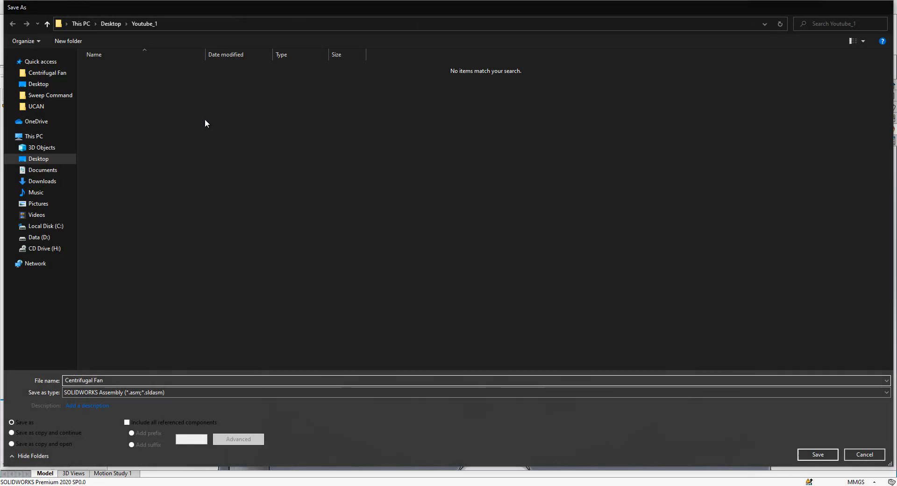
click(817, 454)
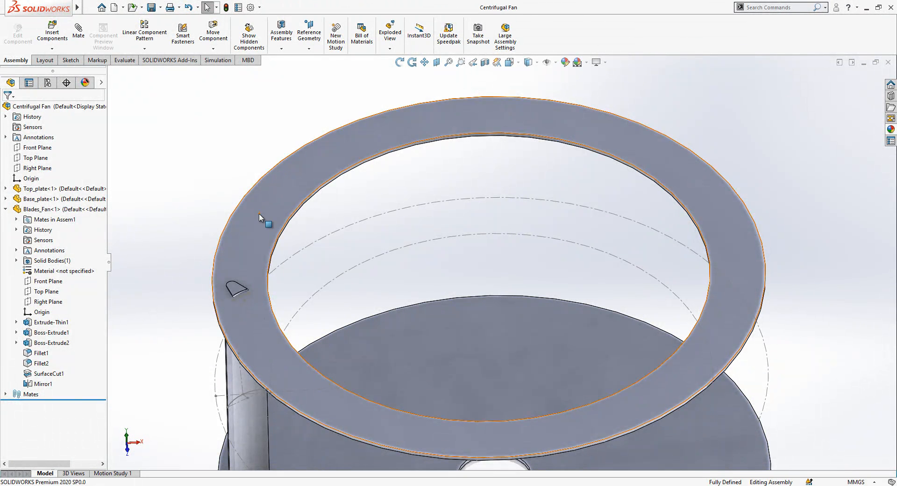
Edit Top_plate in context and extrude-cut a slot from the blade's converted edge
double_click(261, 218)
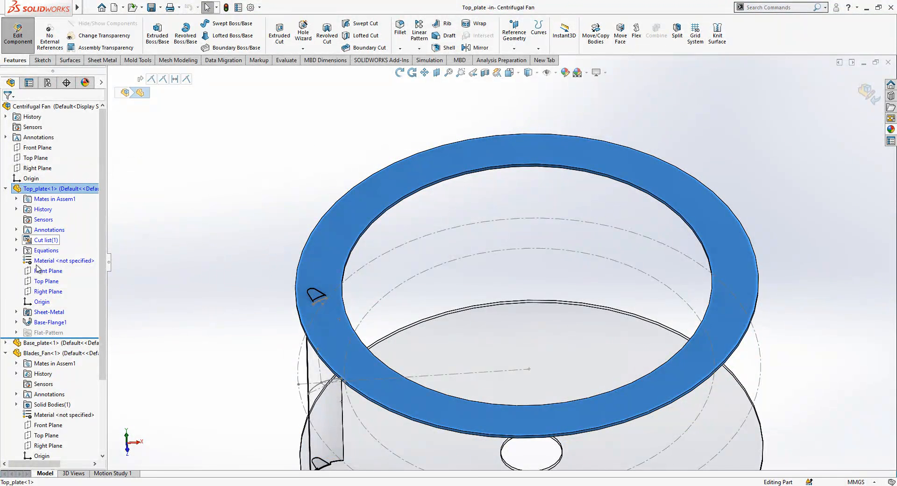
scroll(down, 3)
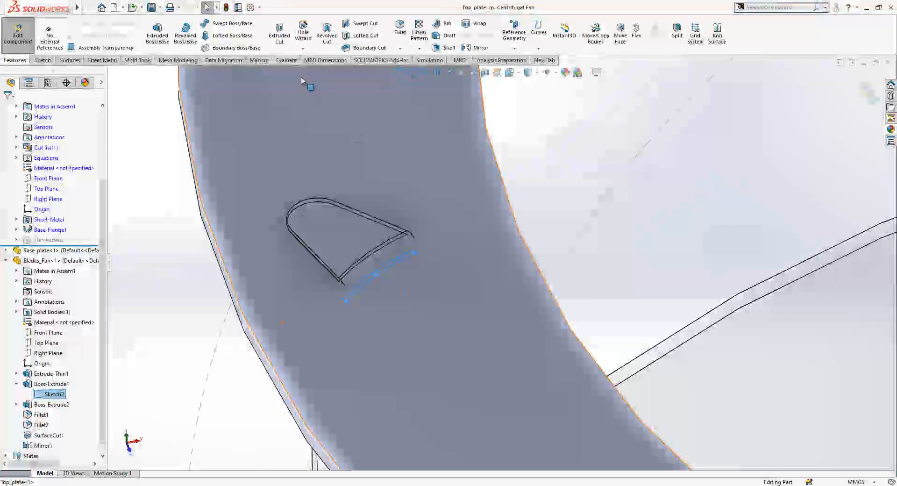
click(41, 60)
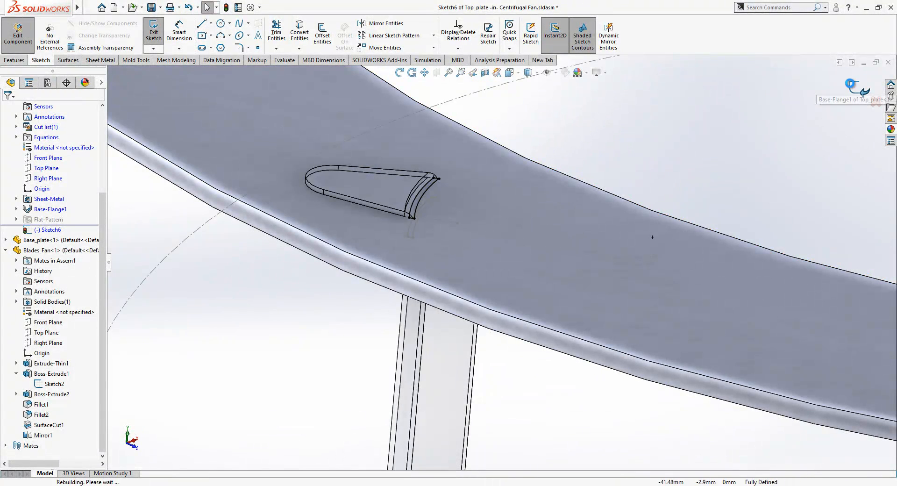
click(154, 29)
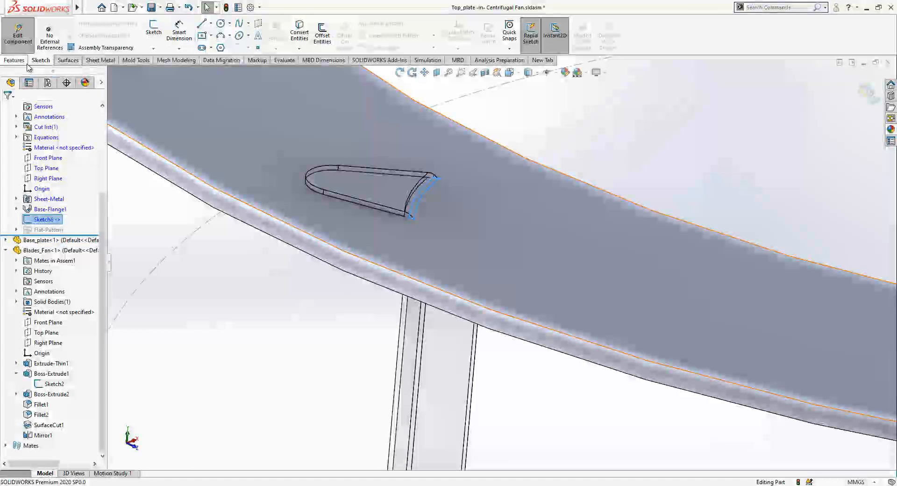
click(14, 59)
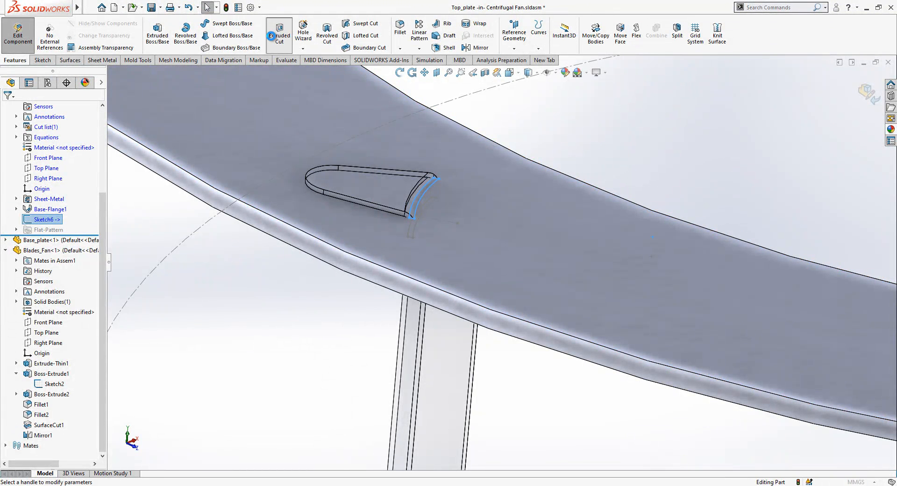
click(278, 31)
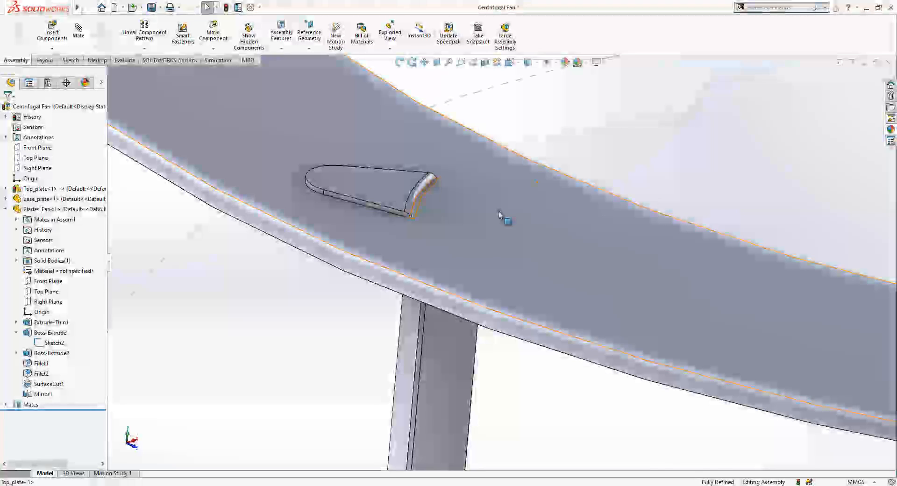
click(44, 188)
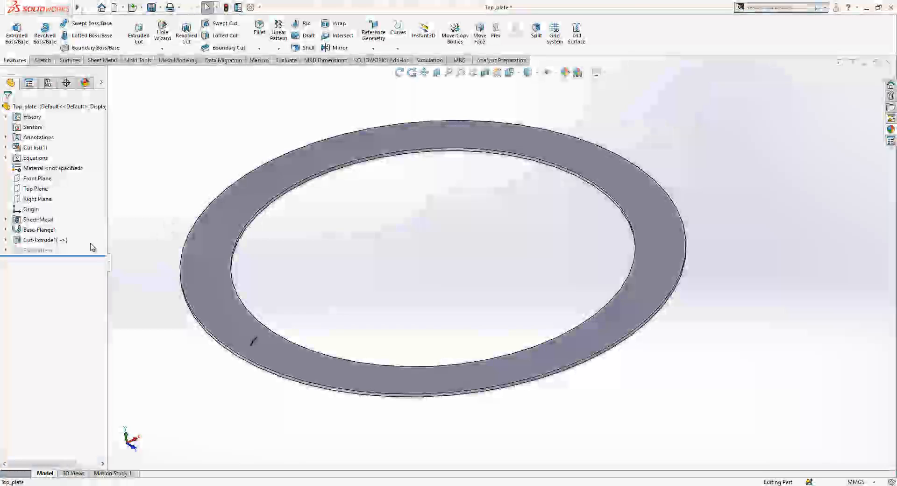
Circular-pattern the top plate's Cut-Extrude1 slot 40 times over 360° around its circular edge
click(37, 240)
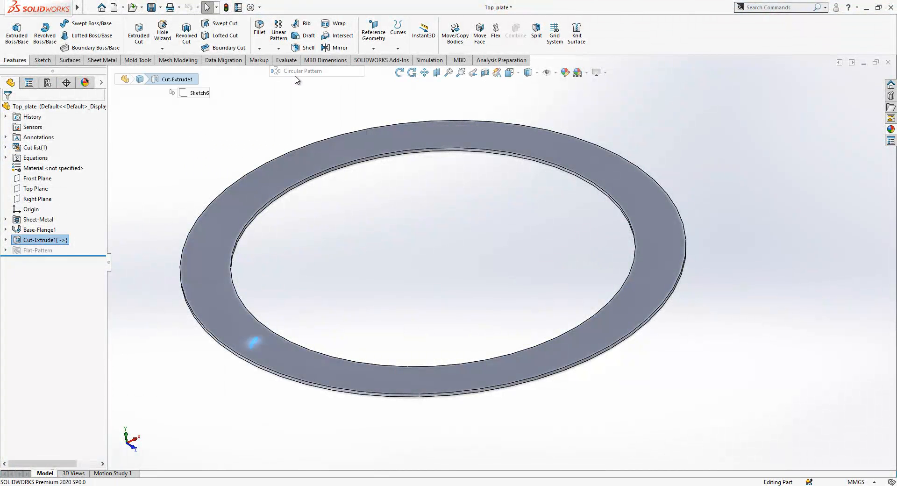
click(275, 71)
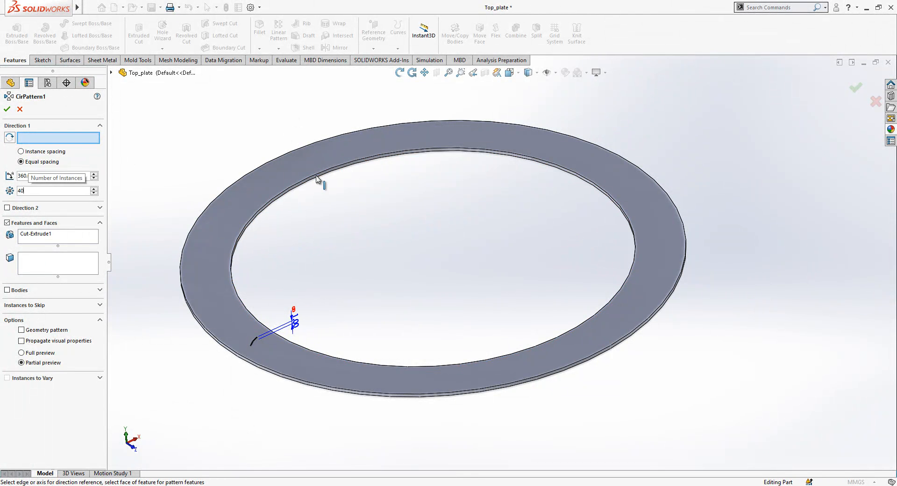
click(7, 109)
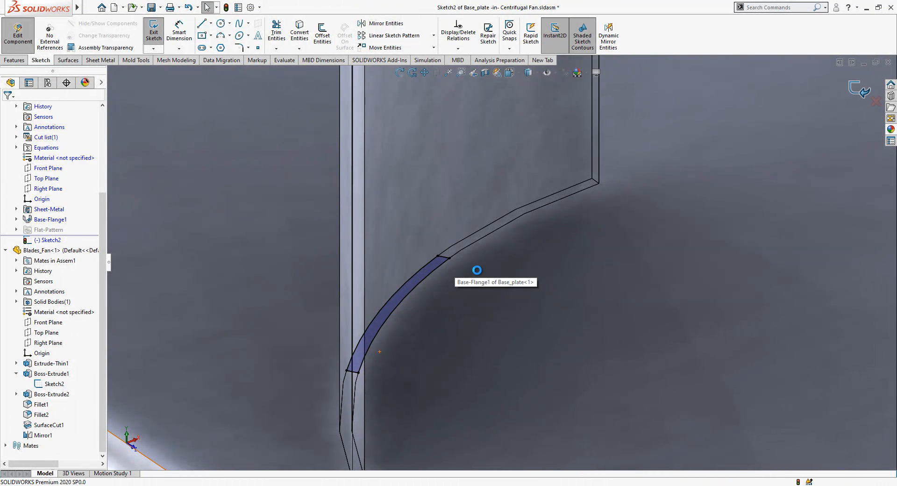
Extrude-cut the blade slot sketch into the base plate
click(154, 27)
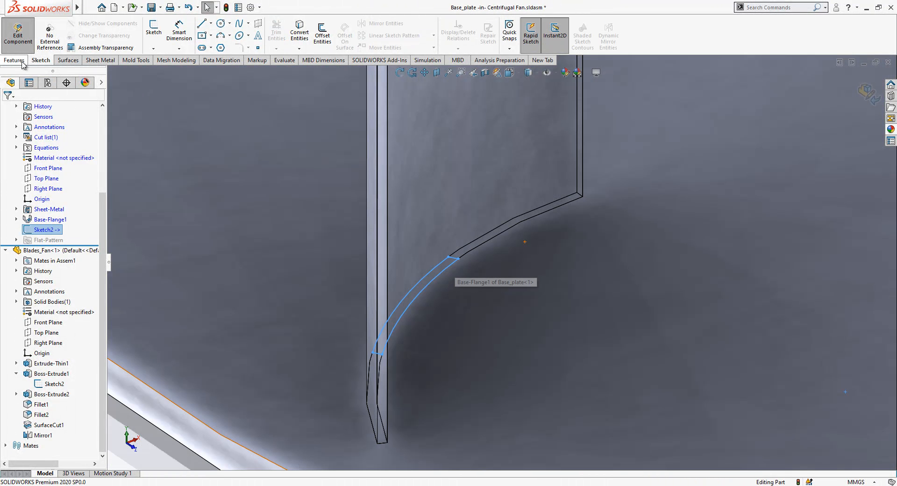
click(11, 60)
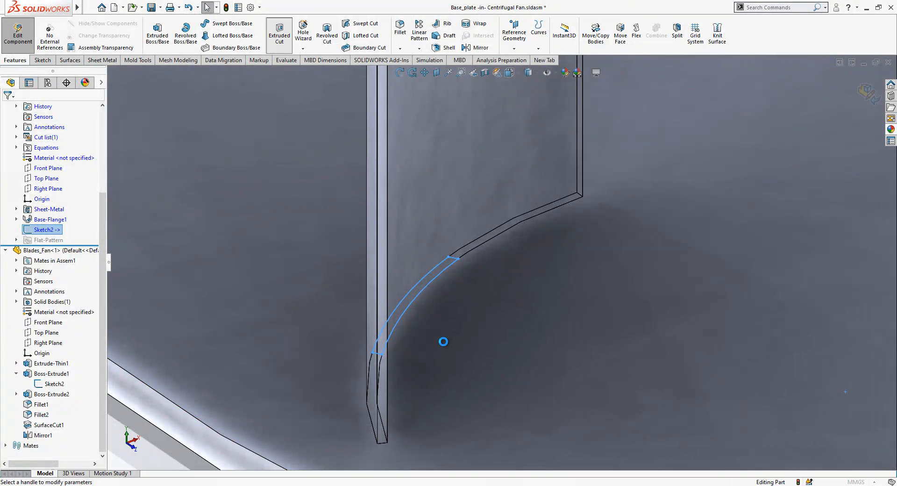
click(279, 33)
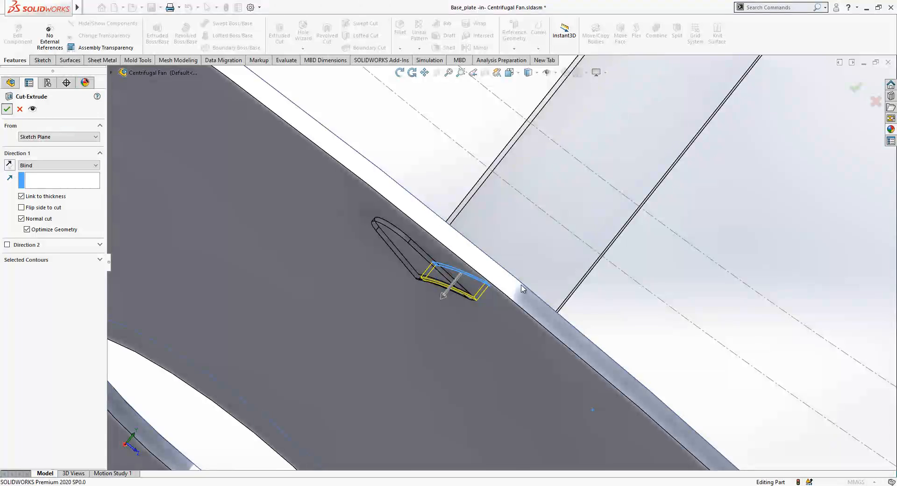
click(6, 109)
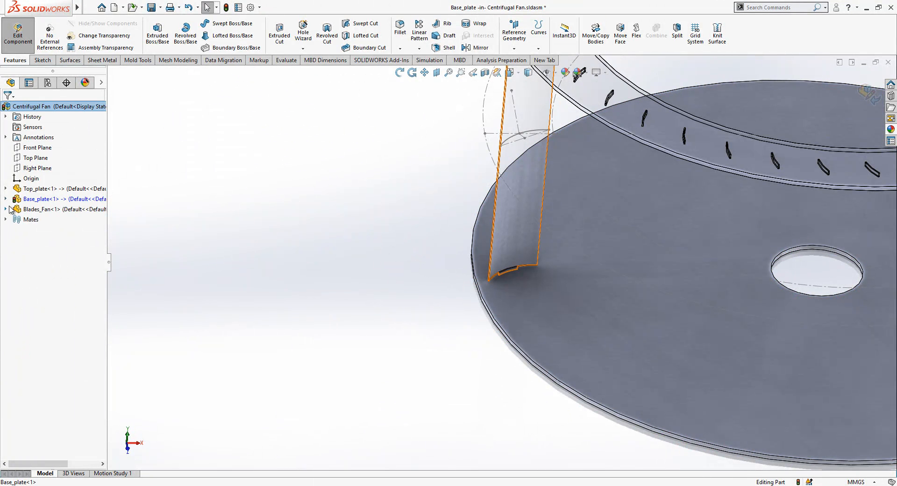
Circular-pattern the base plate slot 40 times around the central hole edge
click(37, 199)
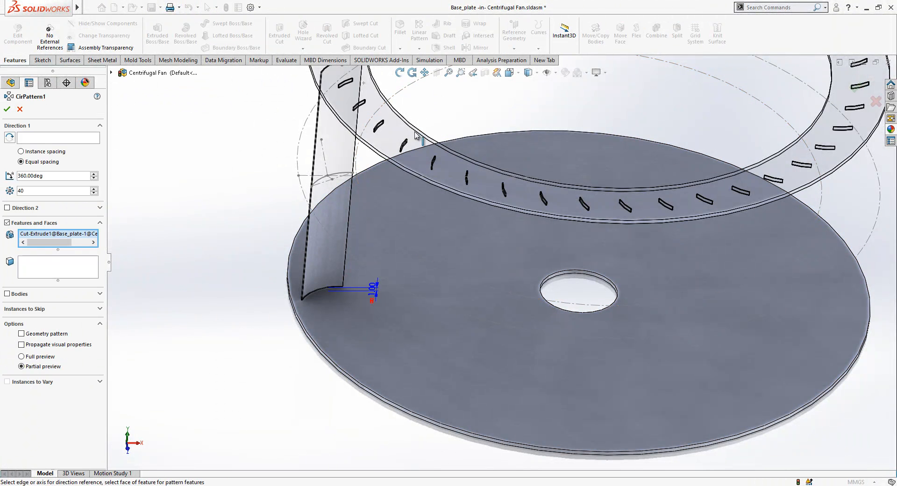
mouse_move(570, 276)
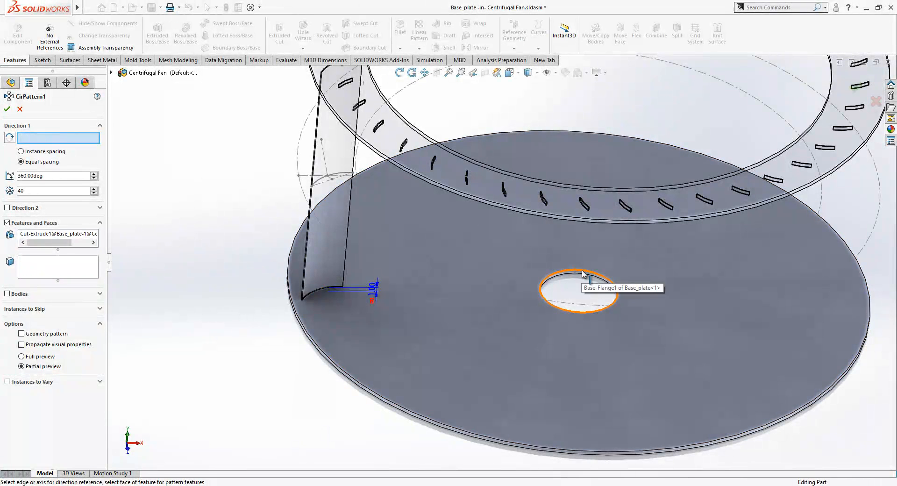
click(580, 282)
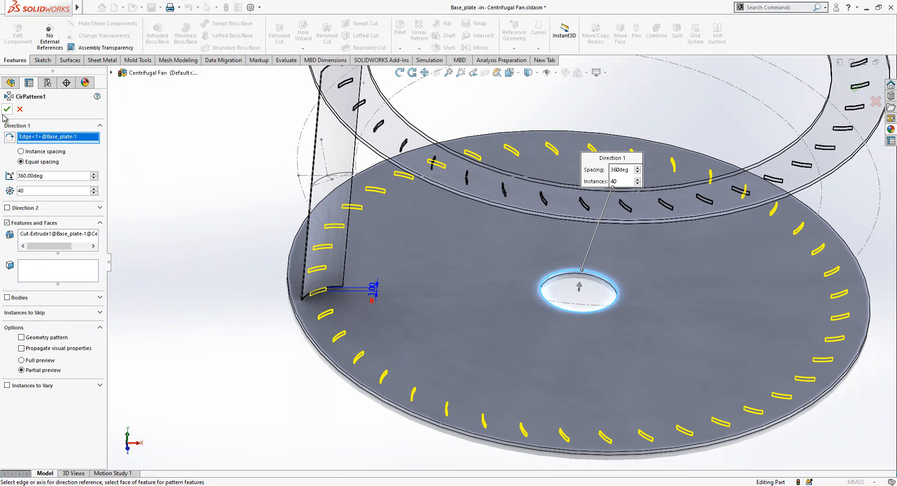
click(6, 109)
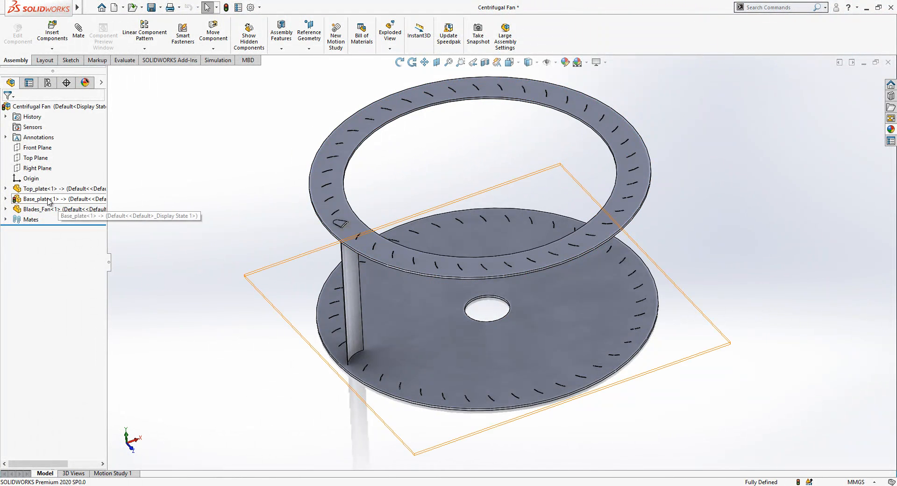
Circular-pattern Blades_Fan 40 times around the top plate's inner edge
click(35, 208)
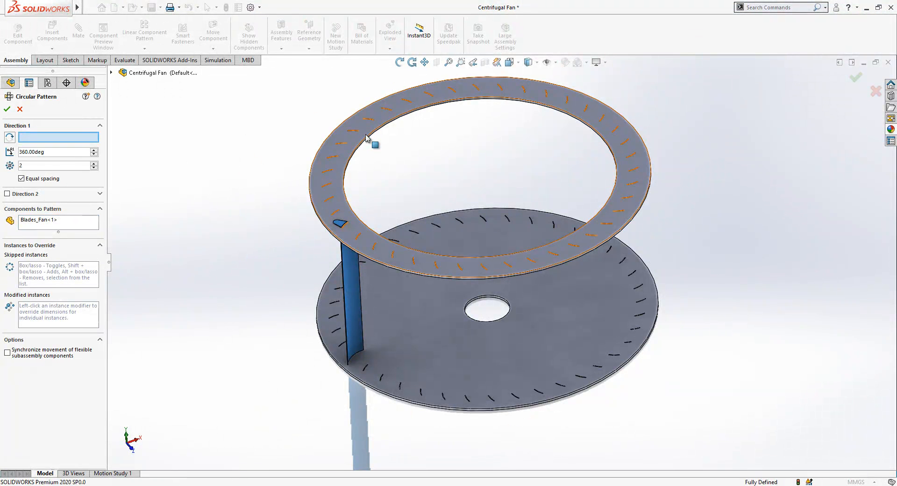
click(375, 145)
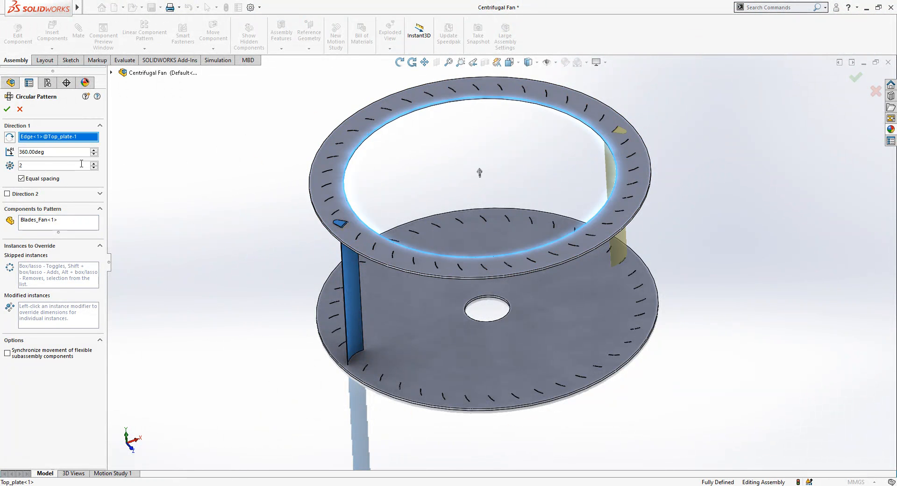
text(40)
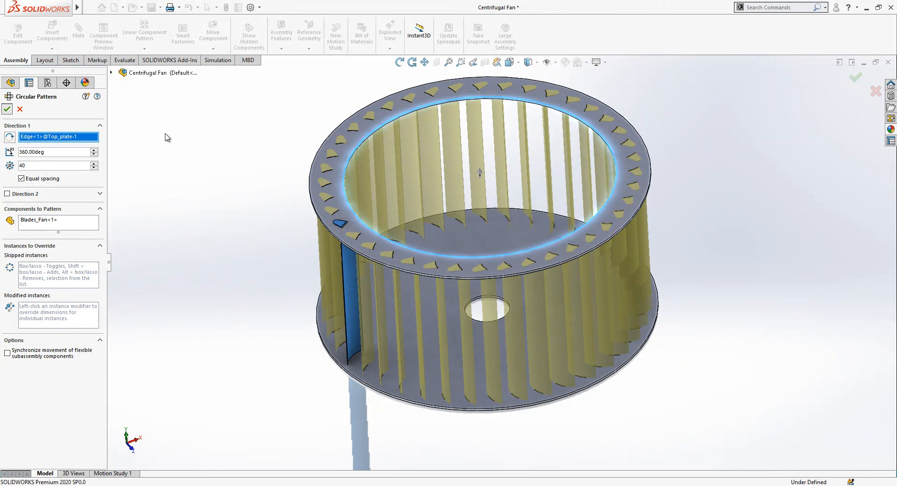
click(7, 109)
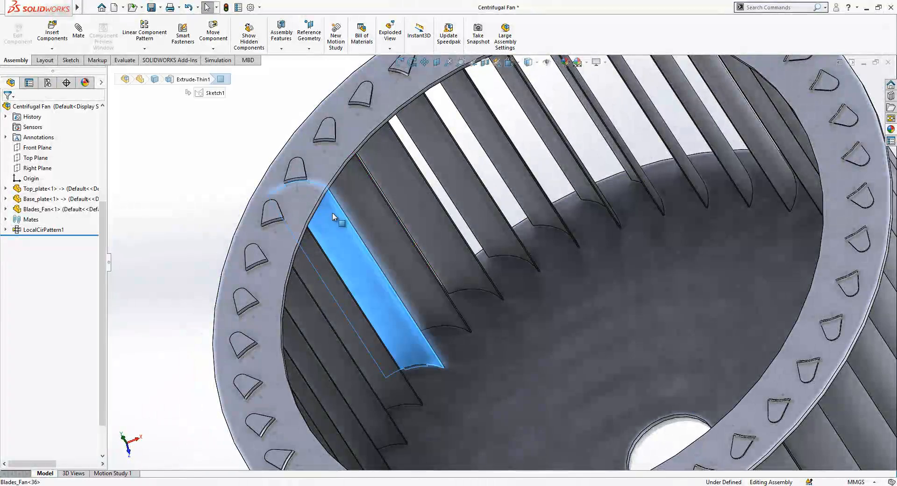
double_click(336, 218)
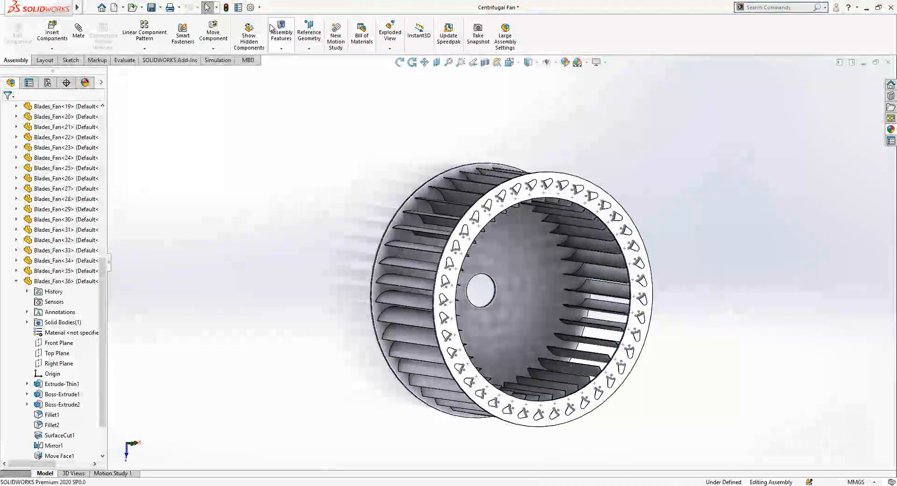
Create a new part and draw a rectangle in a Front Plane sketch
click(127, 9)
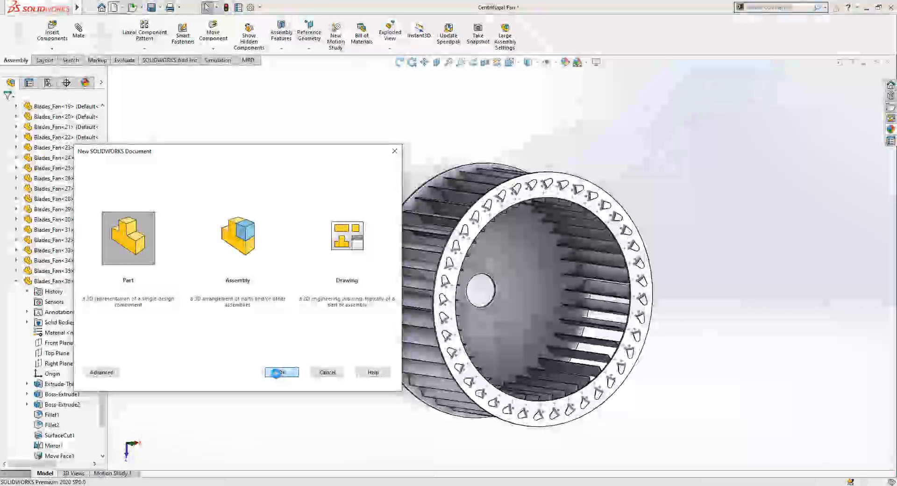
click(280, 372)
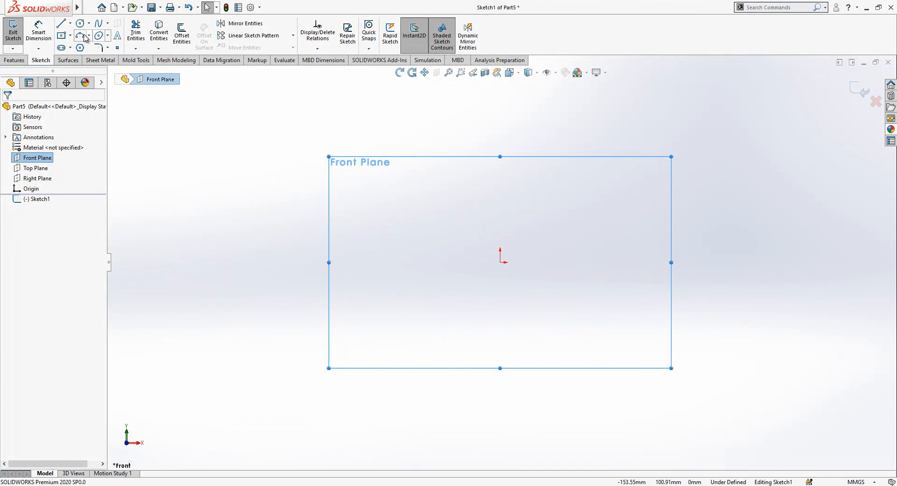
click(61, 36)
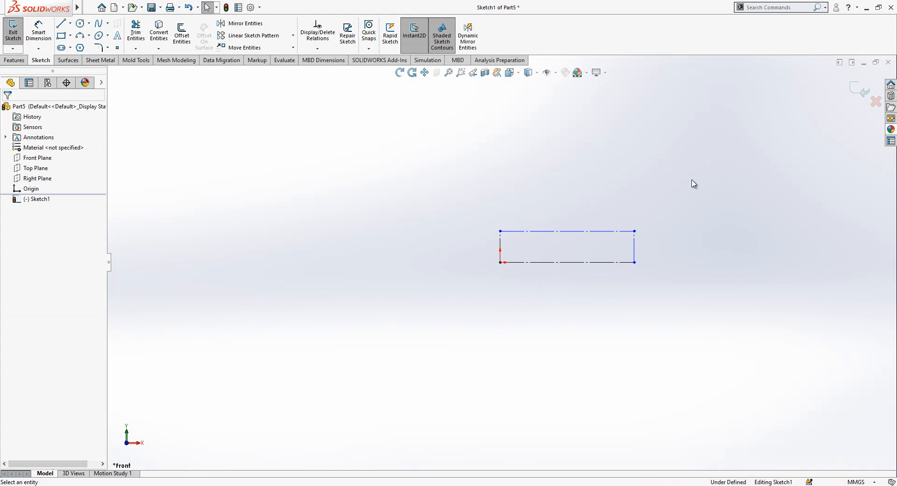
click(567, 230)
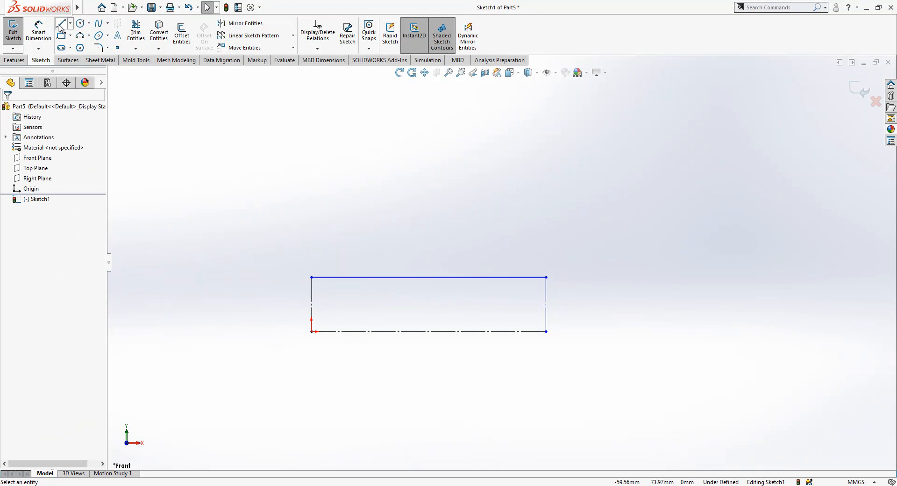
click(61, 23)
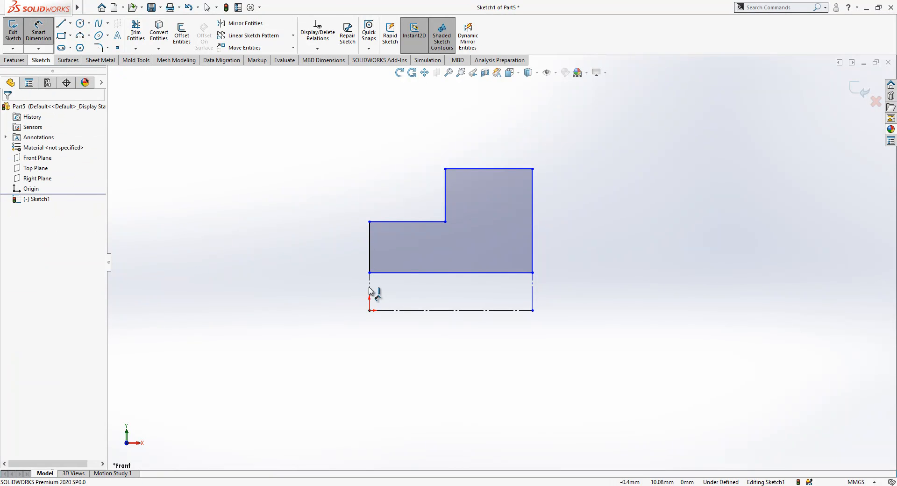
Dimension the stepped profile with 8, 35 and 20 mm heights and a 17.25 mm width
click(449, 311)
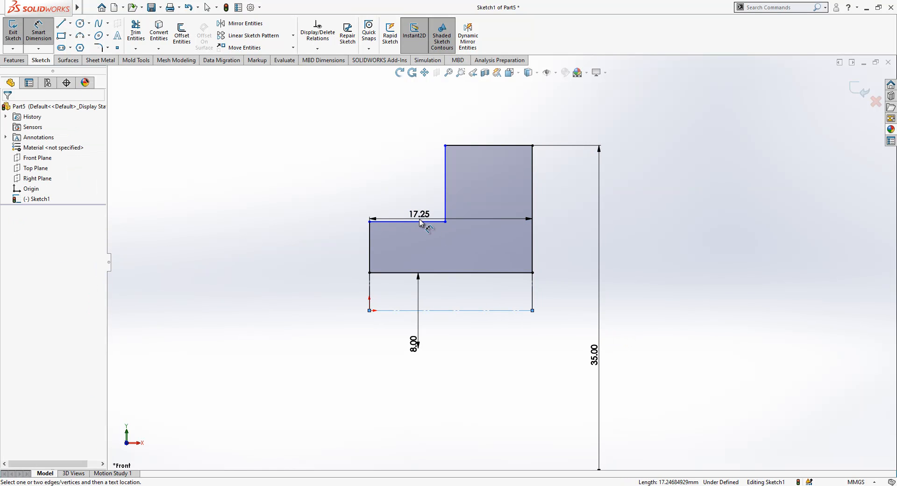
double_click(419, 214)
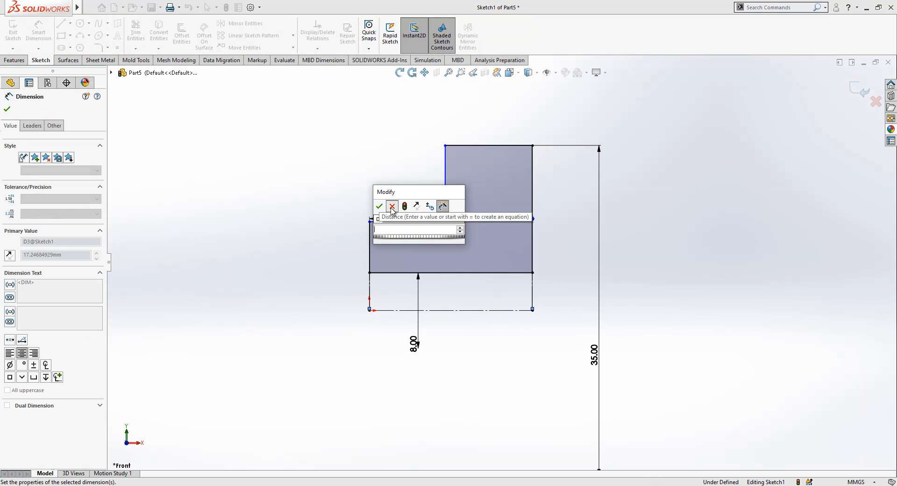
click(379, 207)
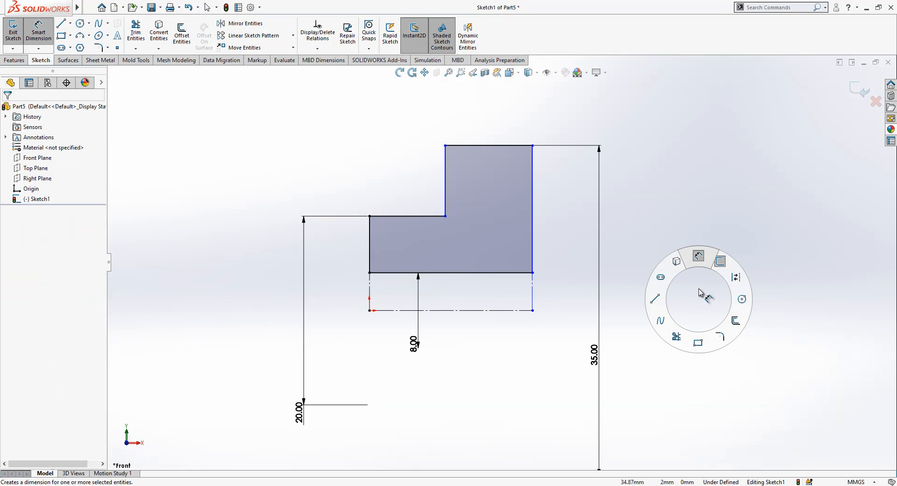
mouse_move(700, 284)
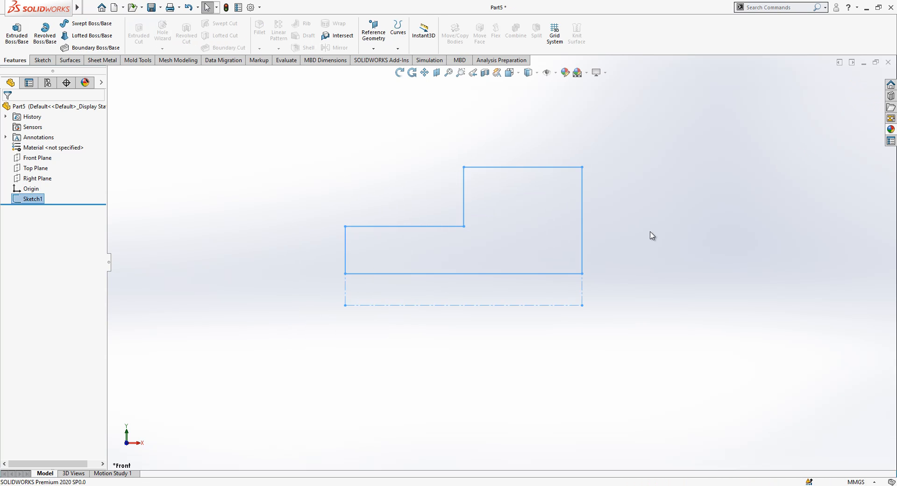
Revolve the profile 360° about the centreline into a stepped hub with a central bore
click(44, 35)
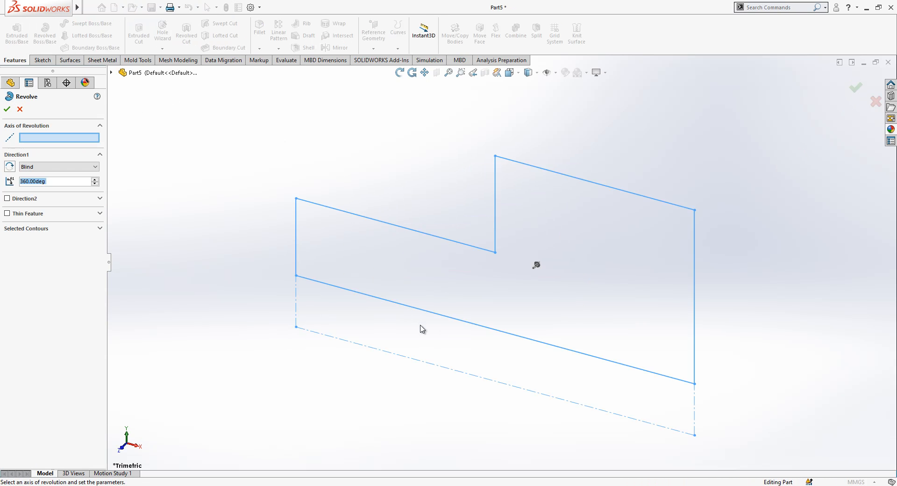
click(295, 328)
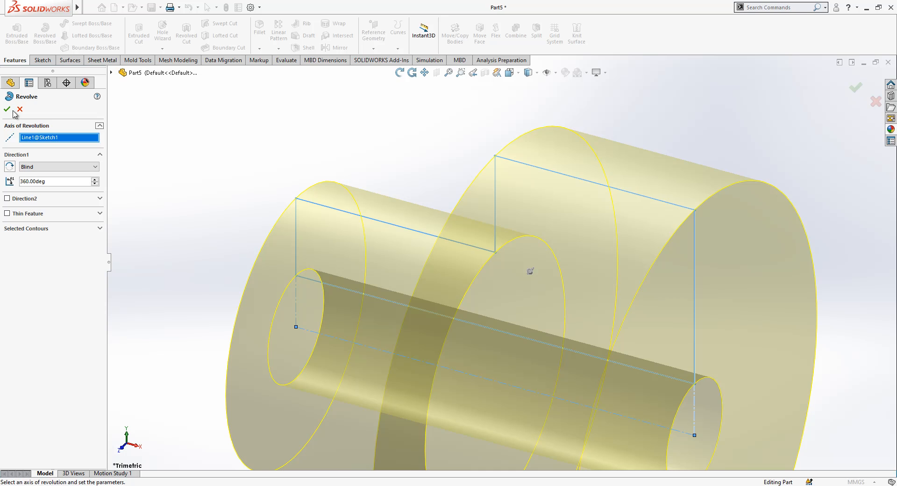
click(6, 110)
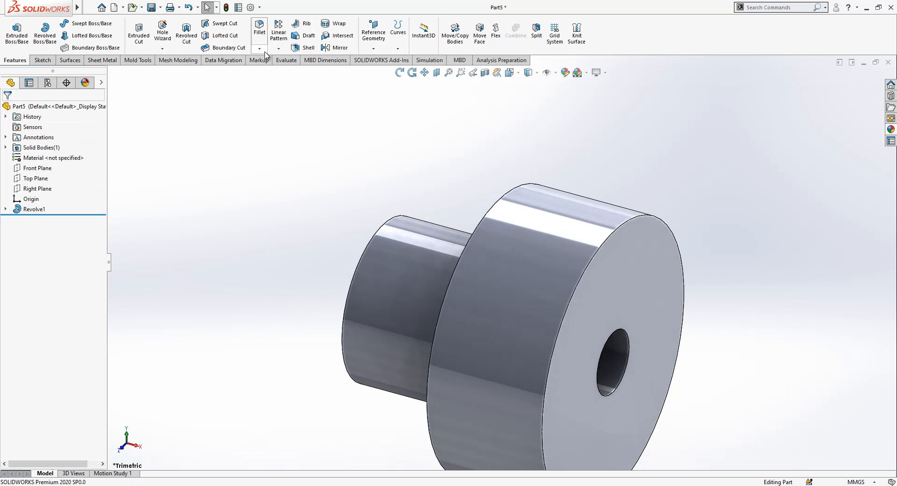
click(260, 49)
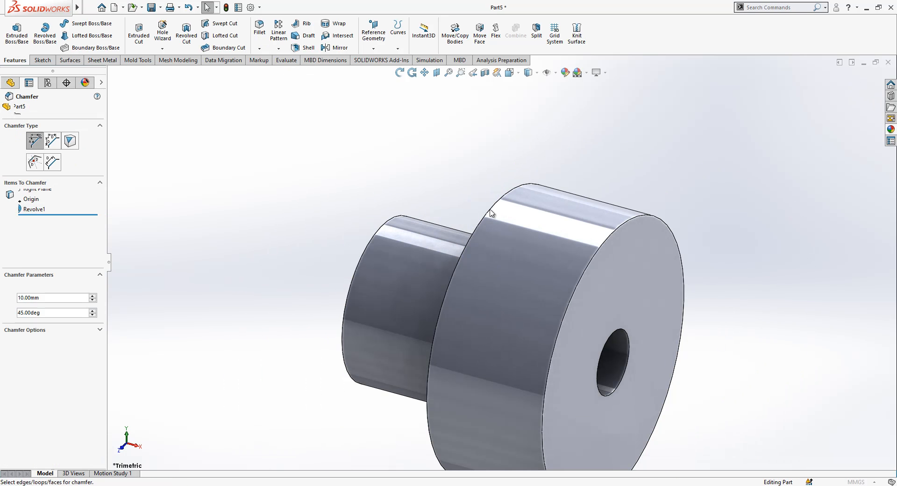
Chamfer the narrow cylinder edge and the bore by 0.5 mm at 45°
click(519, 206)
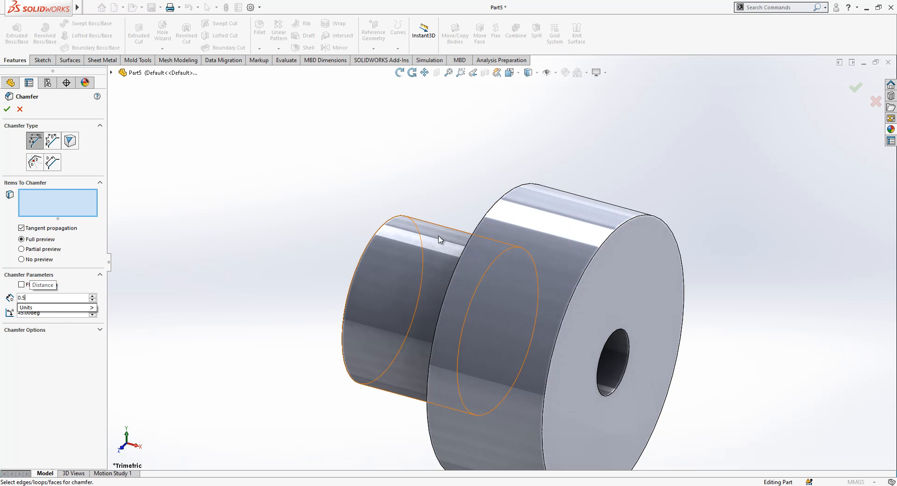
click(631, 346)
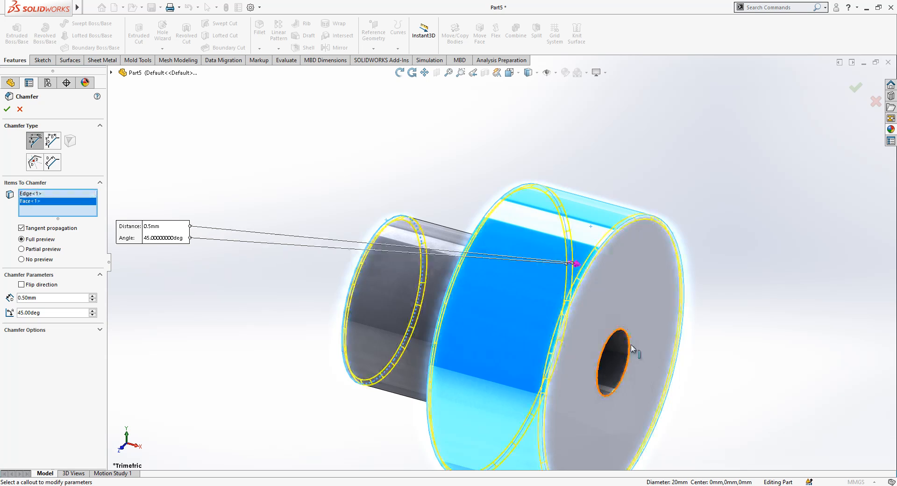
click(6, 111)
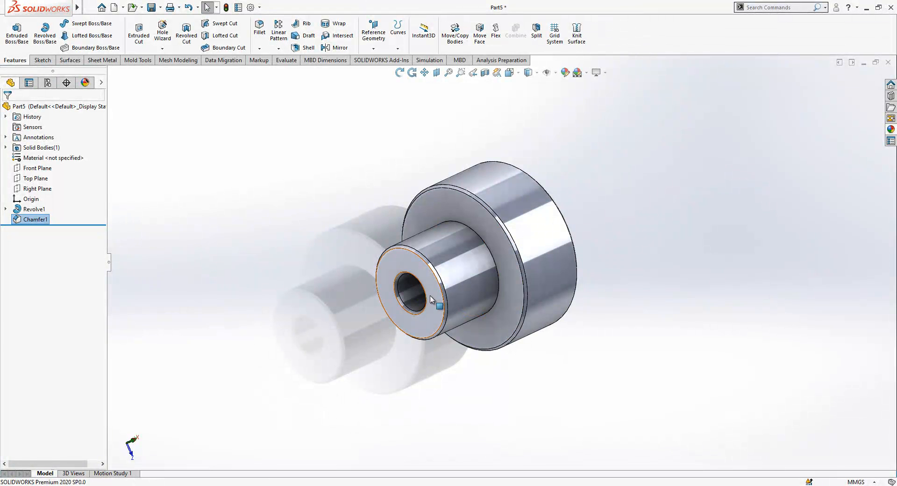
Place an M4 DIN bottoming tapped hole on the hub's flange face with Hole Wizard
click(34, 209)
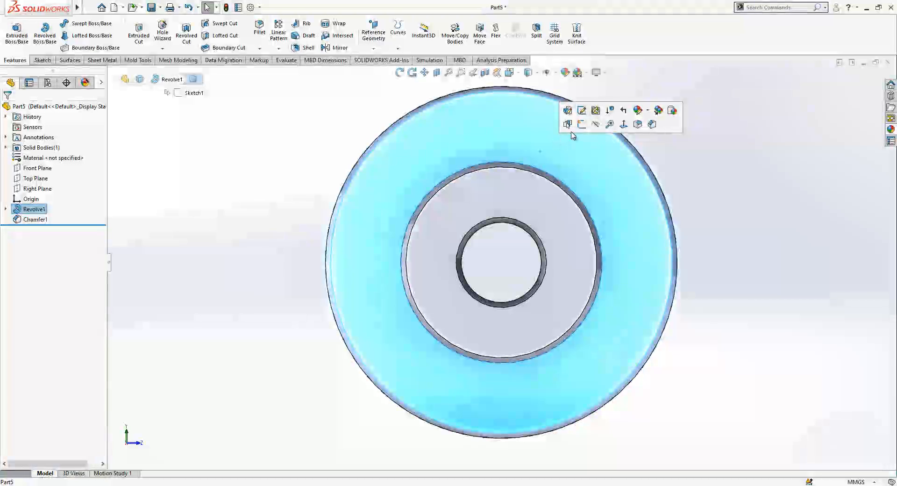
click(567, 110)
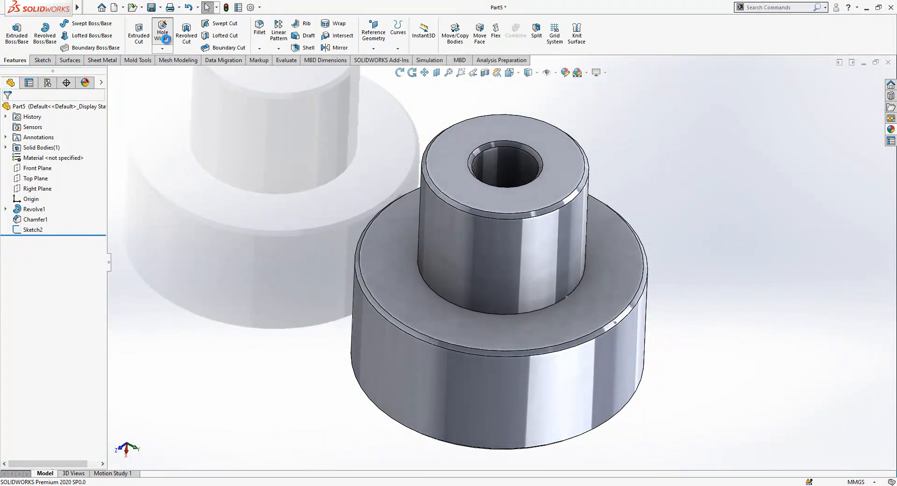
click(162, 30)
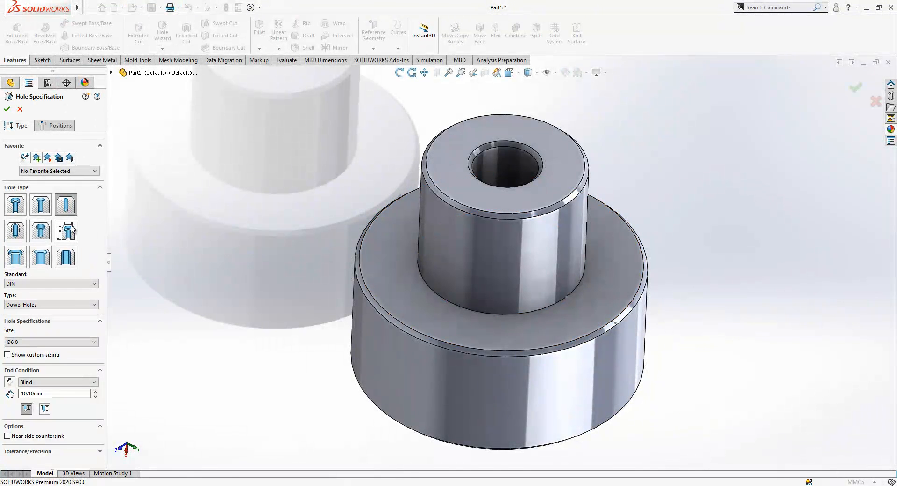
click(54, 126)
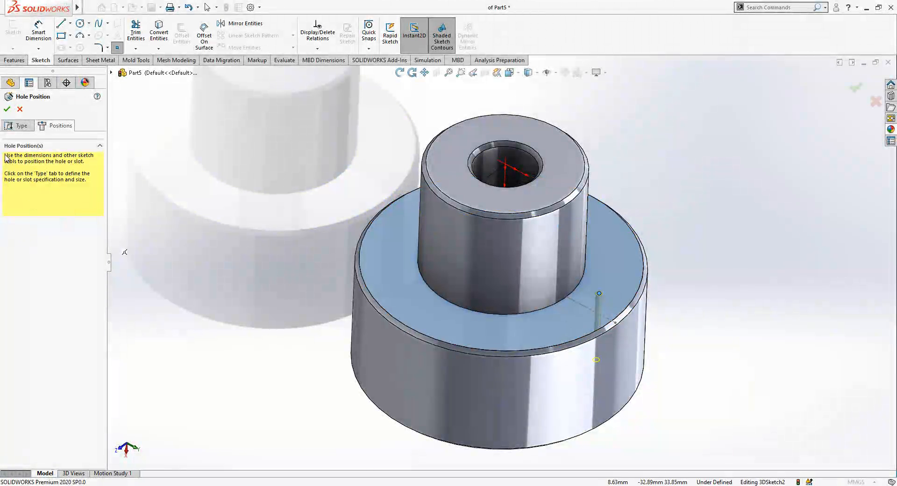
click(18, 125)
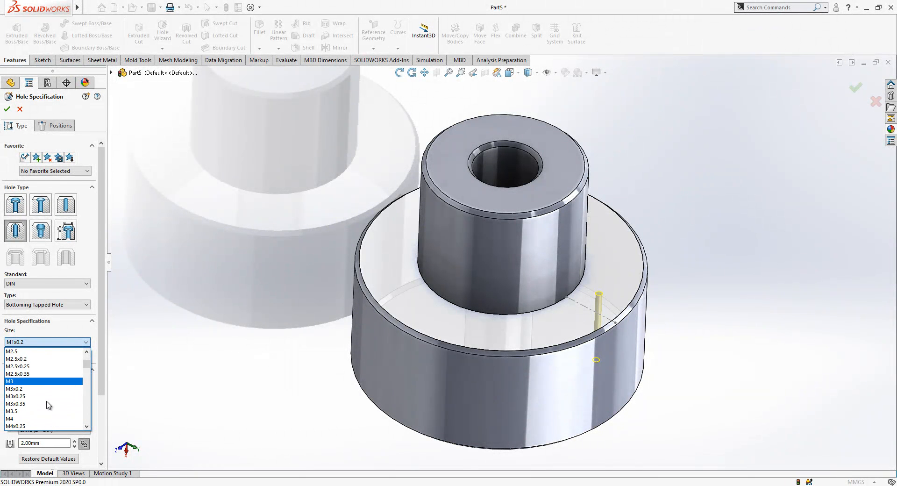
click(7, 415)
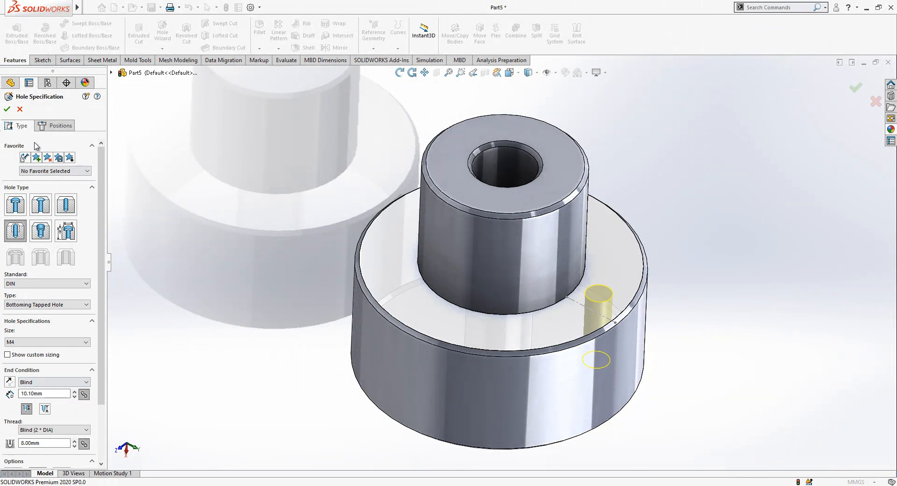
click(55, 125)
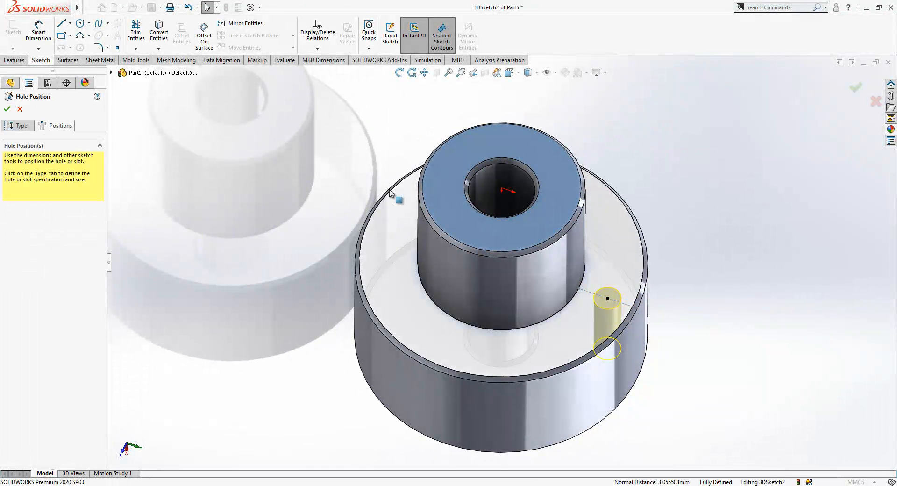
click(18, 125)
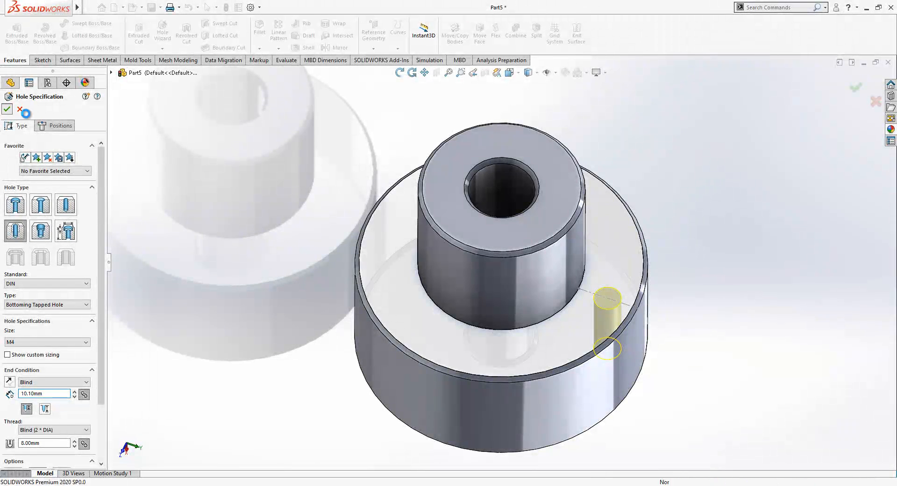
click(7, 110)
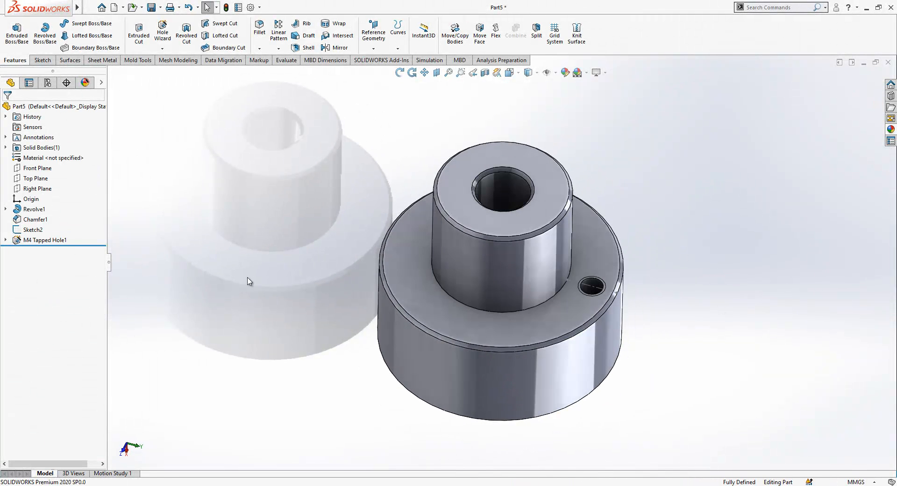
click(287, 48)
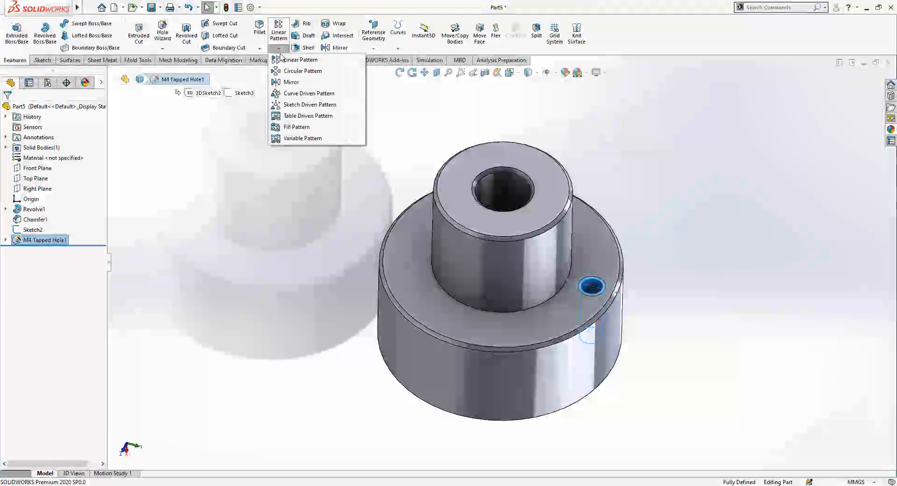
Circular-pattern the M4 tapped hole around the bore axis, creating CirPattern1
click(303, 71)
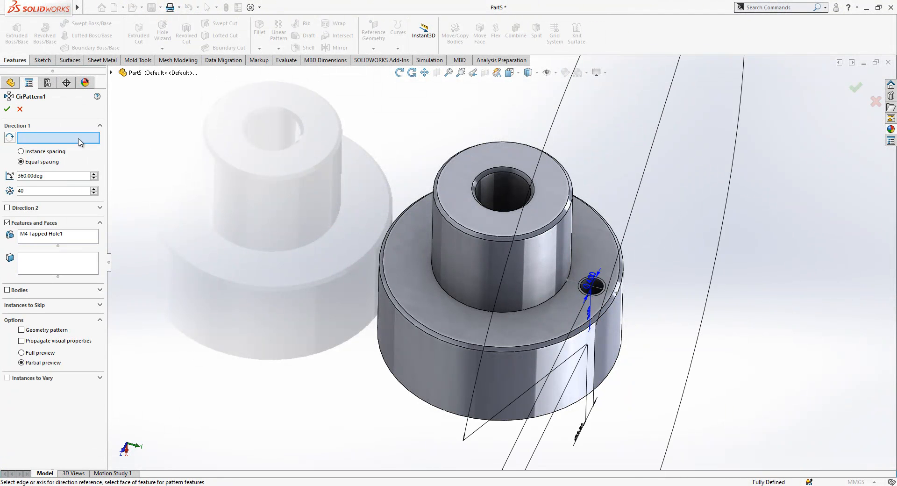
click(488, 186)
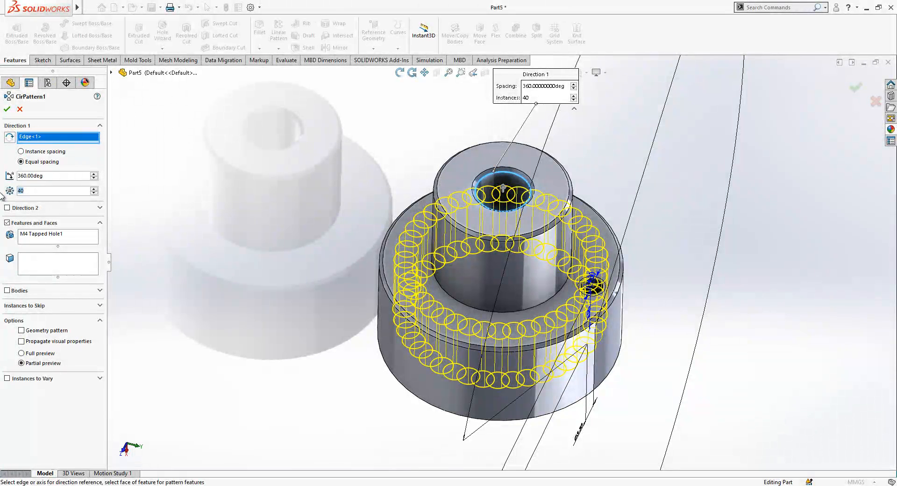
click(6, 111)
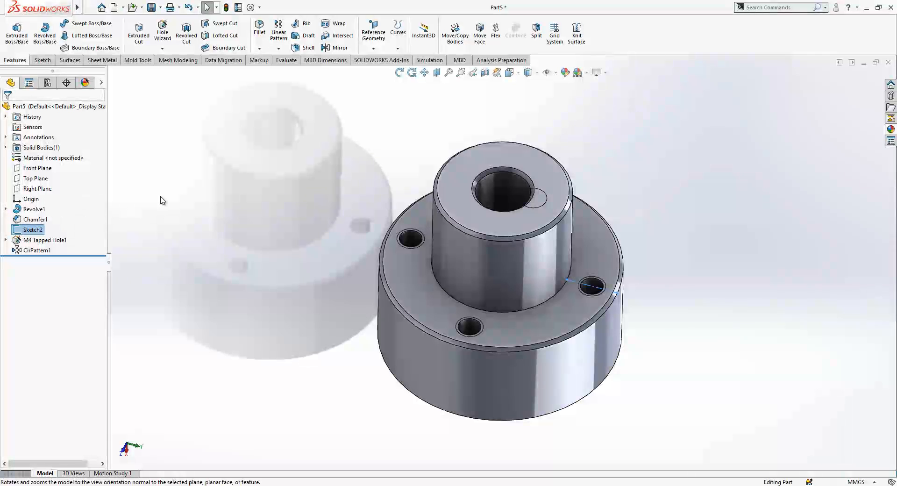
click(38, 188)
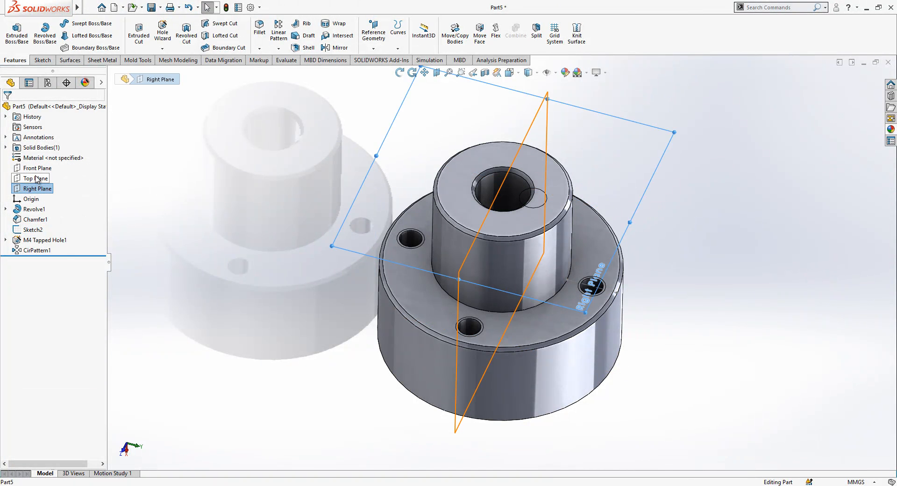
Measure one of the hub's tapped holes with the Measure tool
click(33, 178)
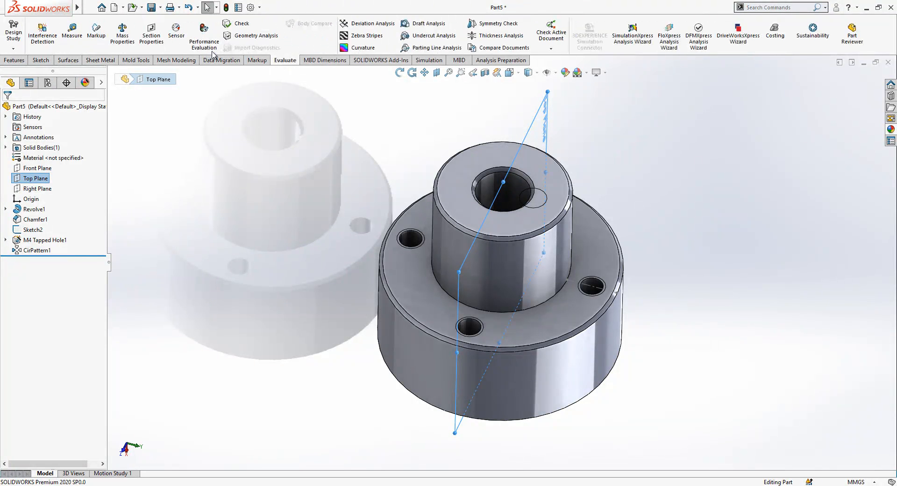
click(71, 31)
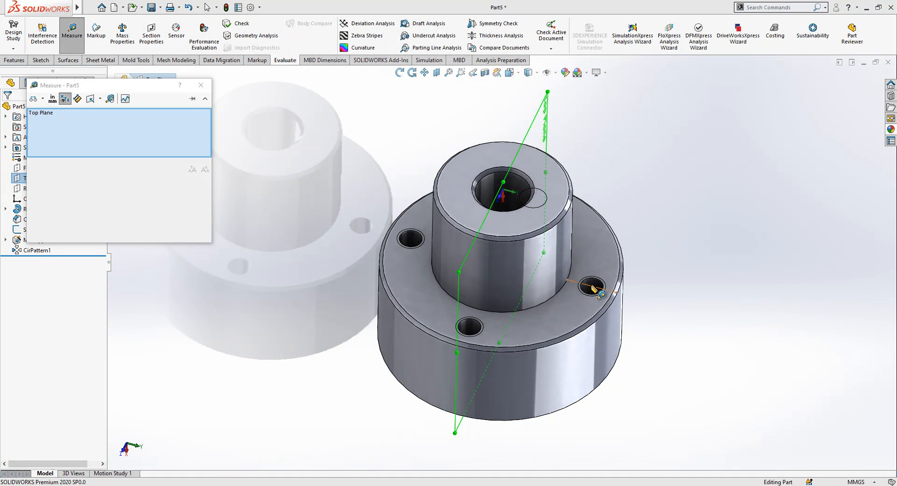
click(589, 289)
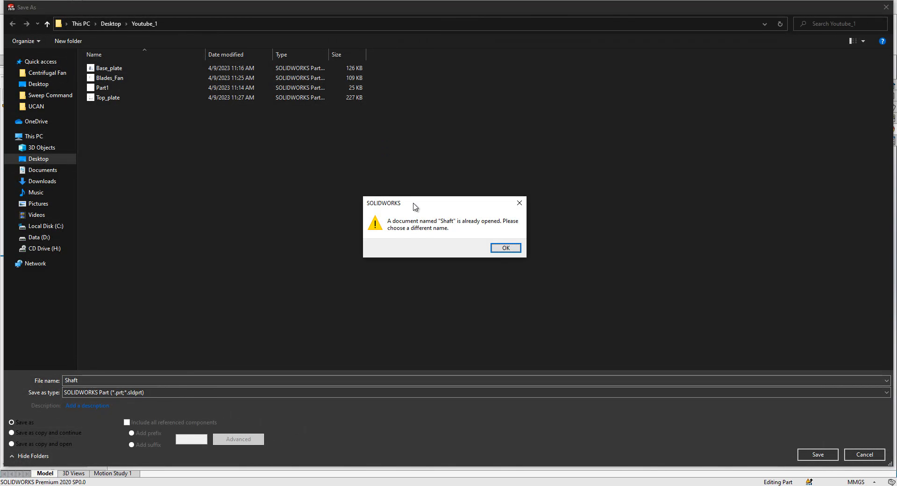
Dismiss the duplicate-name warning and save the hub part as Shaft_Fan
click(506, 248)
text(_Fa)
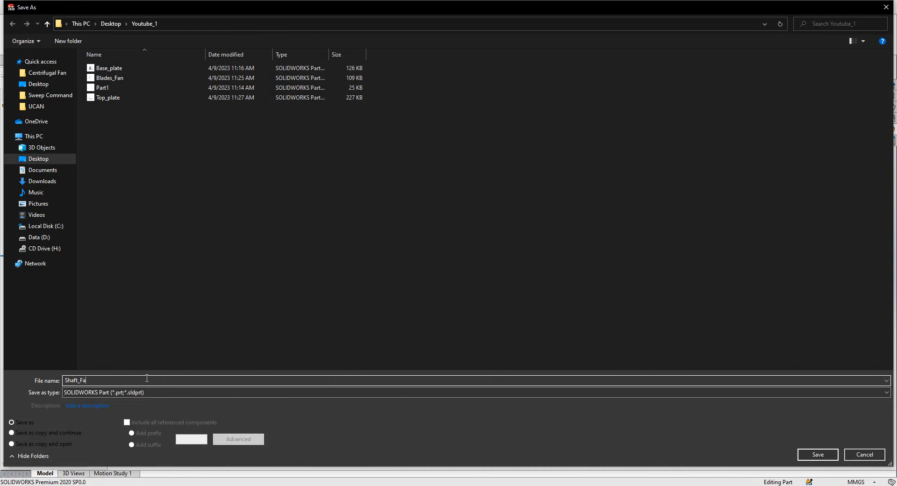
click(817, 454)
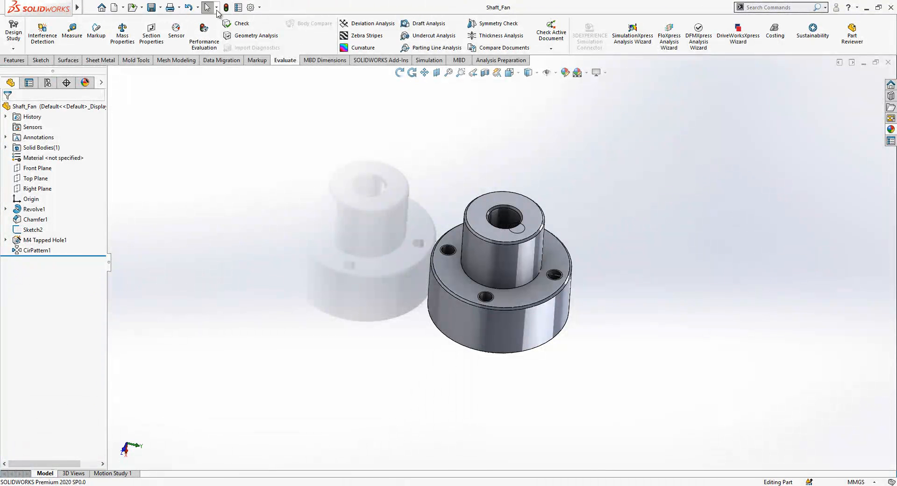
click(222, 7)
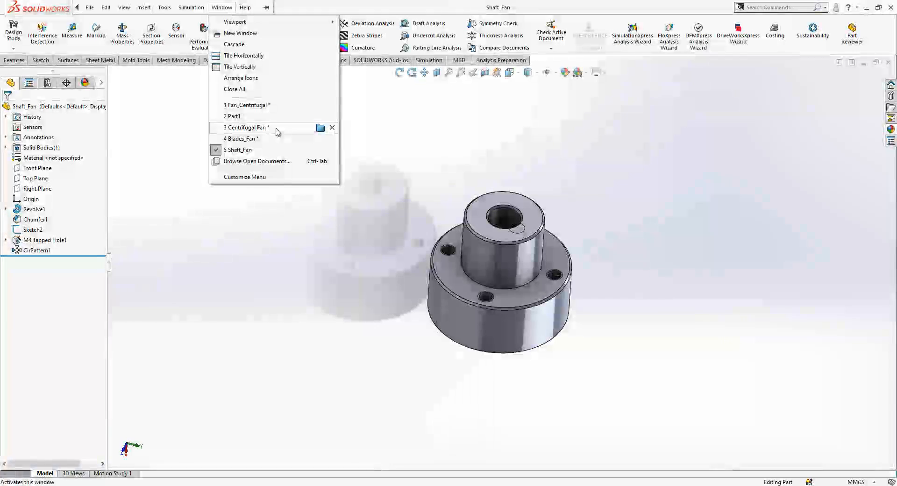
Insert Shaft_Fan into Centrifugal Fan and mate it coincident and concentric with Base_plate
click(244, 127)
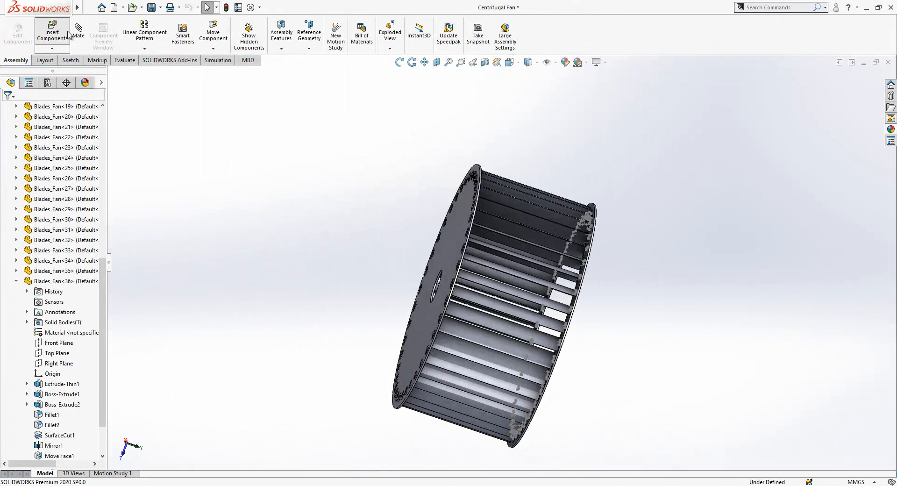
click(49, 32)
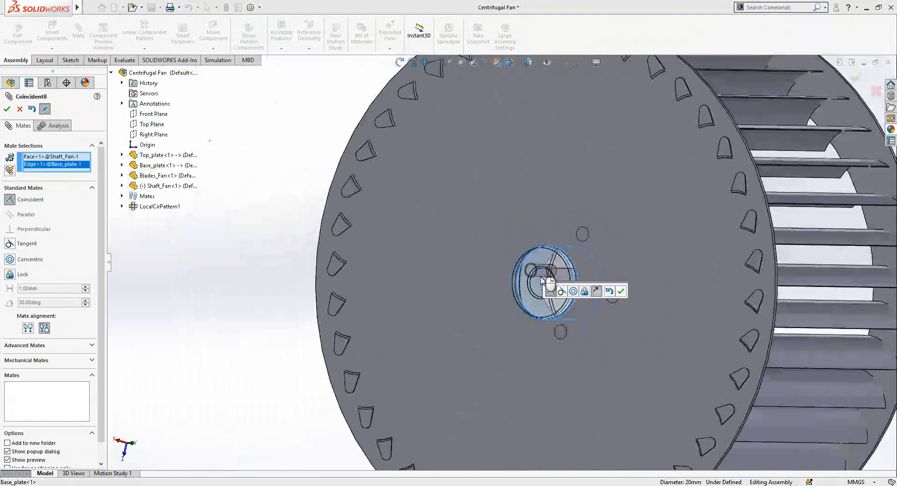
click(621, 292)
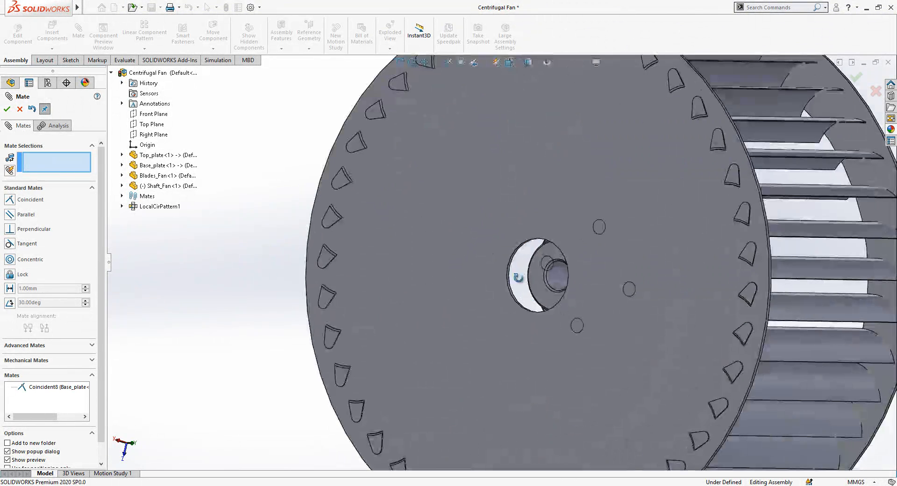
click(165, 186)
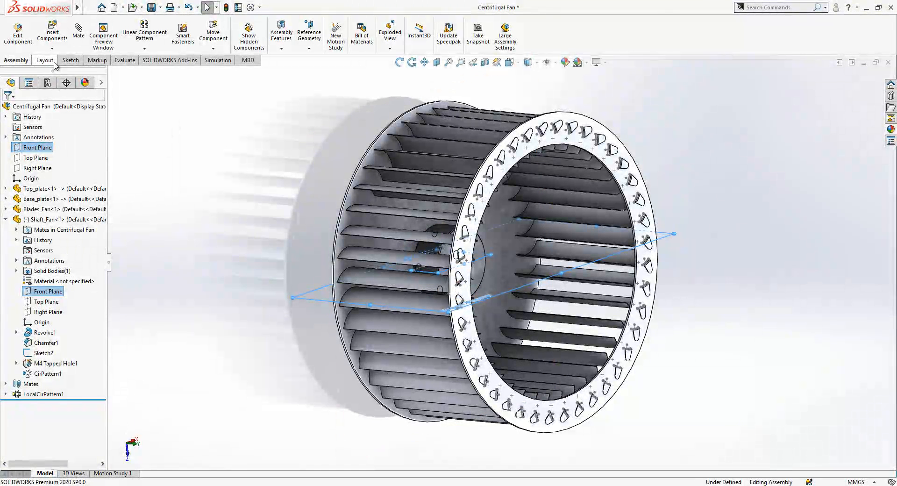
click(79, 28)
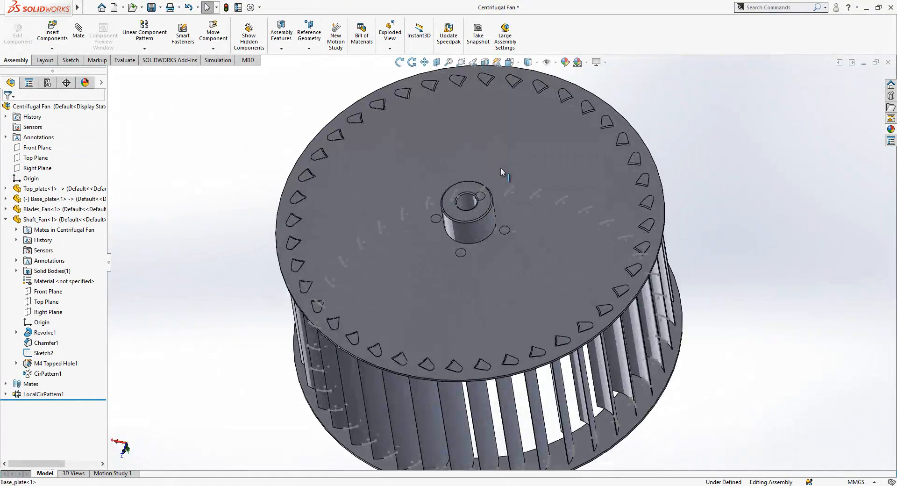
Sketch a bolt-hole circle and construction line on the base plate
click(52, 199)
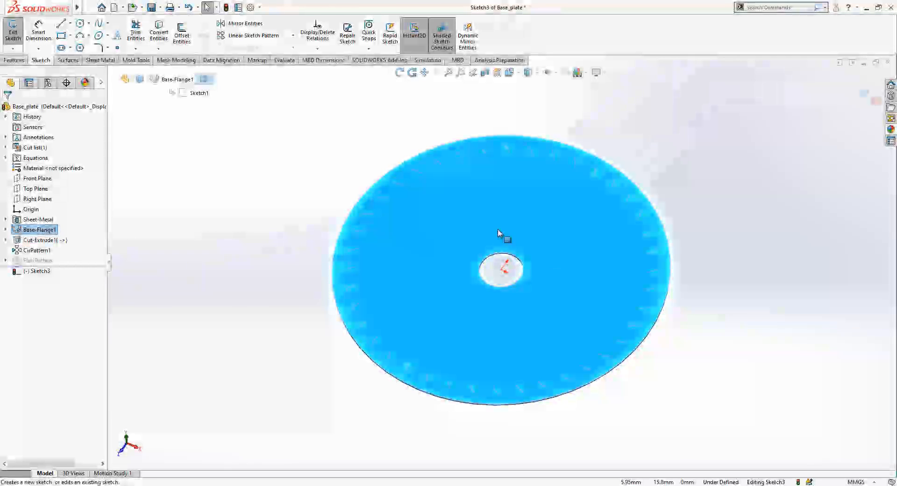
click(81, 23)
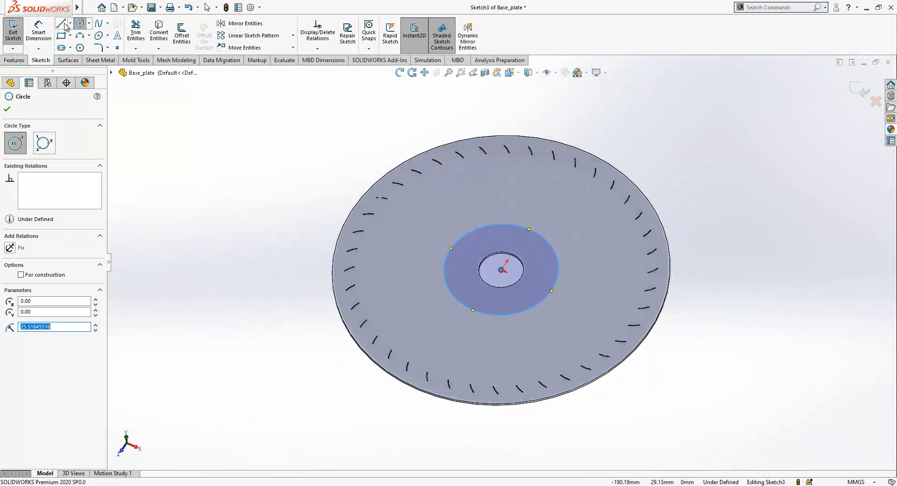
click(59, 23)
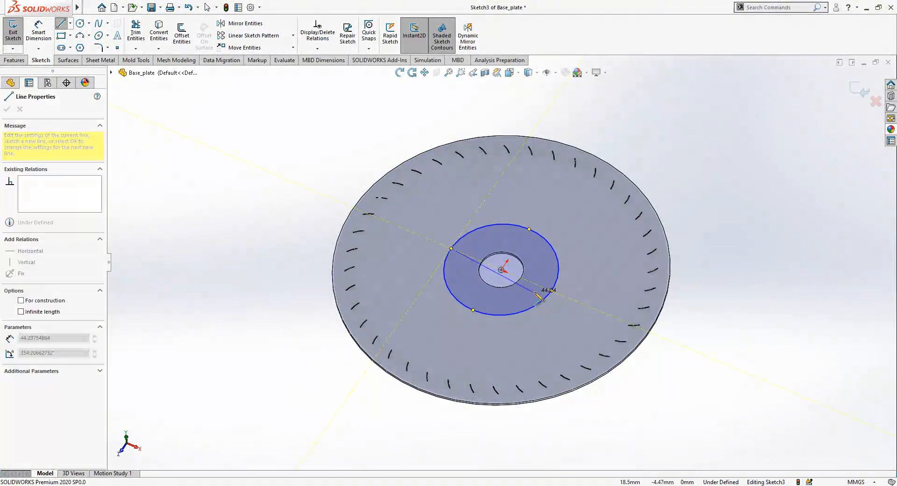
right_click(551, 291)
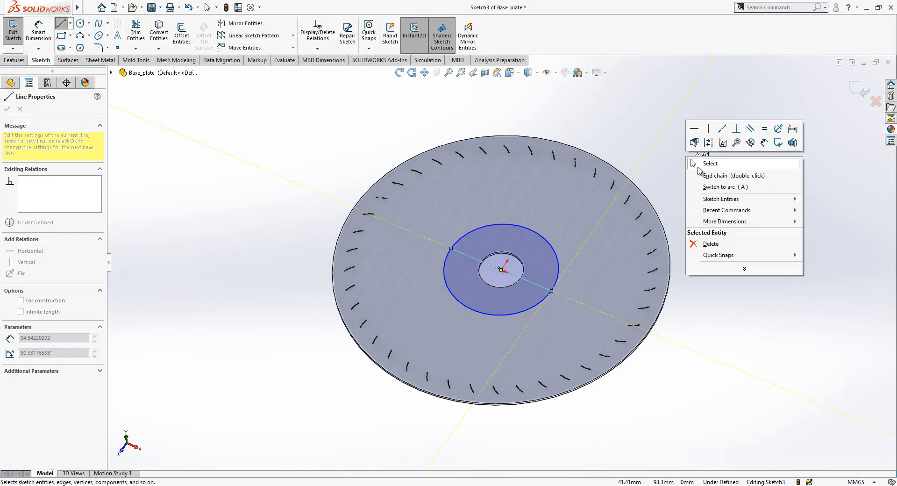
click(710, 163)
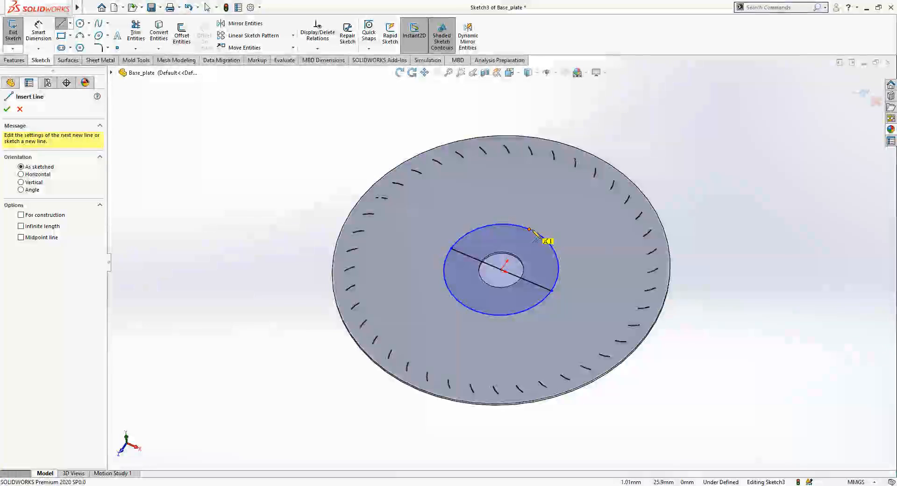
drag(505, 269, 484, 304)
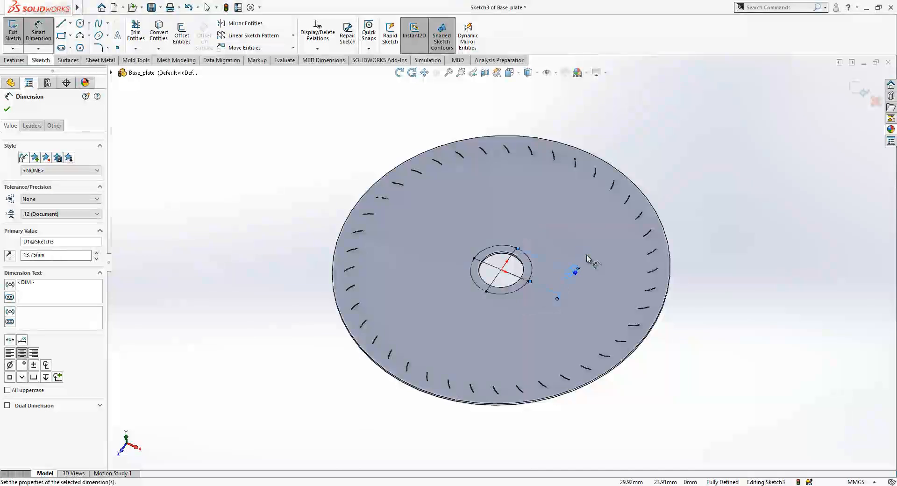
Dimension the holes to 4 mm diameter and extrude-cut them to the plate thickness
click(81, 23)
text(4)
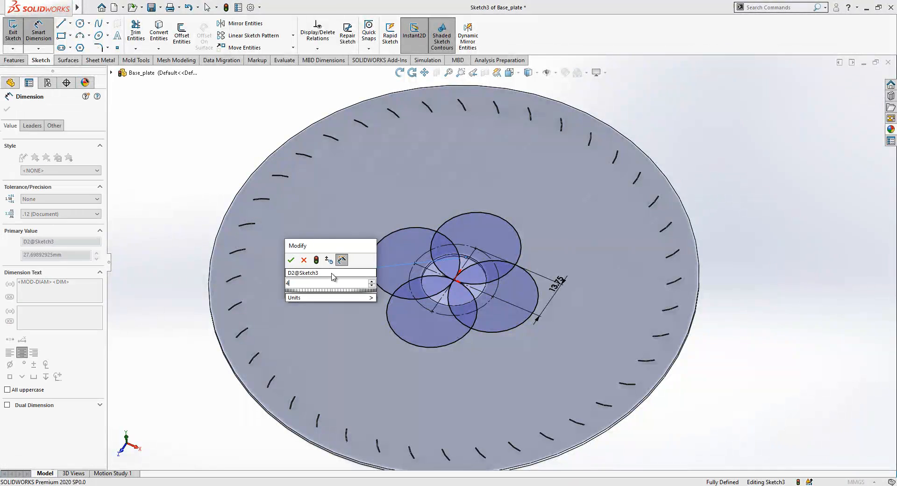
click(292, 260)
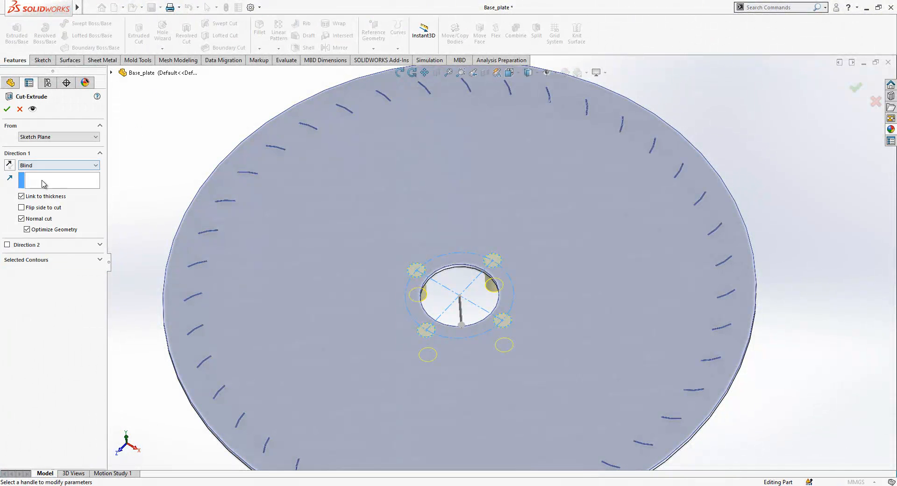
click(6, 109)
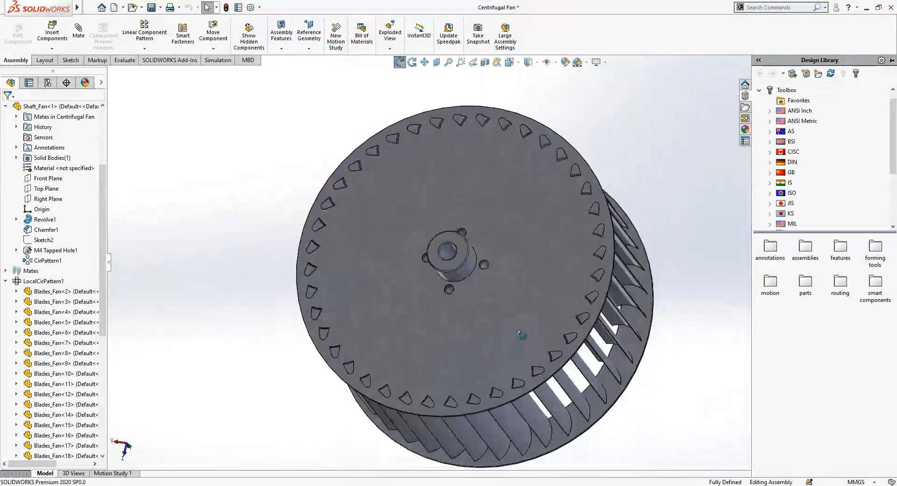
Insert an M4 x 10 DIN 912 socket head cap screw from the Toolbox into a hub bolt hole
click(792, 161)
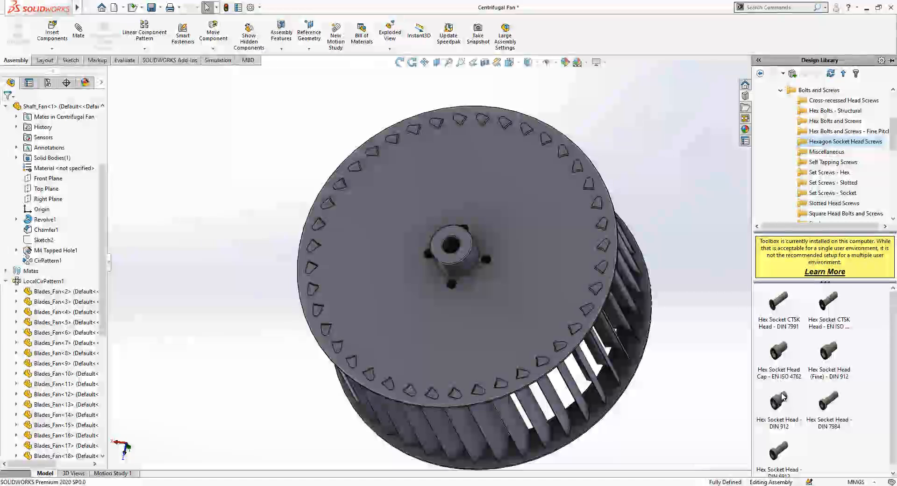
click(778, 401)
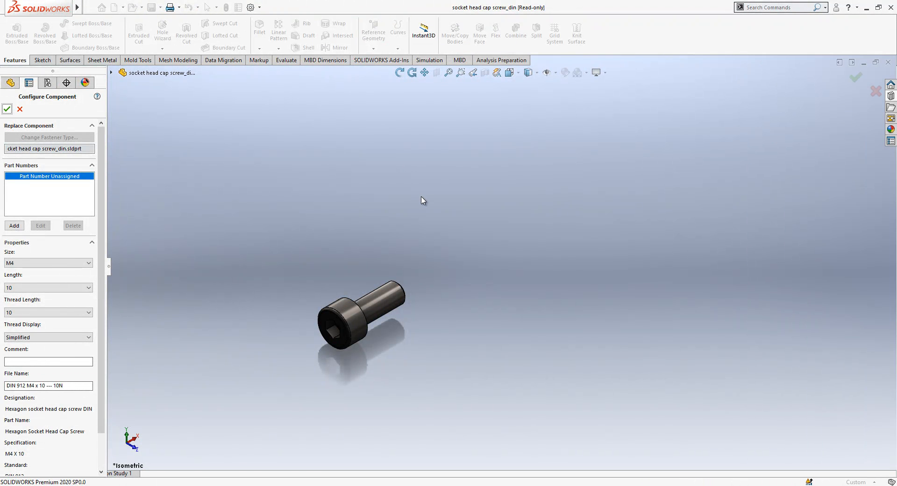
click(7, 109)
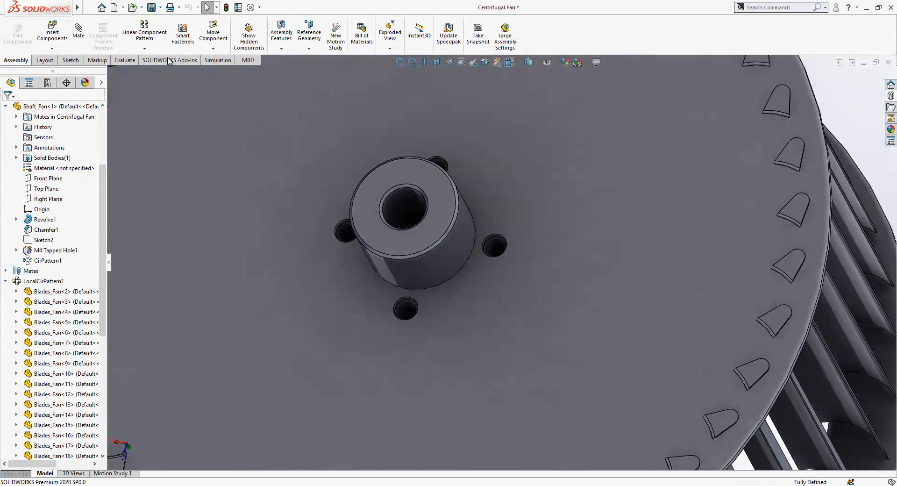
click(46, 30)
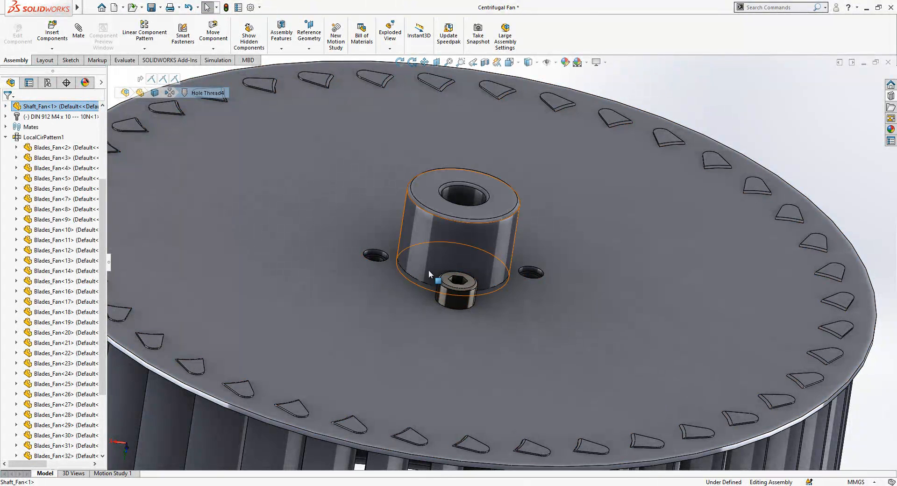
Circularly pattern the M4 cap screw about the hub's cylindrical face with equal spacing
click(458, 295)
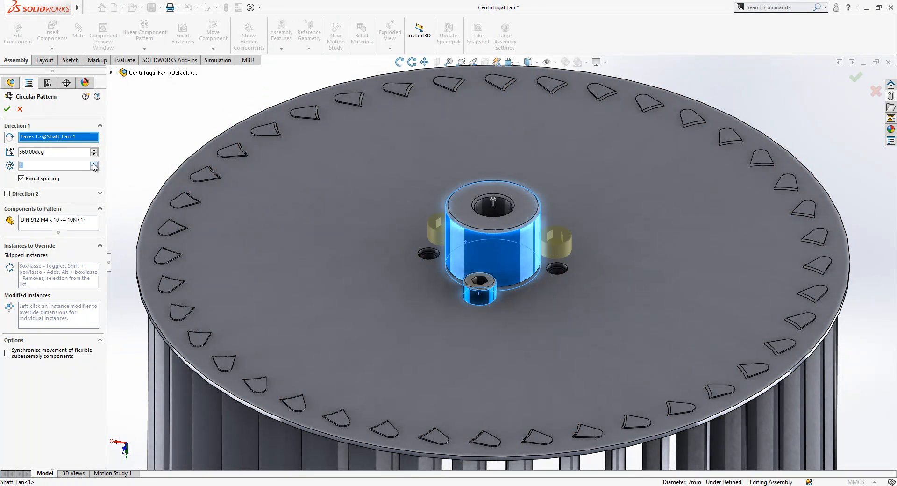
click(6, 109)
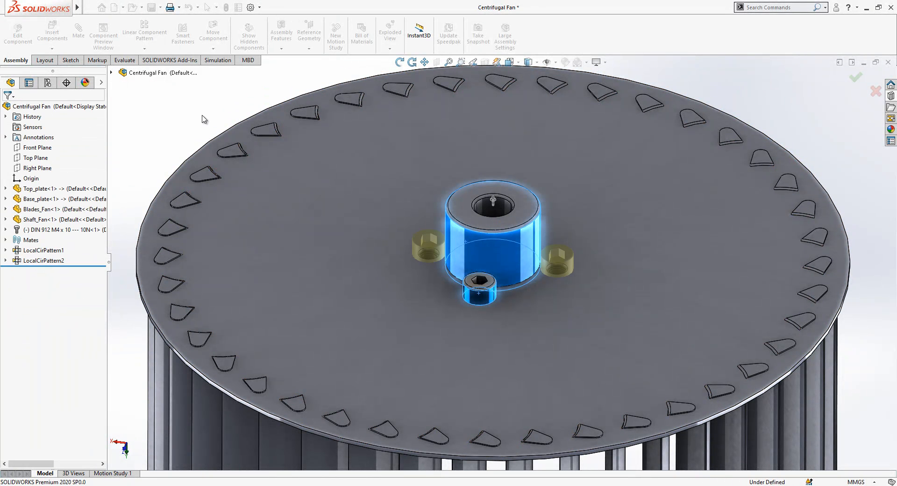